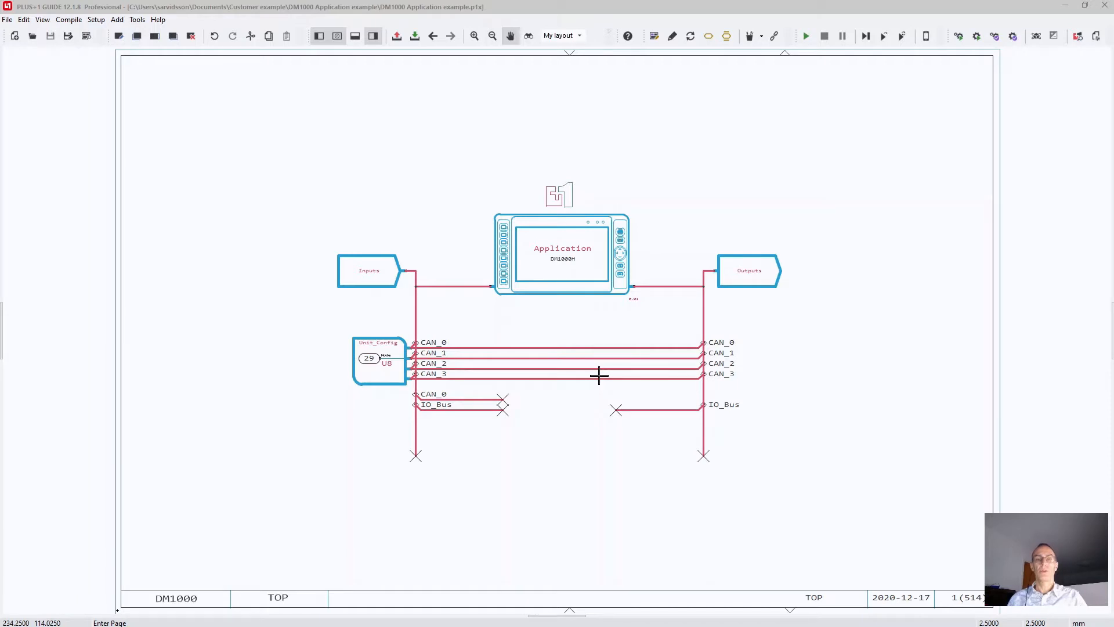
{"action": "mouse_move", "coordinate": [605, 393]}
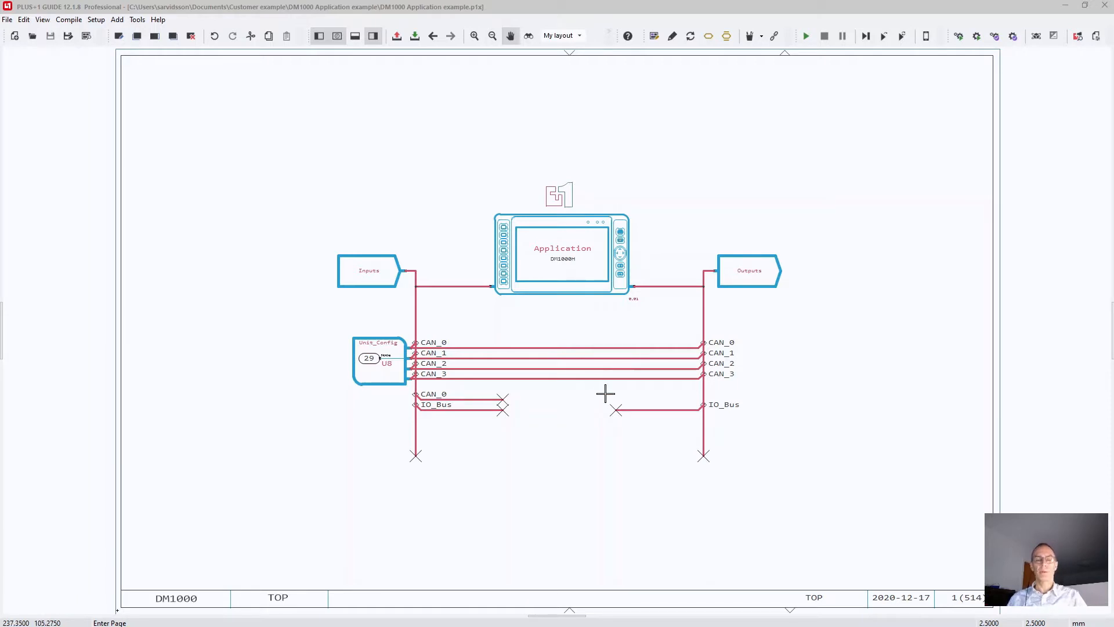
Open the Application block on the top-level DM1000 page to view its sub-pages.
{"action": "double_click", "coordinate": [562, 253]}
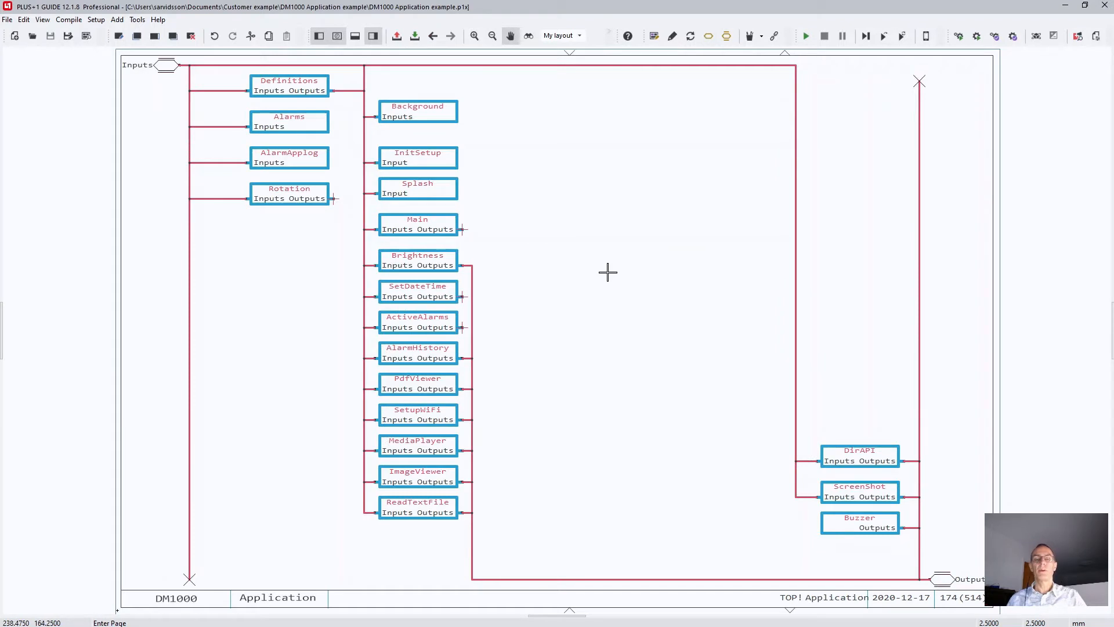
{"action": "mouse_move", "coordinate": [473, 262]}
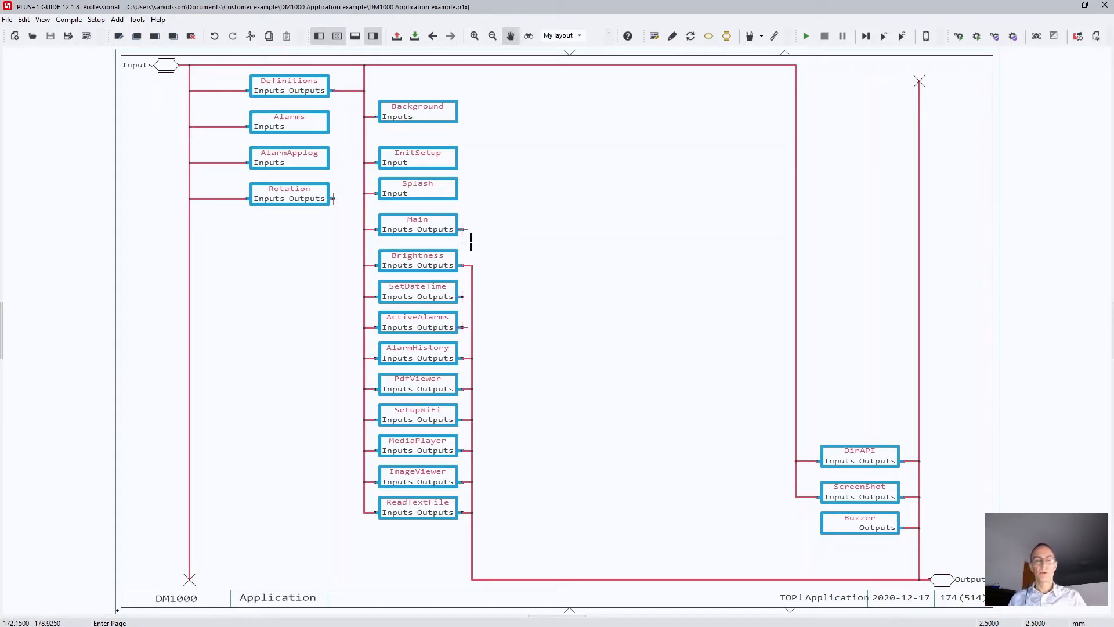
{"action": "mouse_move", "coordinate": [697, 312]}
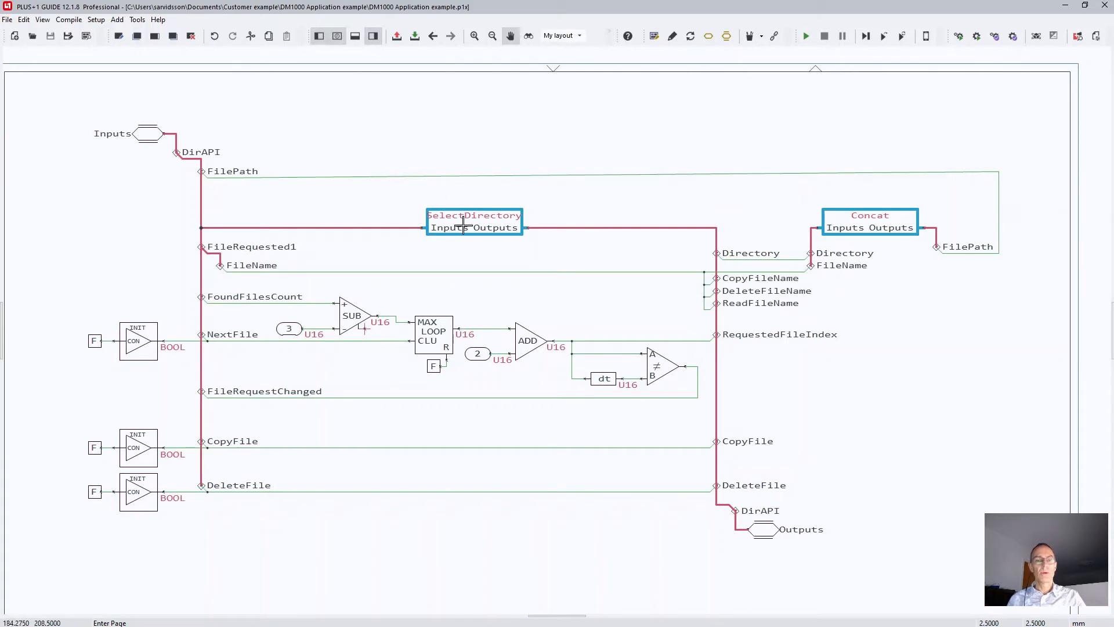
{"action": "mouse_move", "coordinate": [487, 234]}
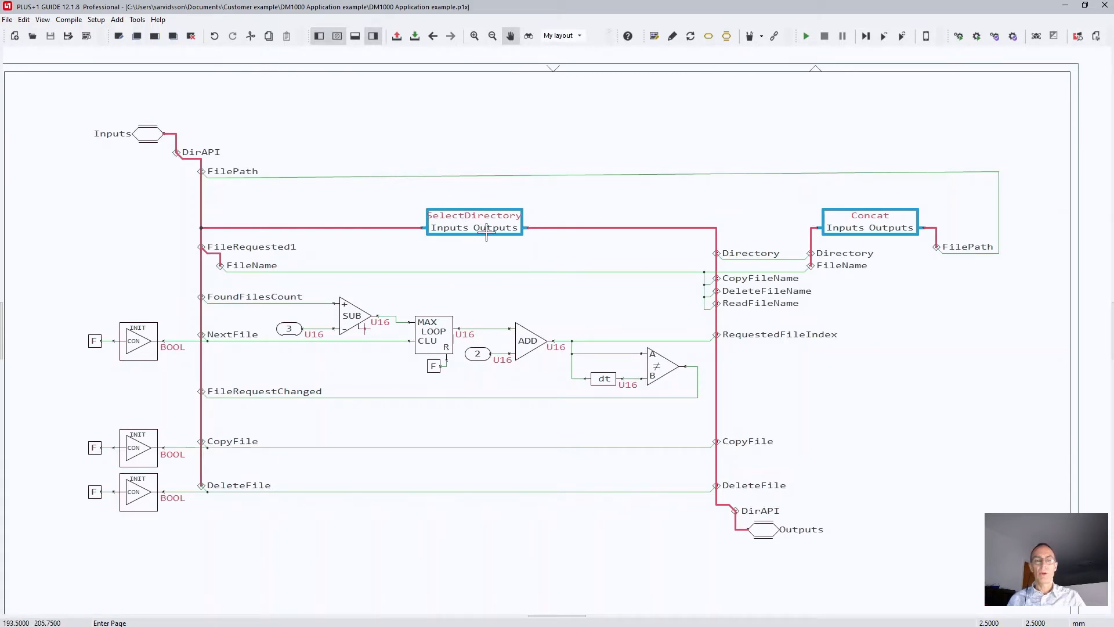
{"action": "mouse_move", "coordinate": [493, 241]}
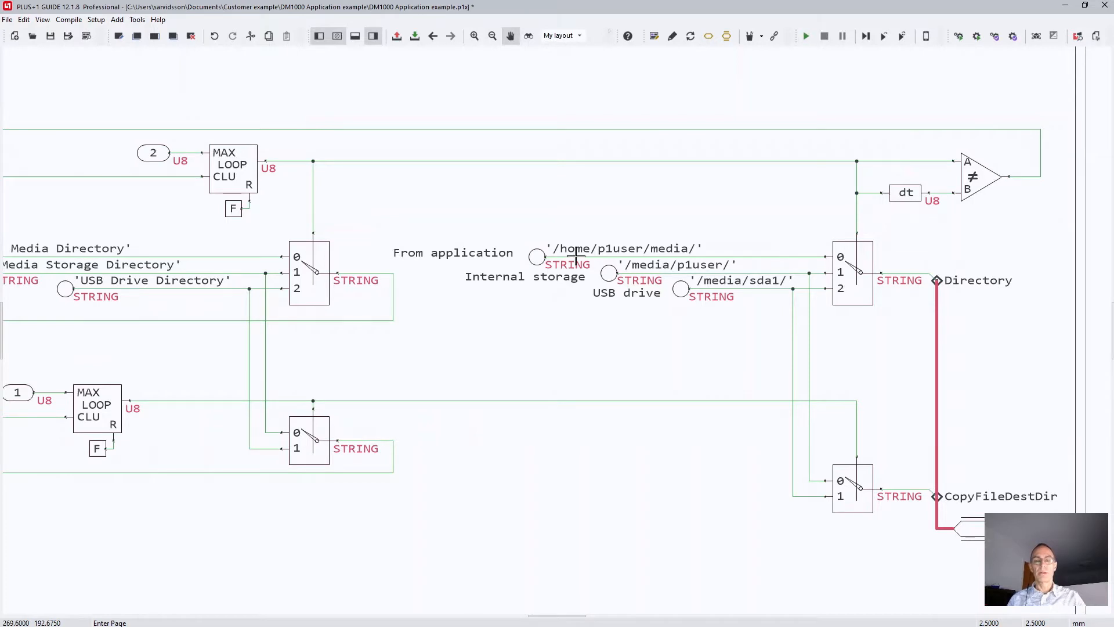
{"action": "mouse_move", "coordinate": [447, 266]}
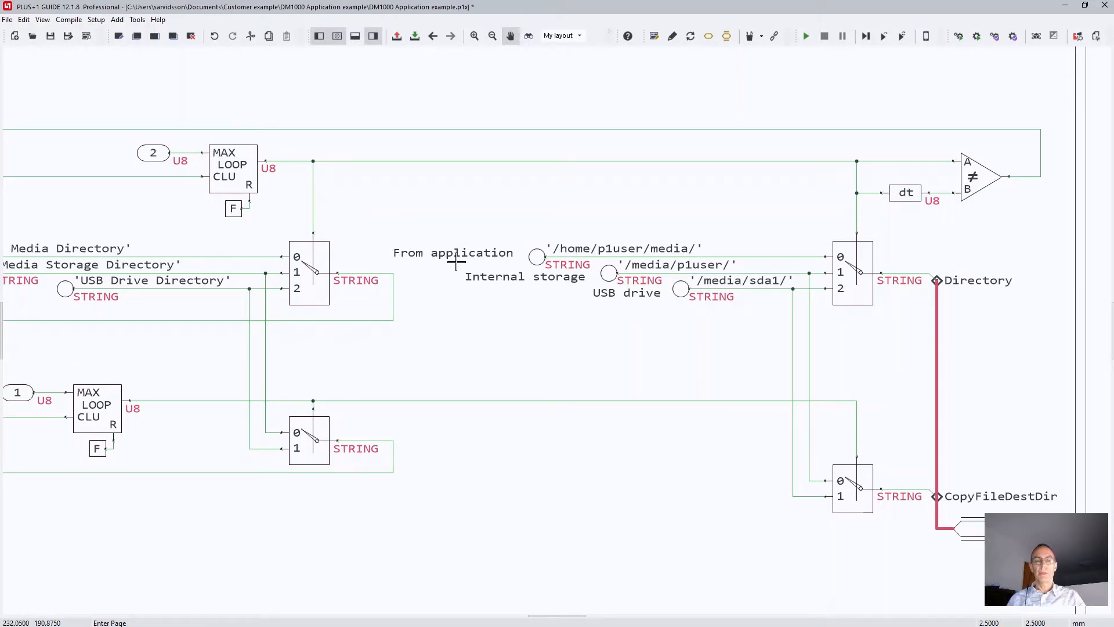
{"action": "mouse_move", "coordinate": [689, 249]}
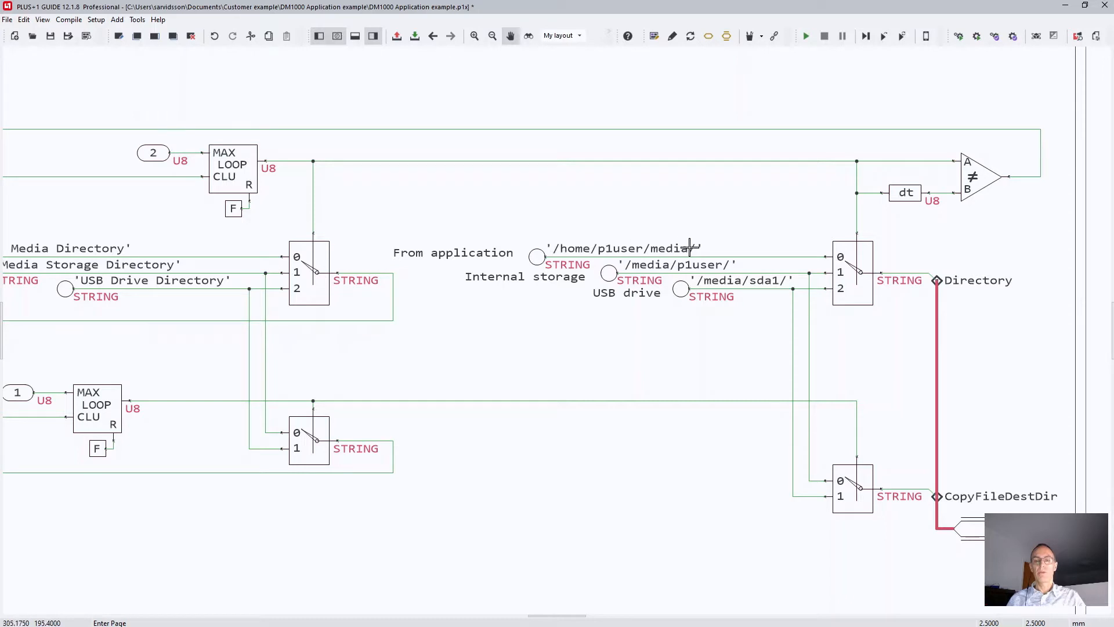
{"action": "mouse_move", "coordinate": [722, 228]}
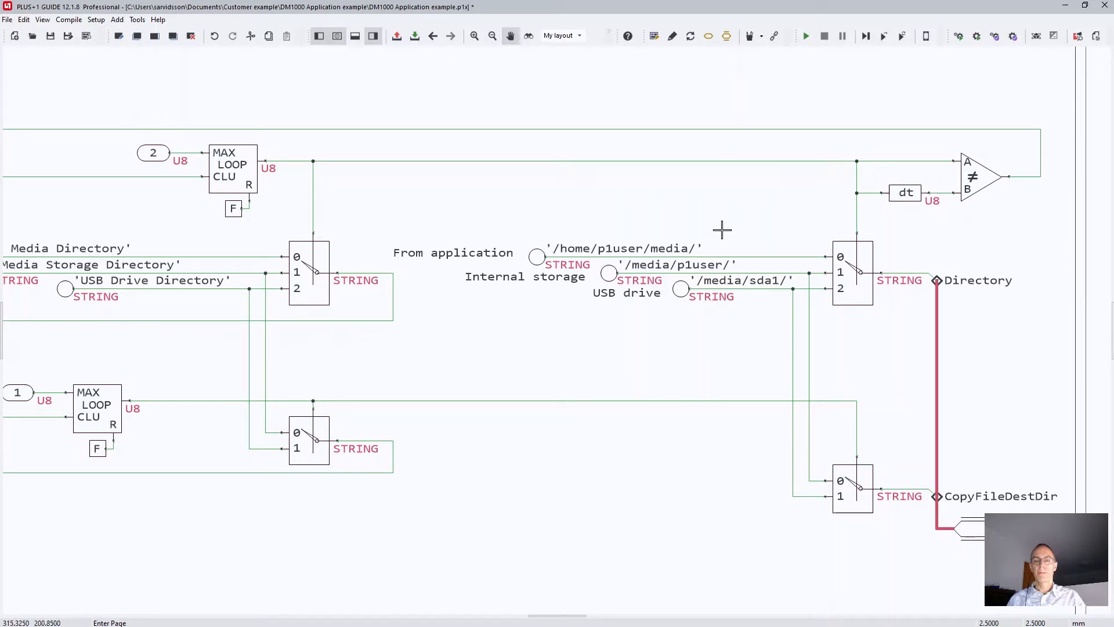
{"action": "mouse_move", "coordinate": [545, 288]}
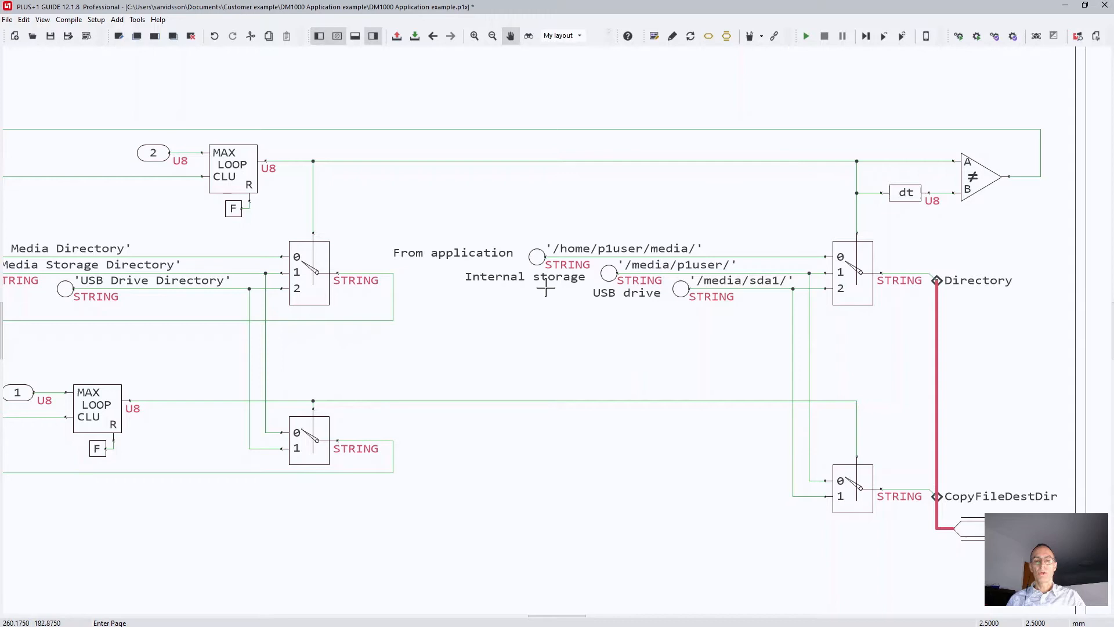
{"action": "mouse_move", "coordinate": [544, 285]}
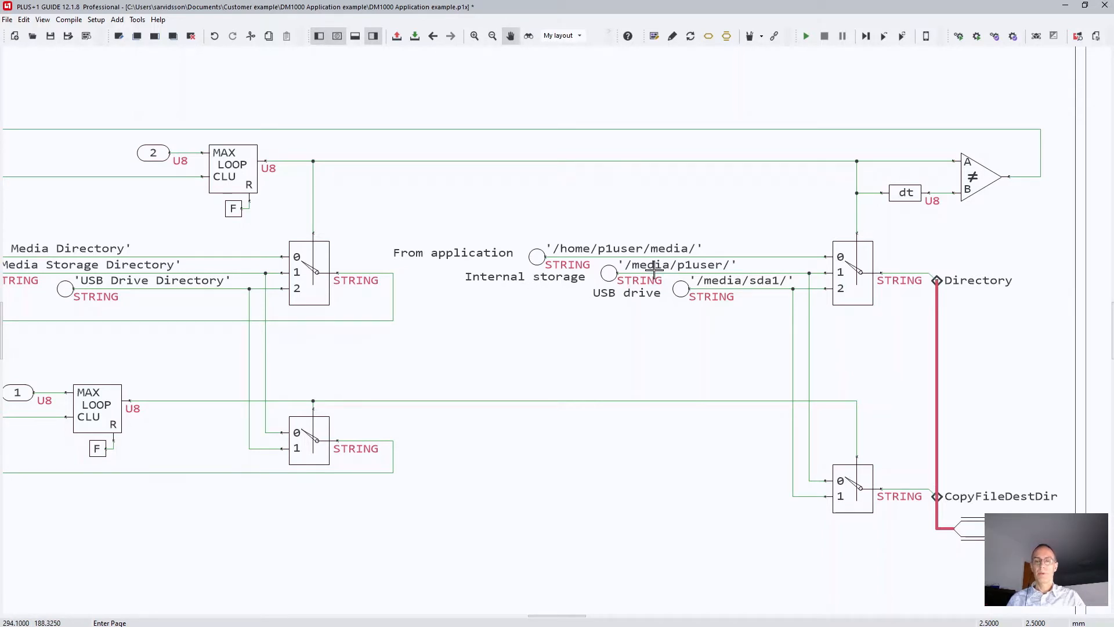
{"action": "mouse_move", "coordinate": [716, 268]}
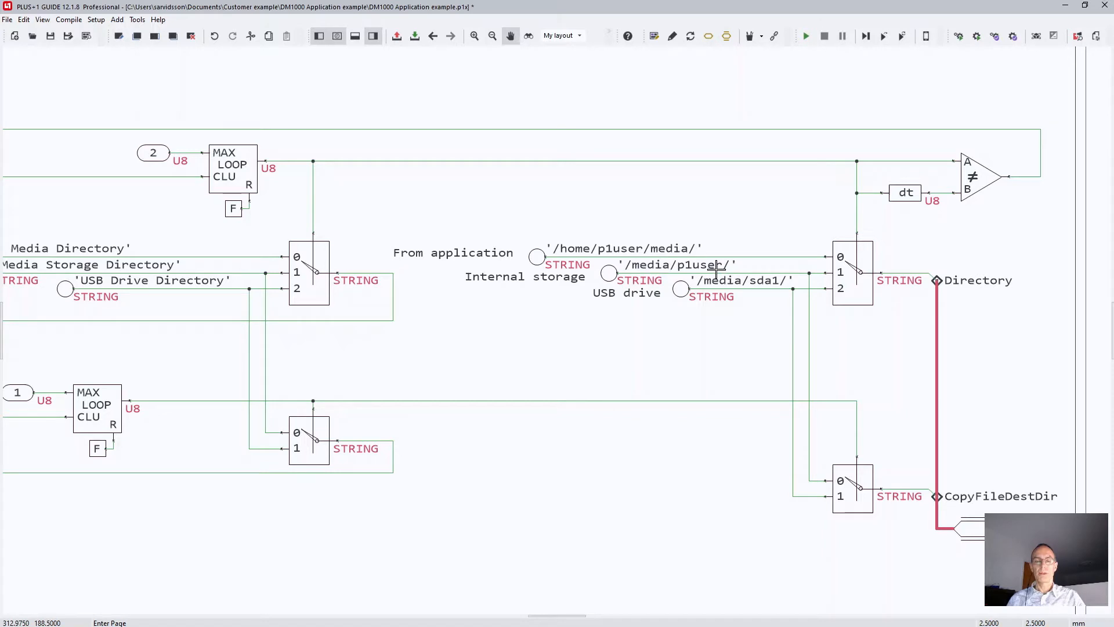
{"action": "mouse_move", "coordinate": [618, 300]}
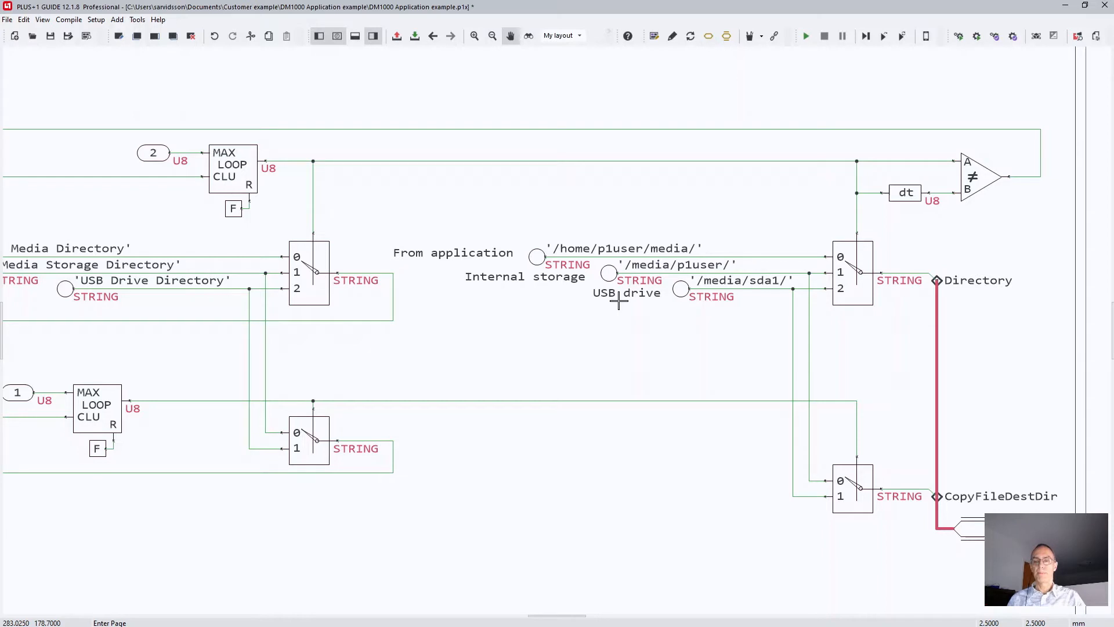
{"action": "mouse_move", "coordinate": [845, 302]}
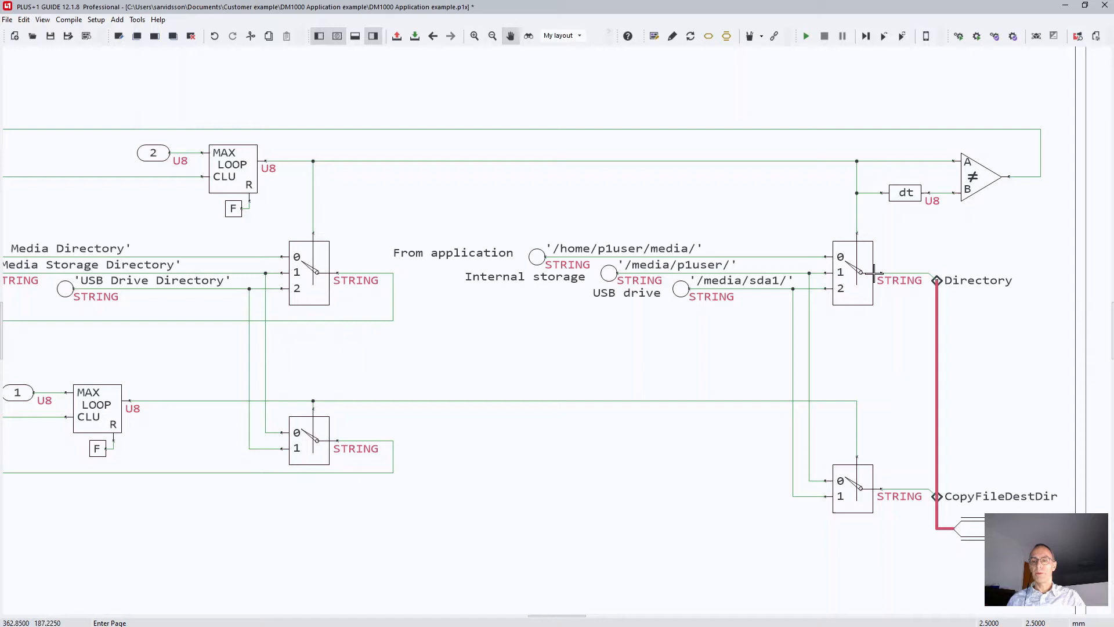
{"action": "mouse_move", "coordinate": [909, 314]}
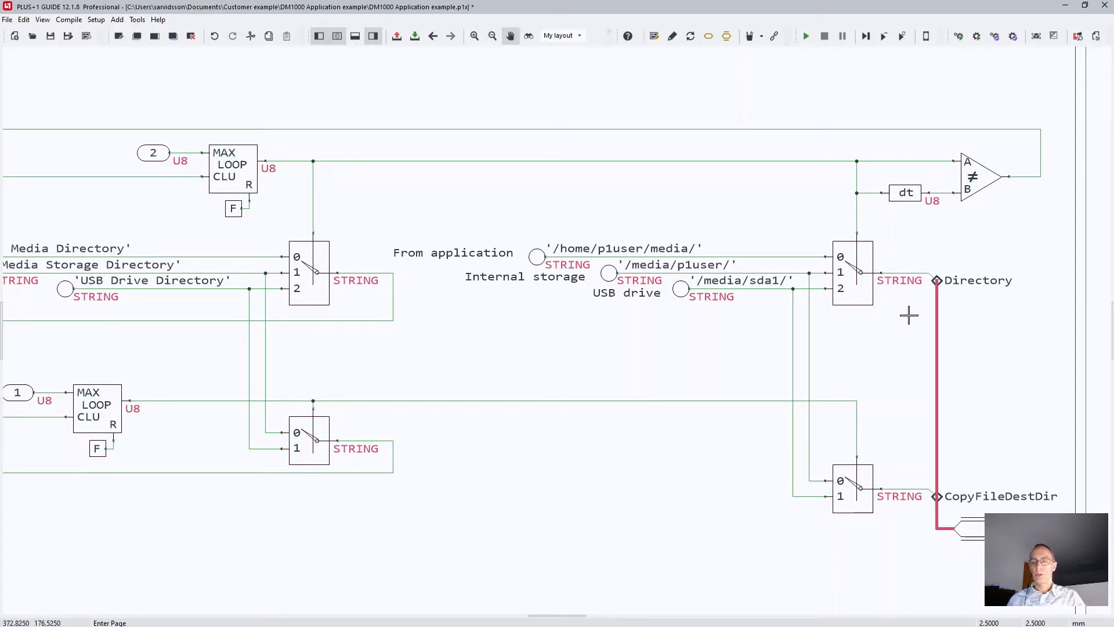
{"action": "mouse_move", "coordinate": [918, 313]}
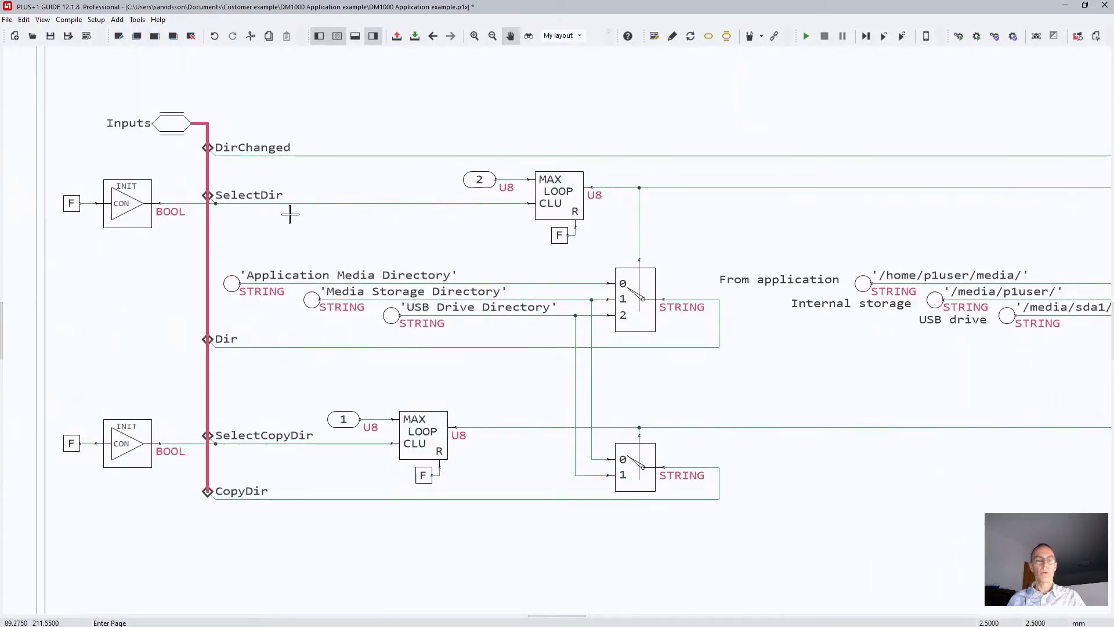
{"action": "mouse_move", "coordinate": [238, 195]}
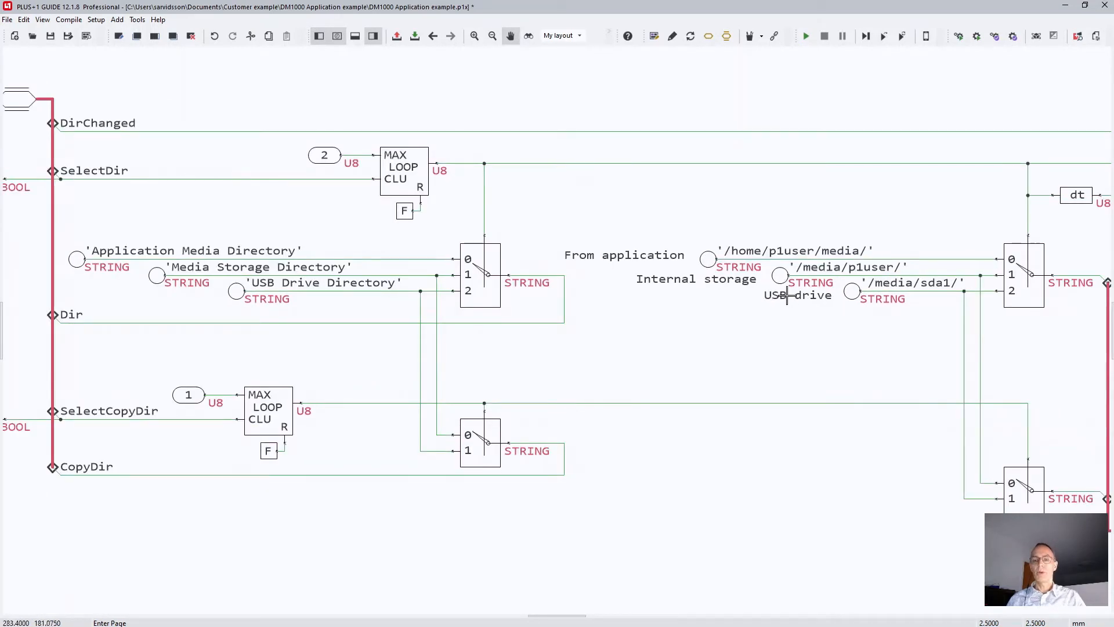
{"action": "mouse_move", "coordinate": [548, 298]}
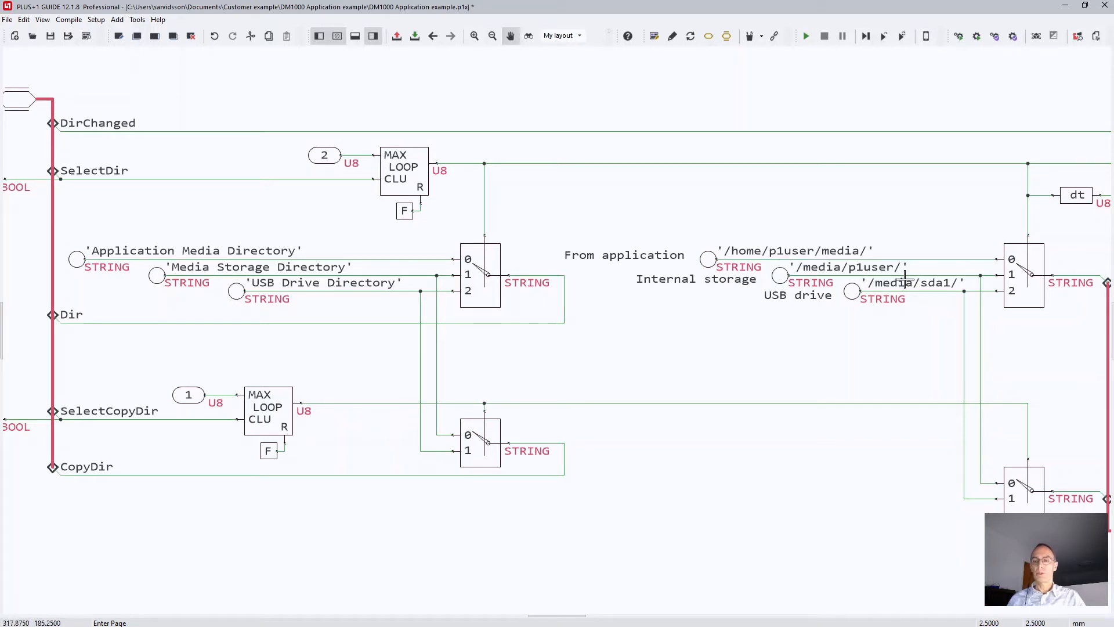
{"action": "mouse_move", "coordinate": [249, 262]}
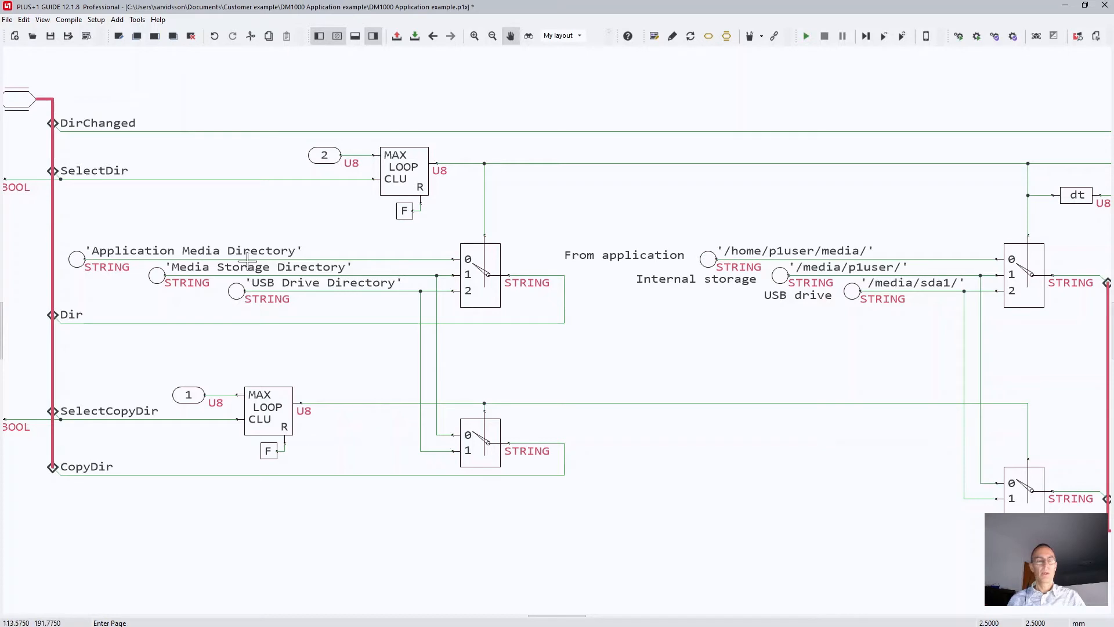
{"action": "mouse_move", "coordinate": [345, 282]}
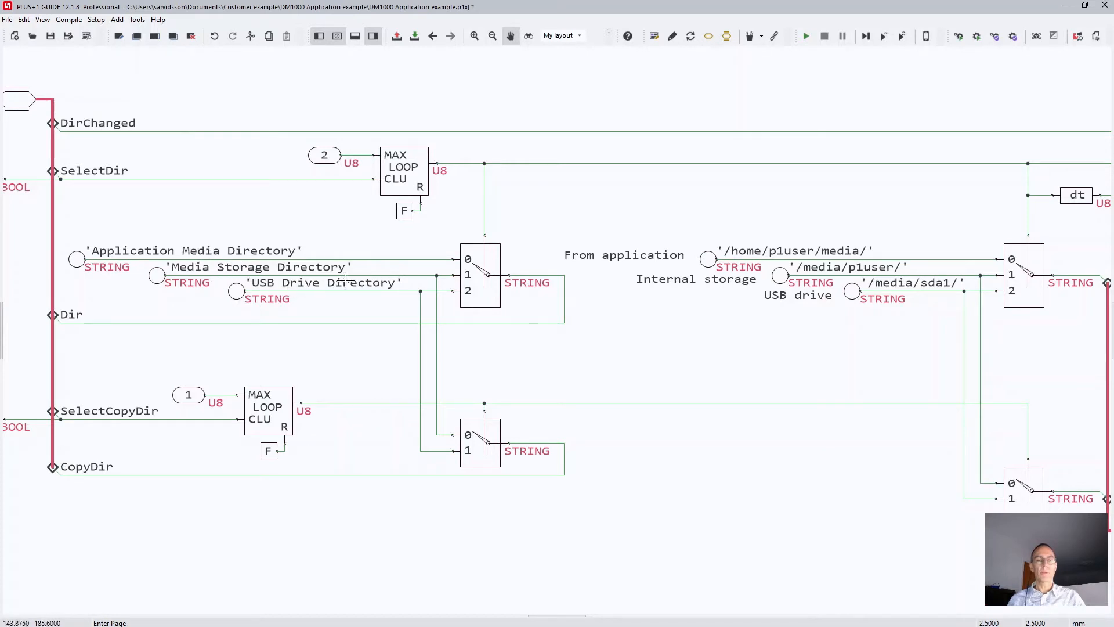
Zoom out on the SelectDirectory page to see the whole directory-selection logic.
{"action": "scroll", "scroll_direction": "down", "scroll_amount": 3}
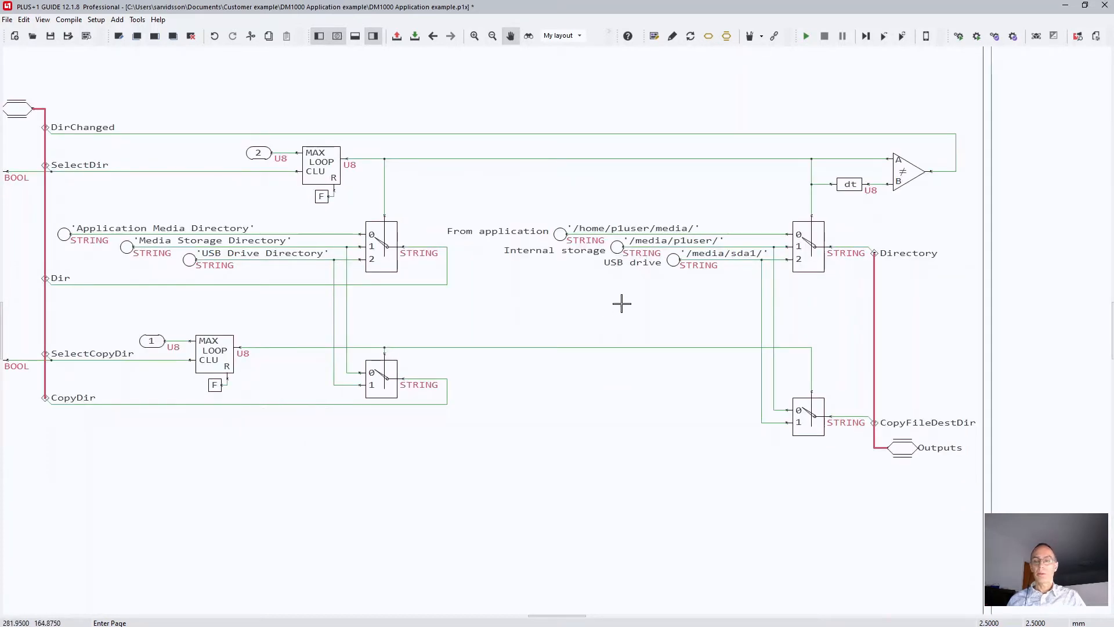
{"action": "mouse_move", "coordinate": [488, 349]}
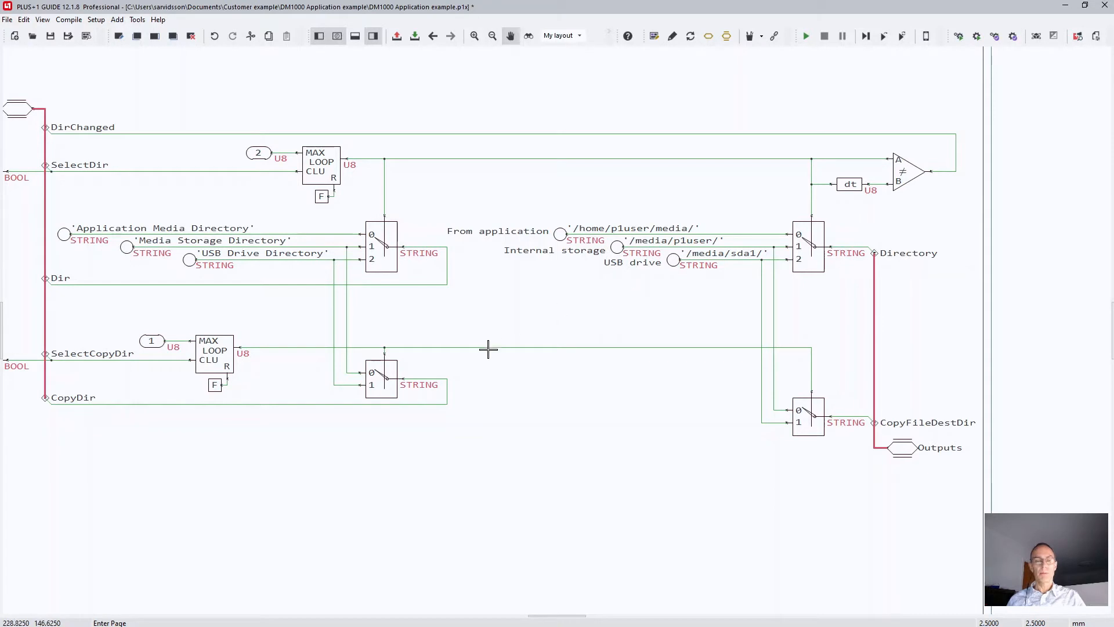
{"action": "mouse_move", "coordinate": [481, 329]}
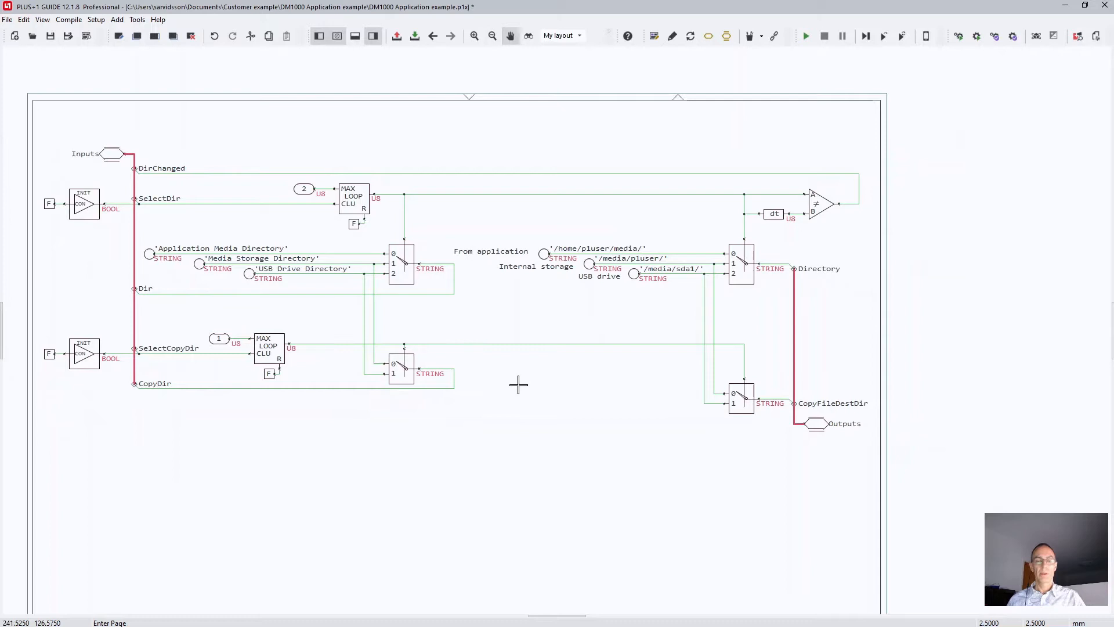
{"action": "mouse_move", "coordinate": [548, 365]}
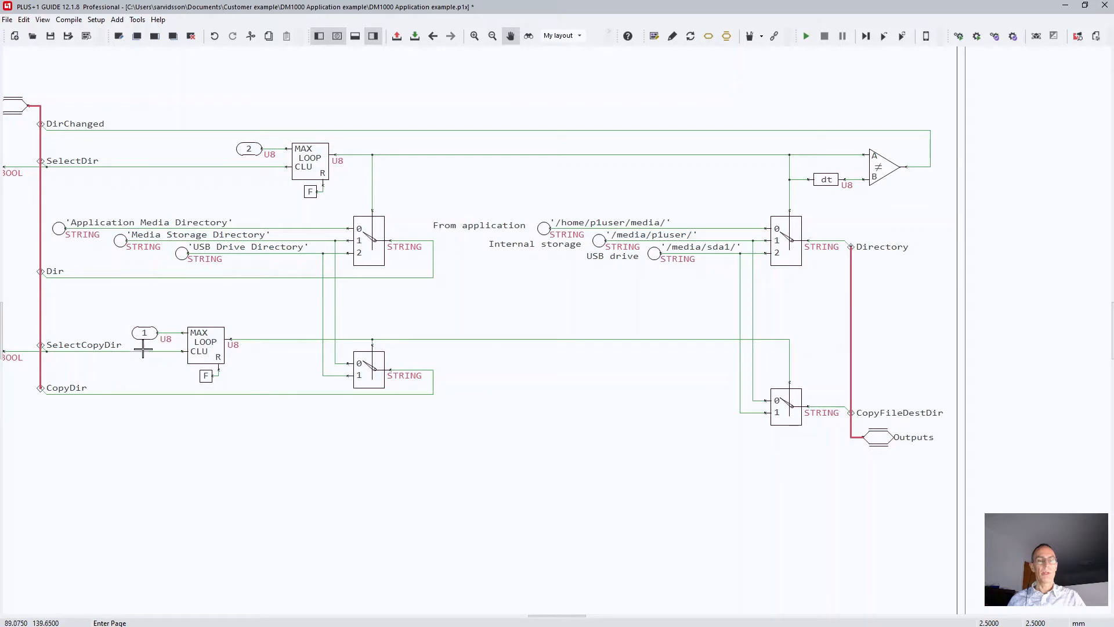
{"action": "mouse_move", "coordinate": [708, 272]}
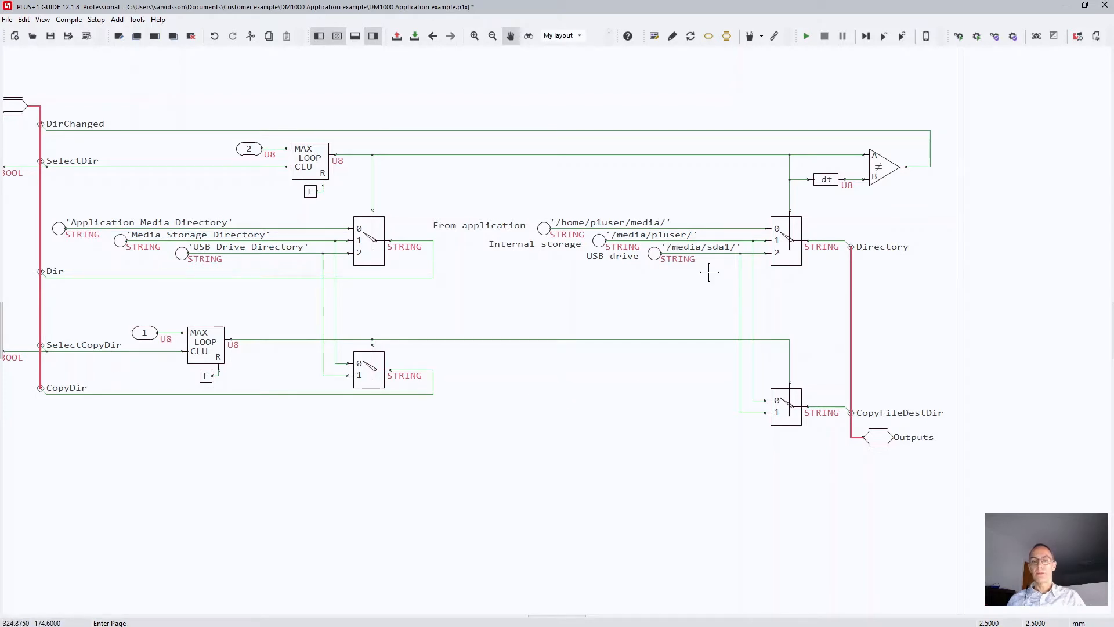
{"action": "mouse_move", "coordinate": [629, 257]}
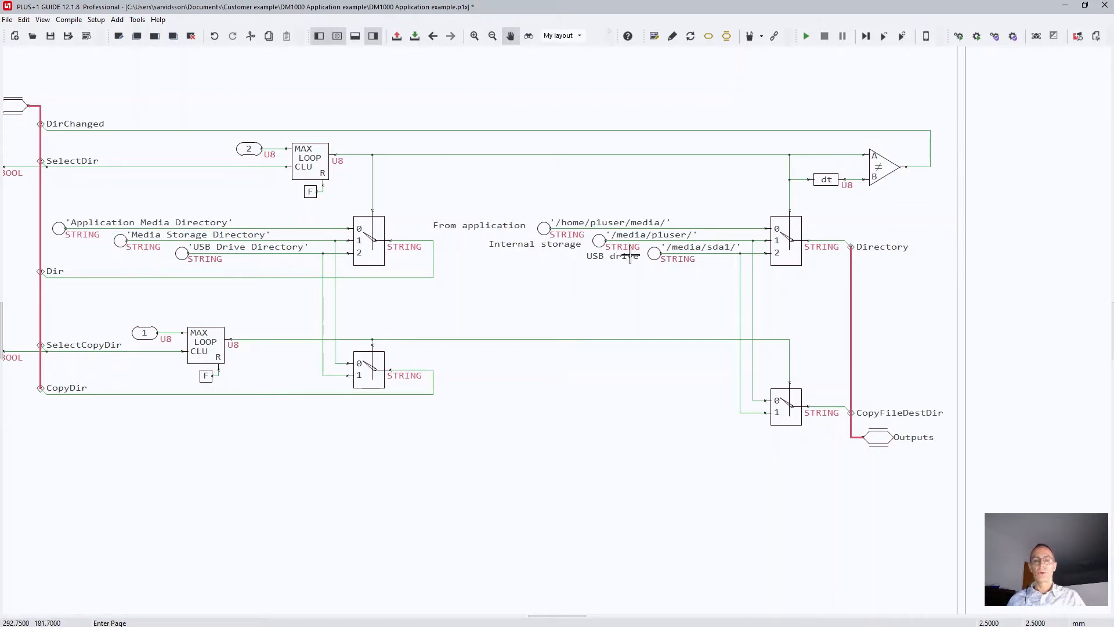
{"action": "mouse_move", "coordinate": [792, 416]}
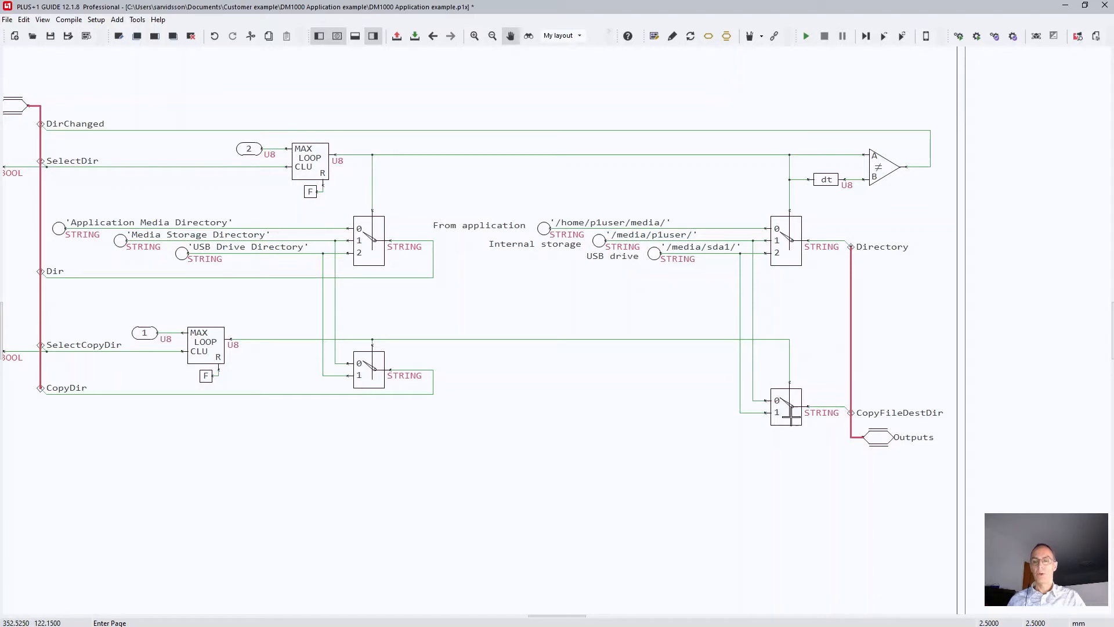
{"action": "mouse_move", "coordinate": [756, 466]}
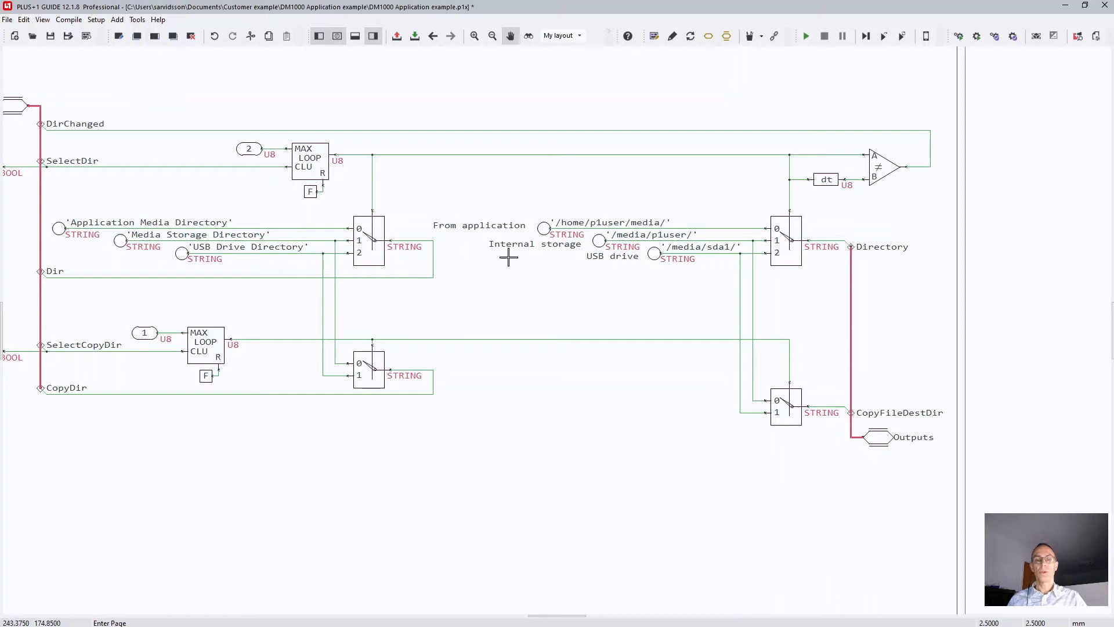
{"action": "mouse_move", "coordinate": [512, 226]}
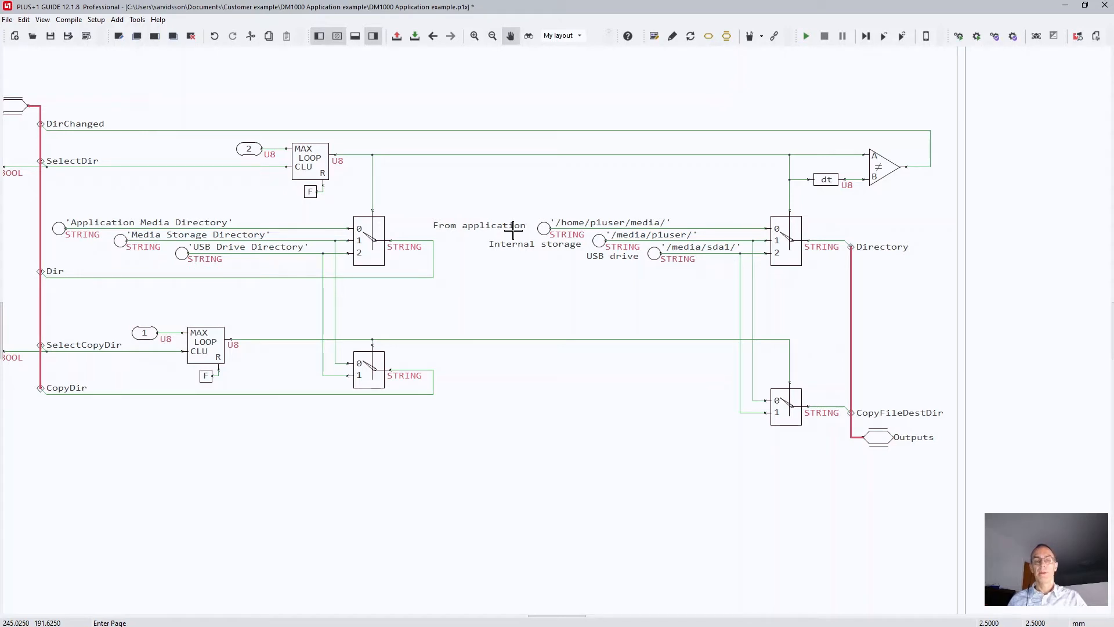
{"action": "mouse_move", "coordinate": [72, 173]}
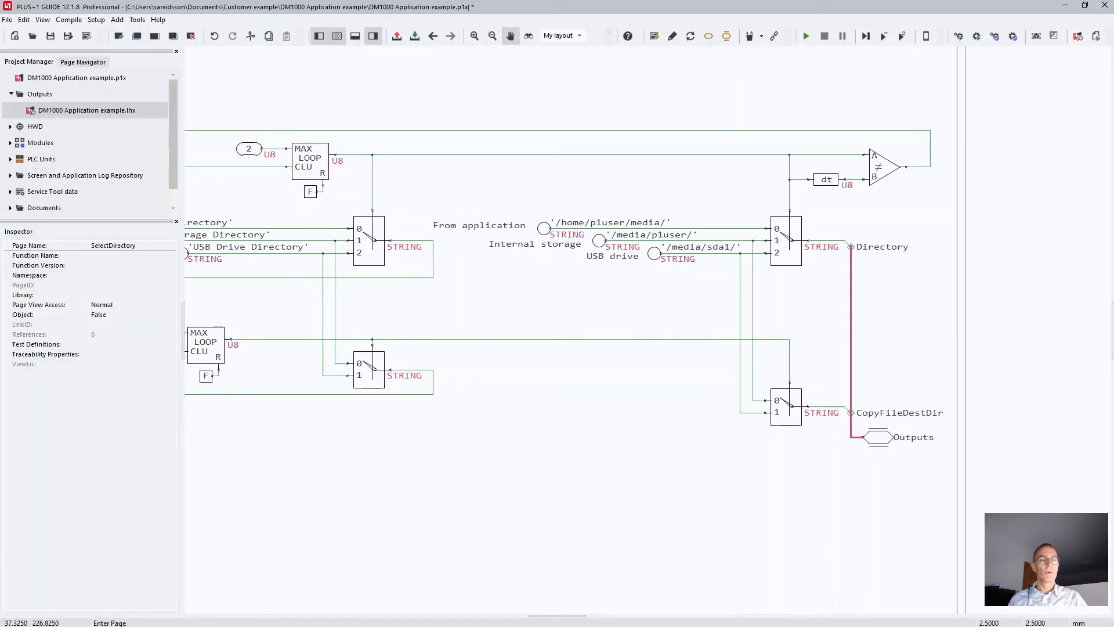
Expand Screen and Application Log Repository, then select Media Repository to list its files.
{"action": "left_click", "coordinate": [10, 93]}
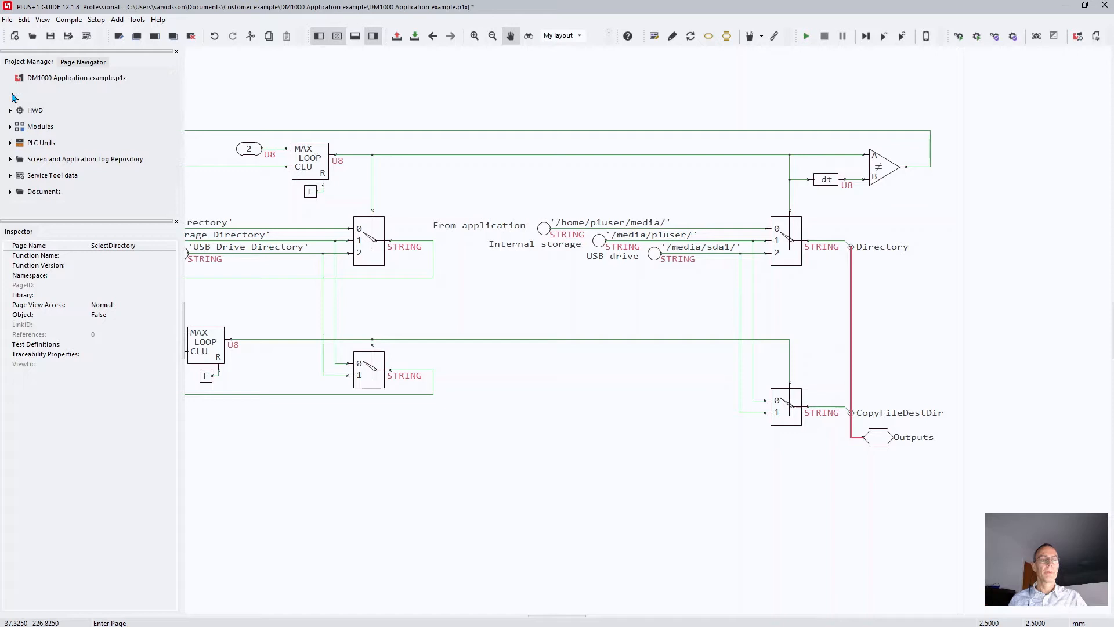
{"action": "left_click", "coordinate": [40, 94]}
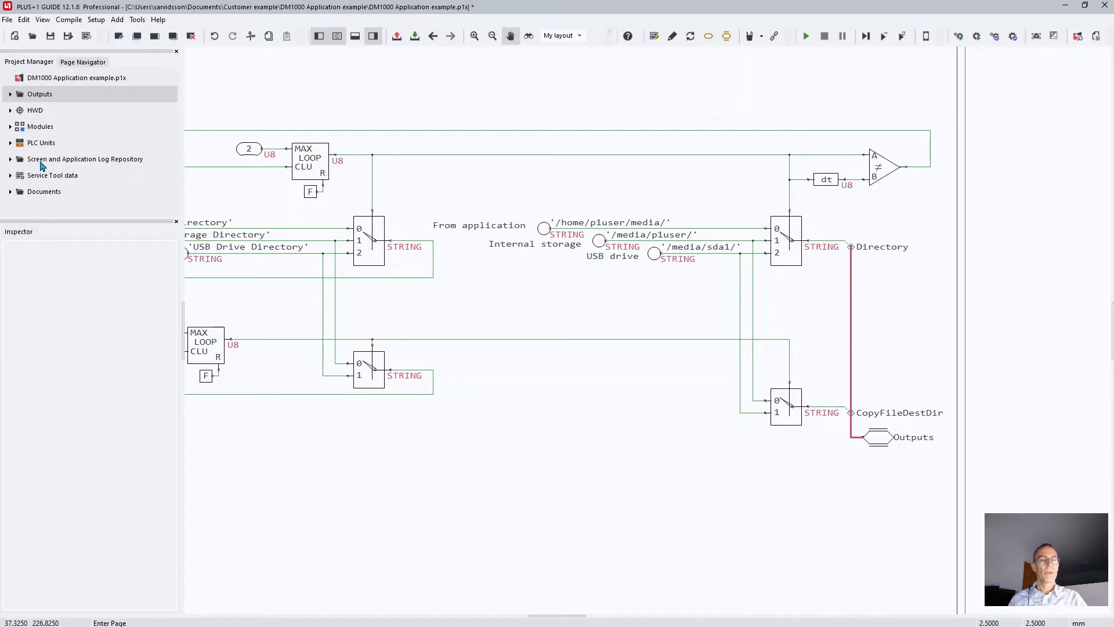
{"action": "mouse_move", "coordinate": [110, 170]}
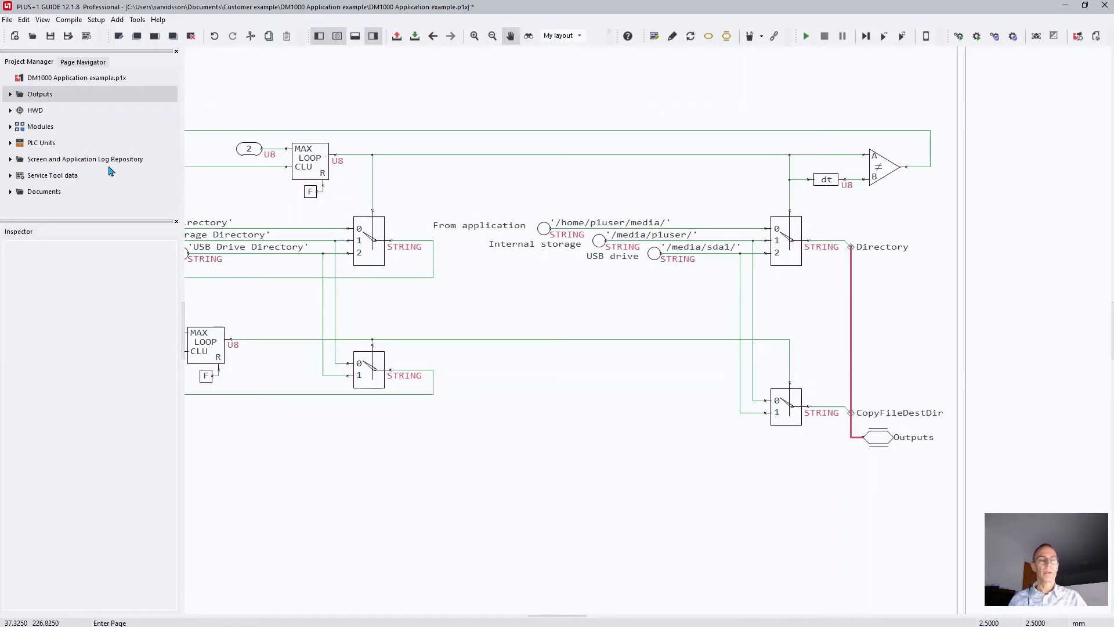
{"action": "mouse_move", "coordinate": [34, 165]}
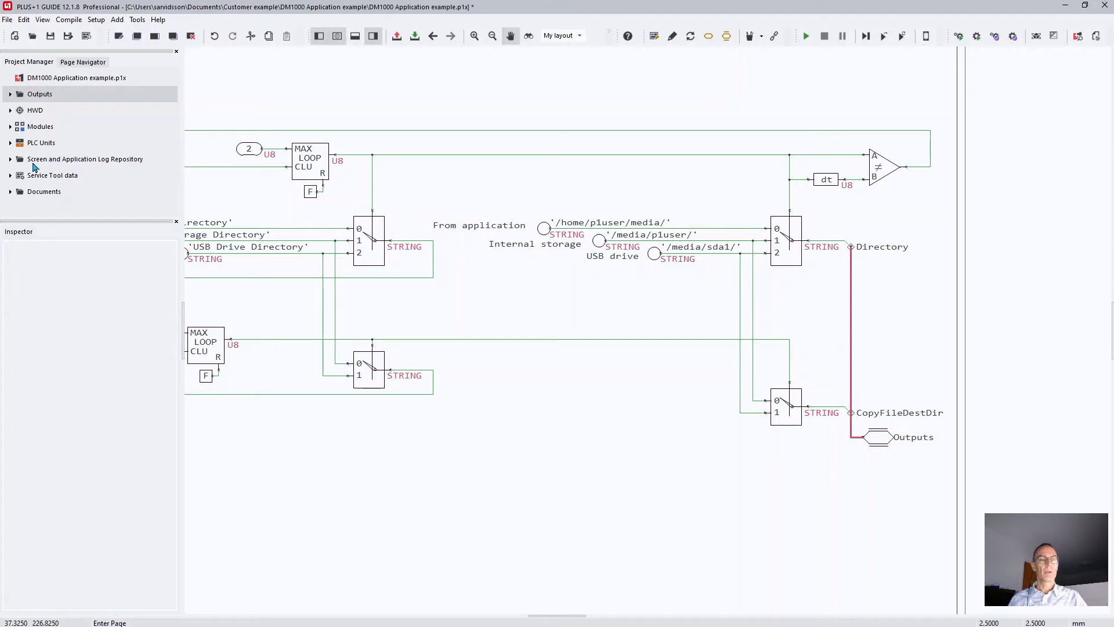
{"action": "left_click", "coordinate": [11, 158]}
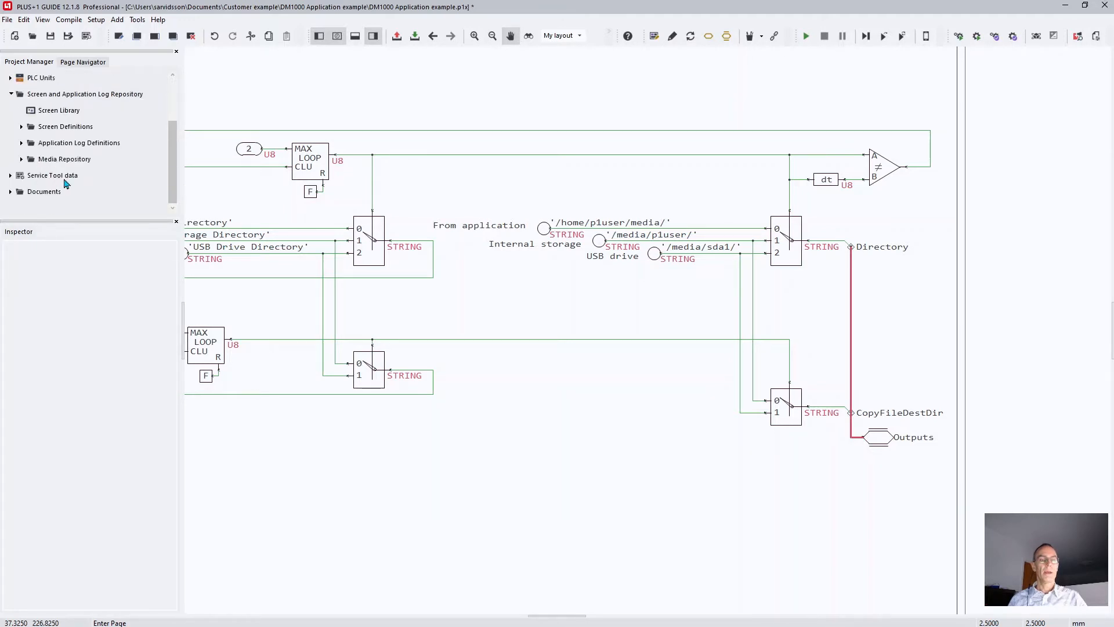
{"action": "mouse_move", "coordinate": [59, 165]}
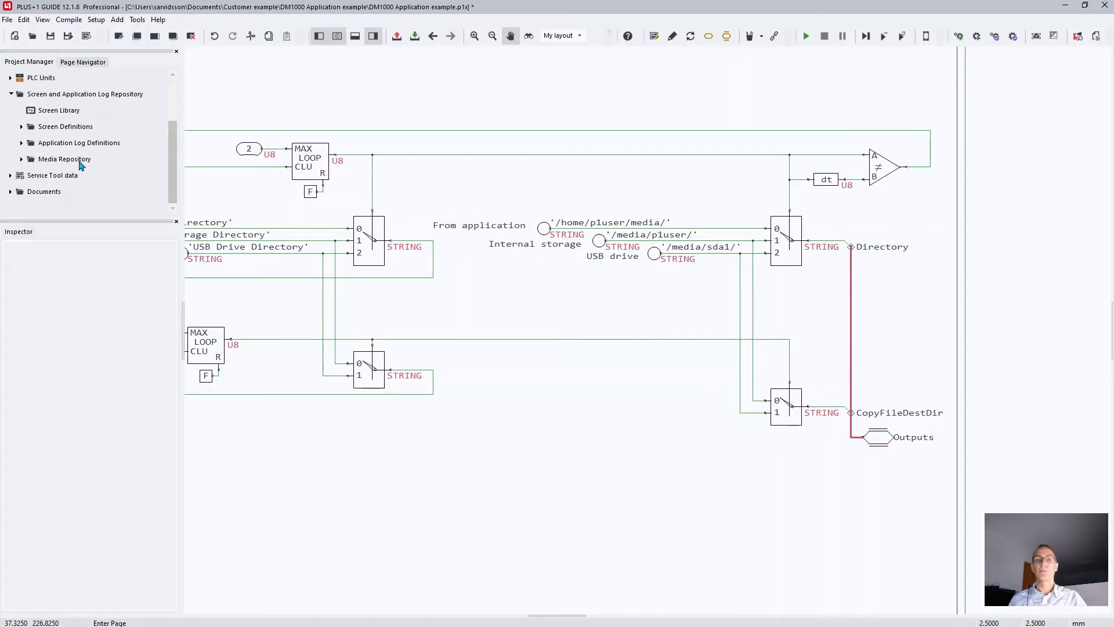
{"action": "left_click", "coordinate": [64, 158]}
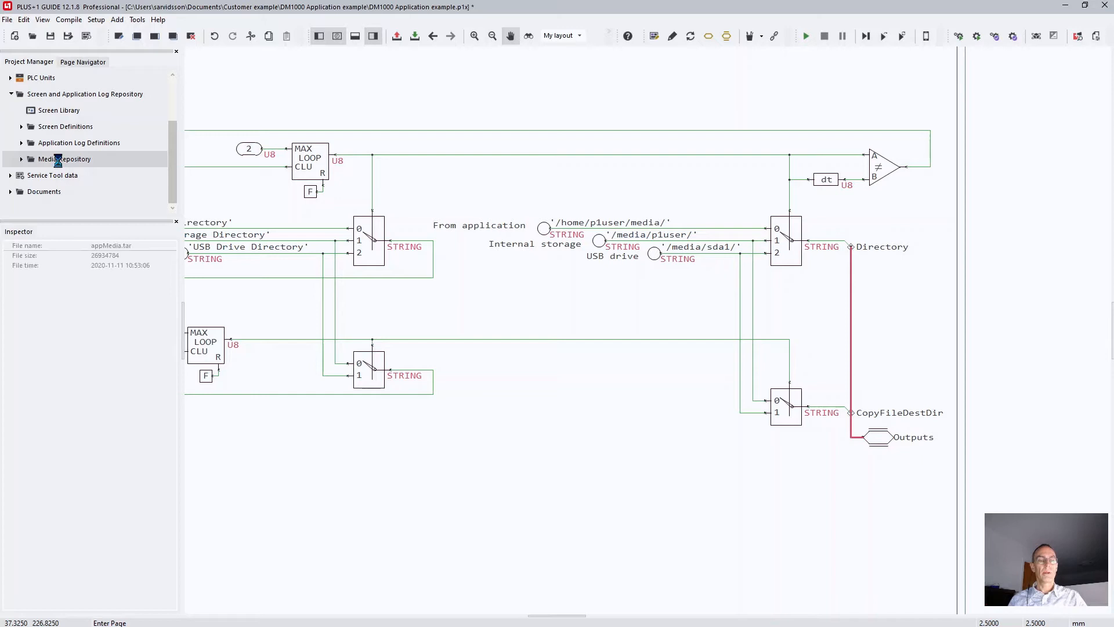
{"action": "right_click", "coordinate": [64, 158]}
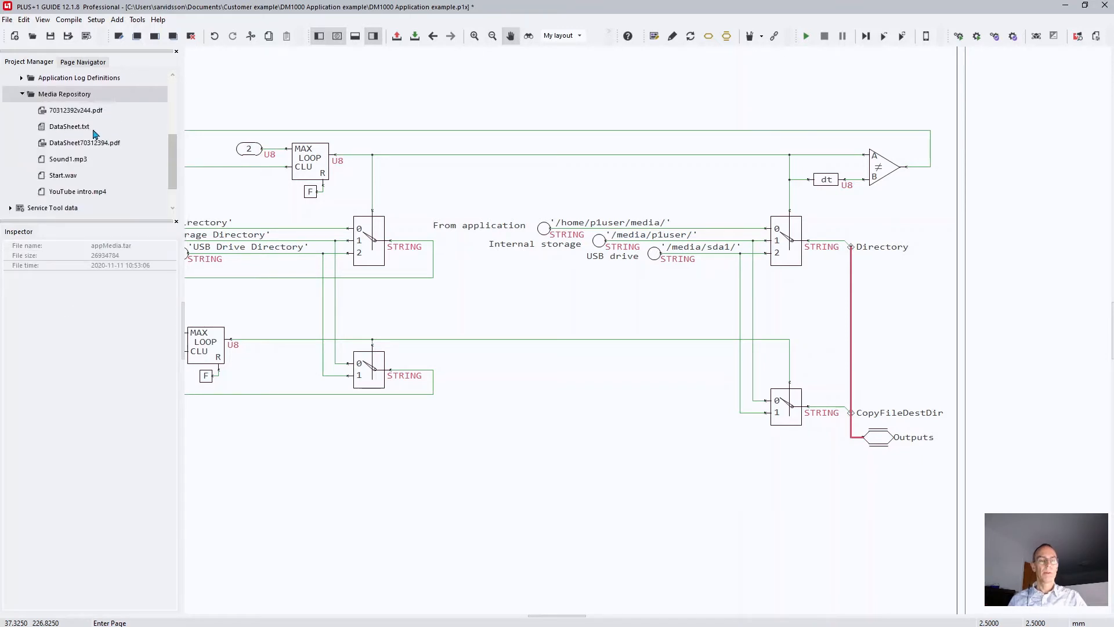
{"action": "mouse_move", "coordinate": [77, 115]}
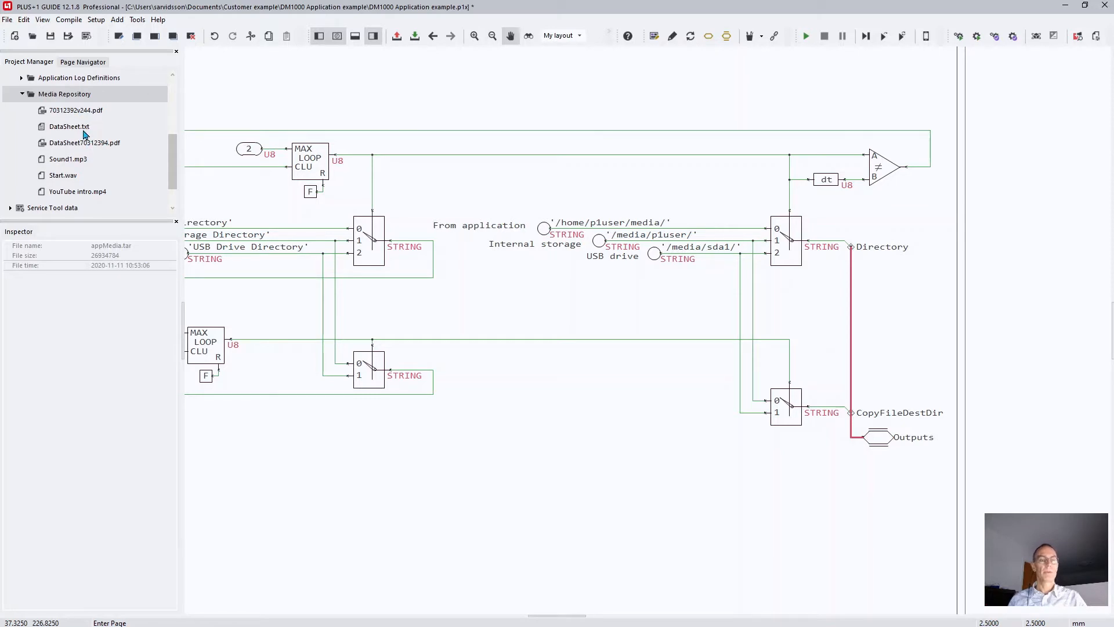
{"action": "mouse_move", "coordinate": [104, 197]}
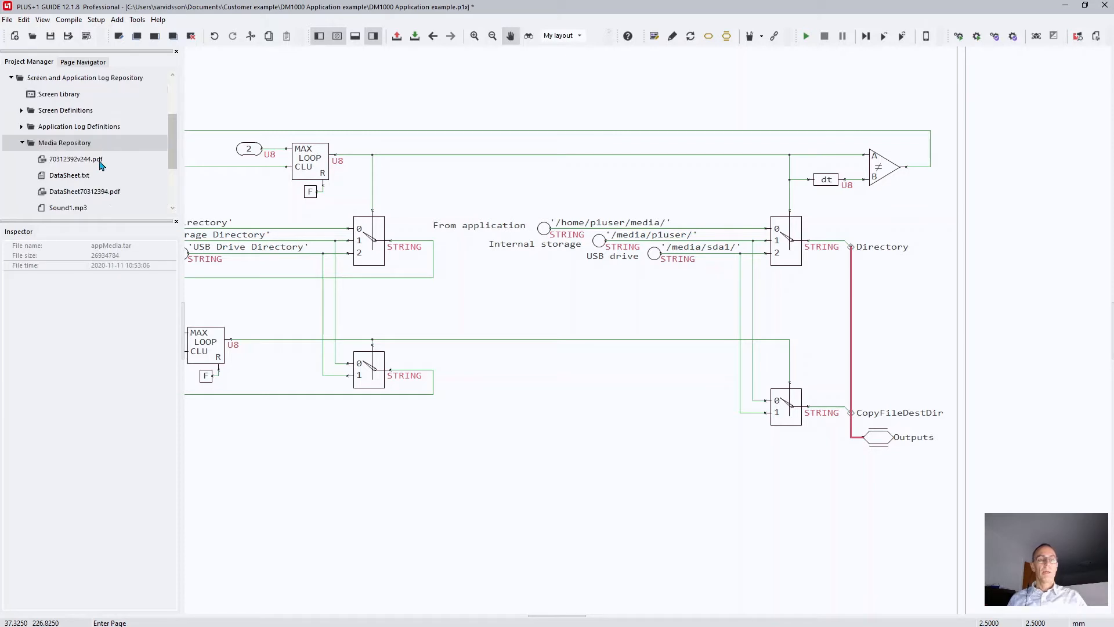
{"action": "mouse_move", "coordinate": [84, 175]}
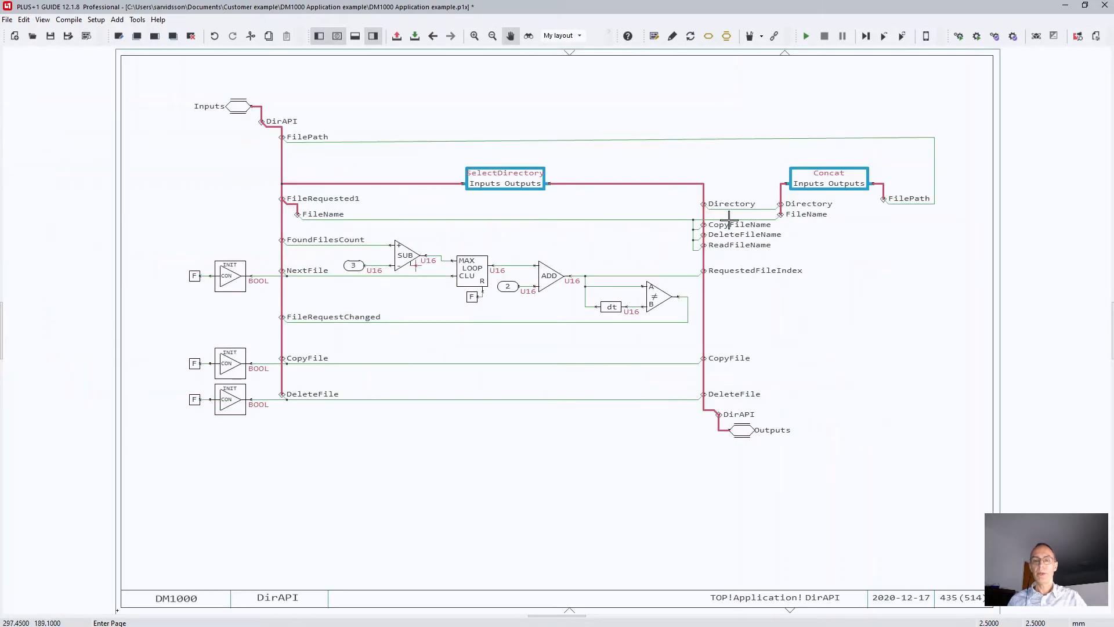
{"action": "mouse_move", "coordinate": [700, 381]}
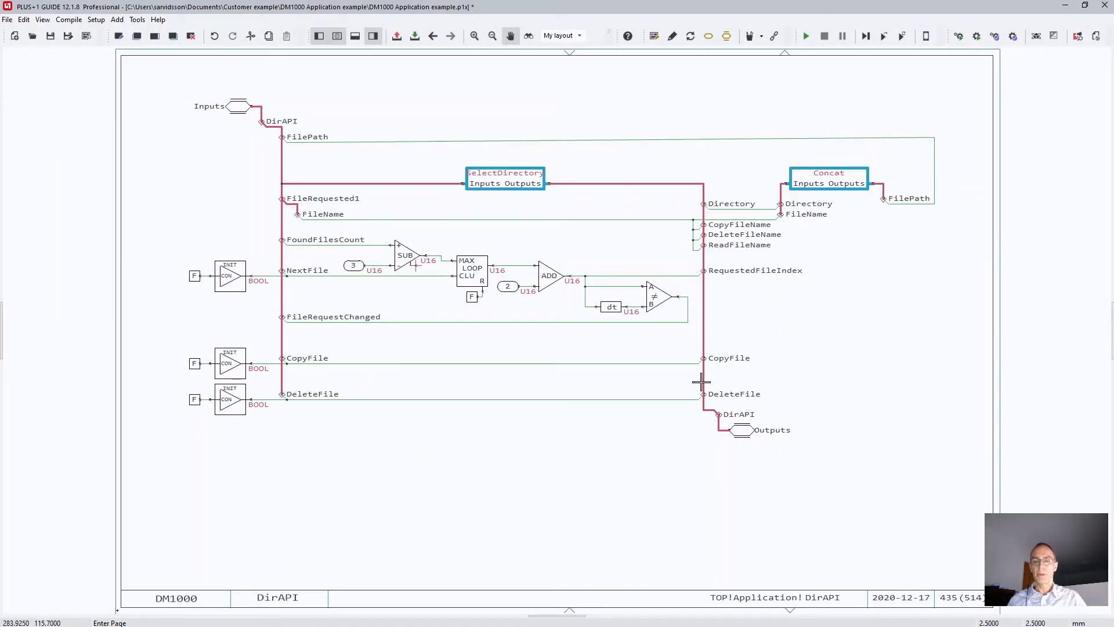
{"action": "mouse_move", "coordinate": [746, 421]}
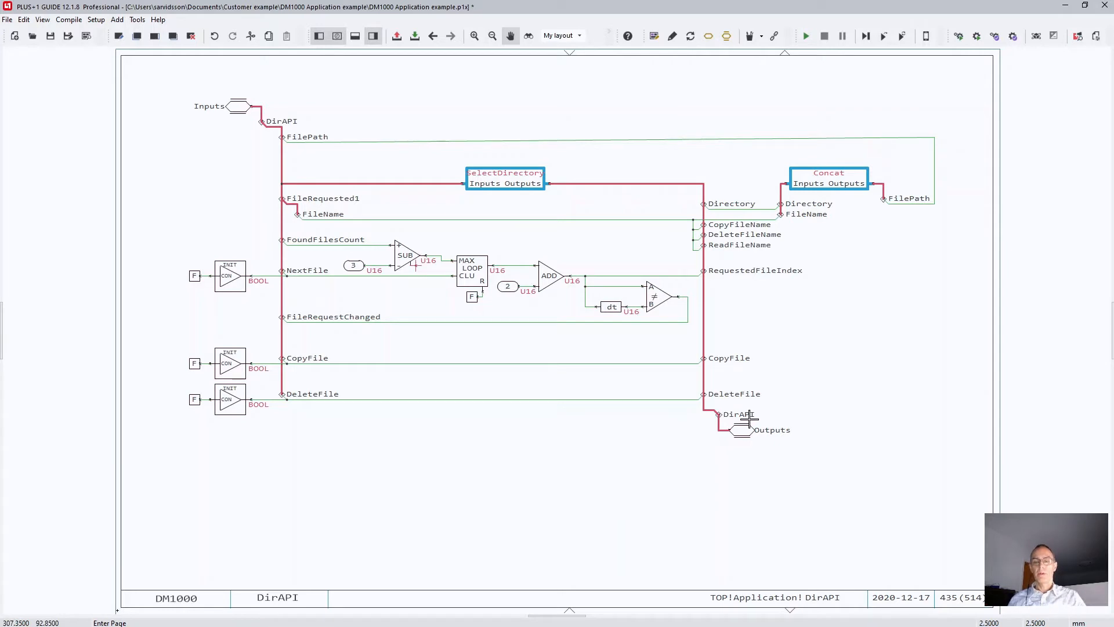
{"action": "mouse_move", "coordinate": [634, 368]}
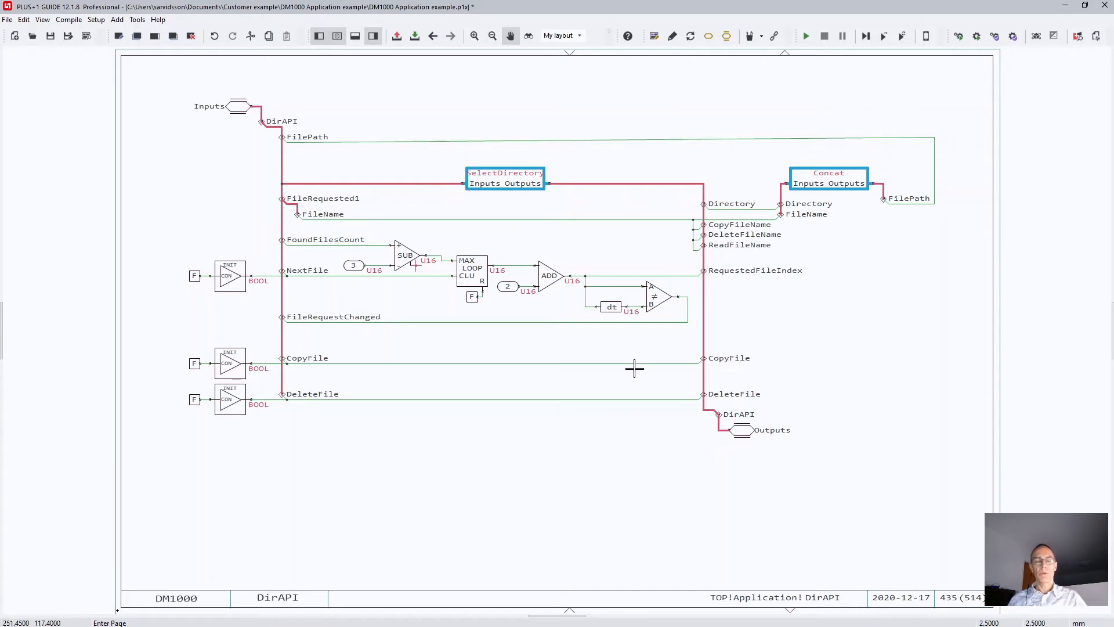
{"action": "mouse_move", "coordinate": [524, 279]}
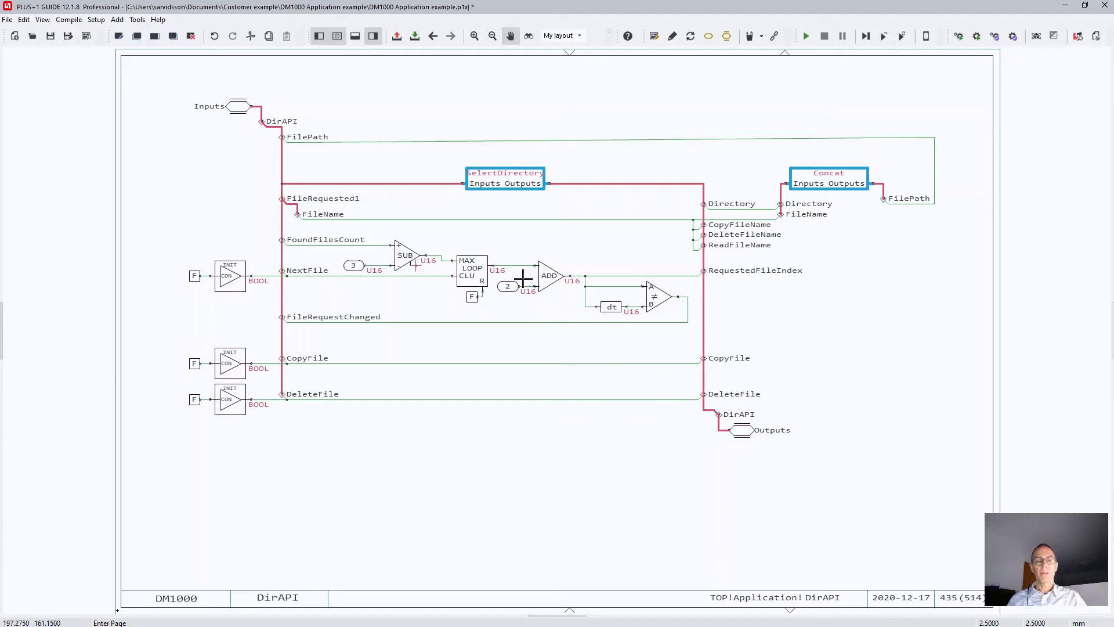
{"action": "mouse_move", "coordinate": [442, 275]}
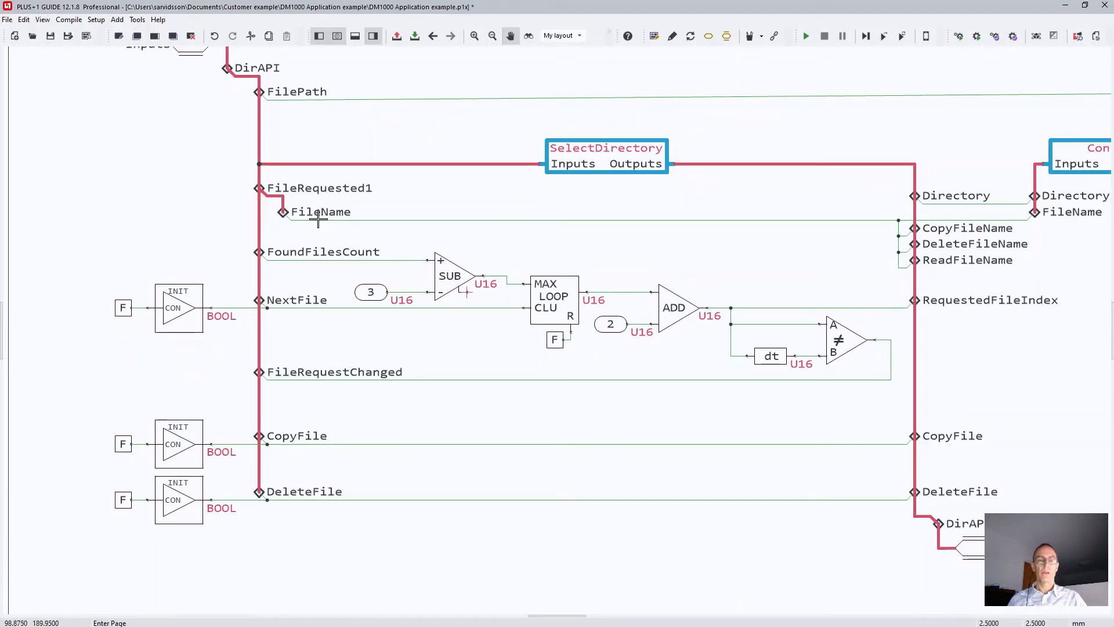
{"action": "mouse_move", "coordinate": [318, 186]}
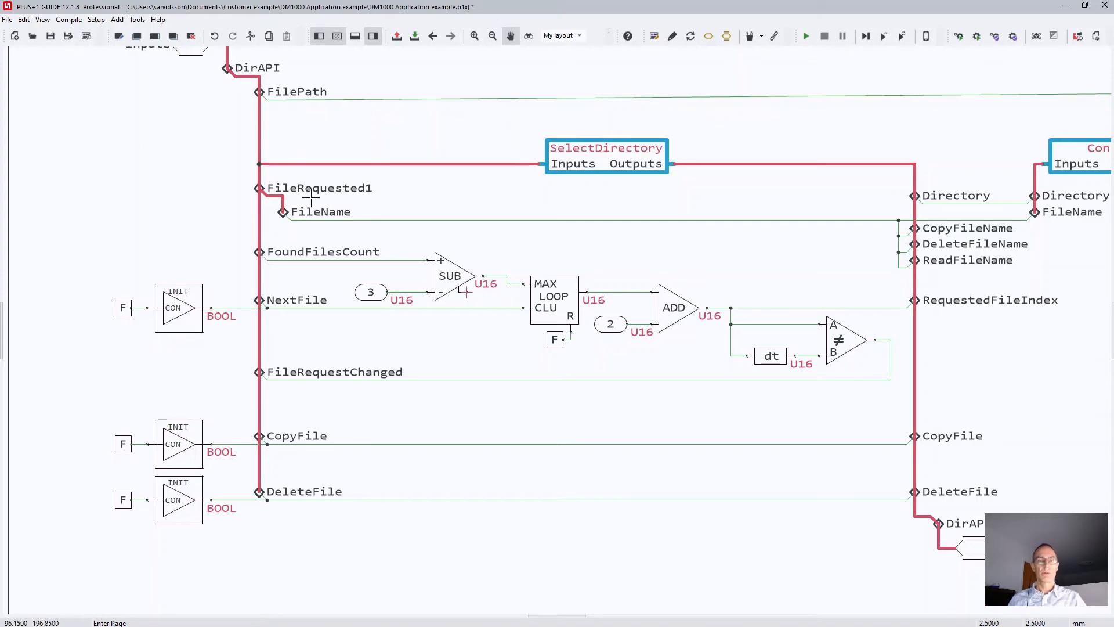
{"action": "mouse_move", "coordinate": [319, 218]}
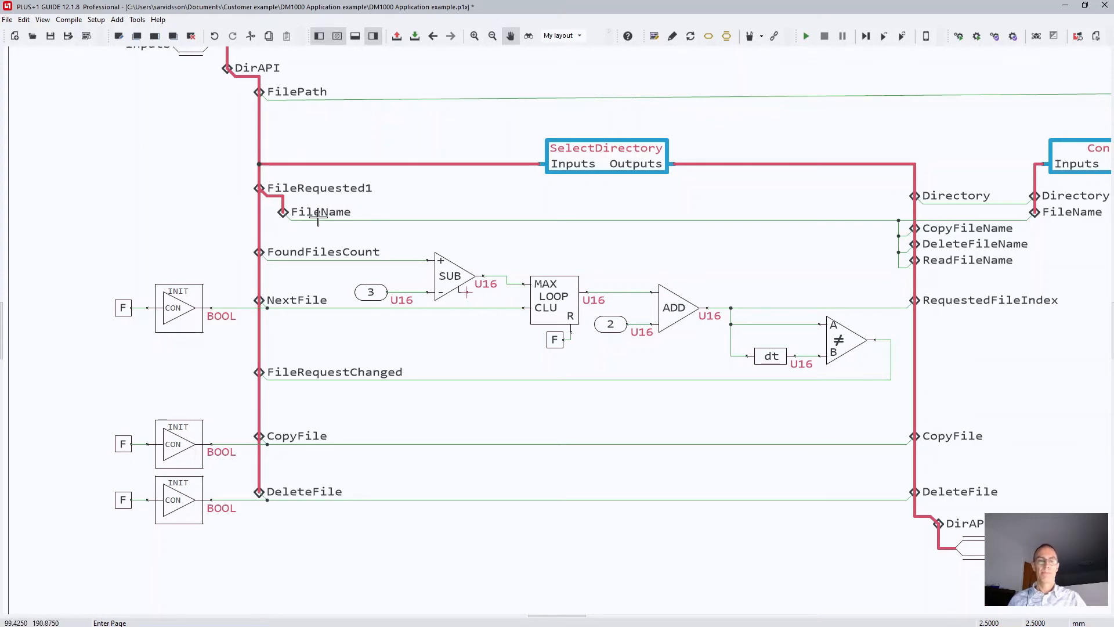
{"action": "mouse_move", "coordinate": [346, 211]}
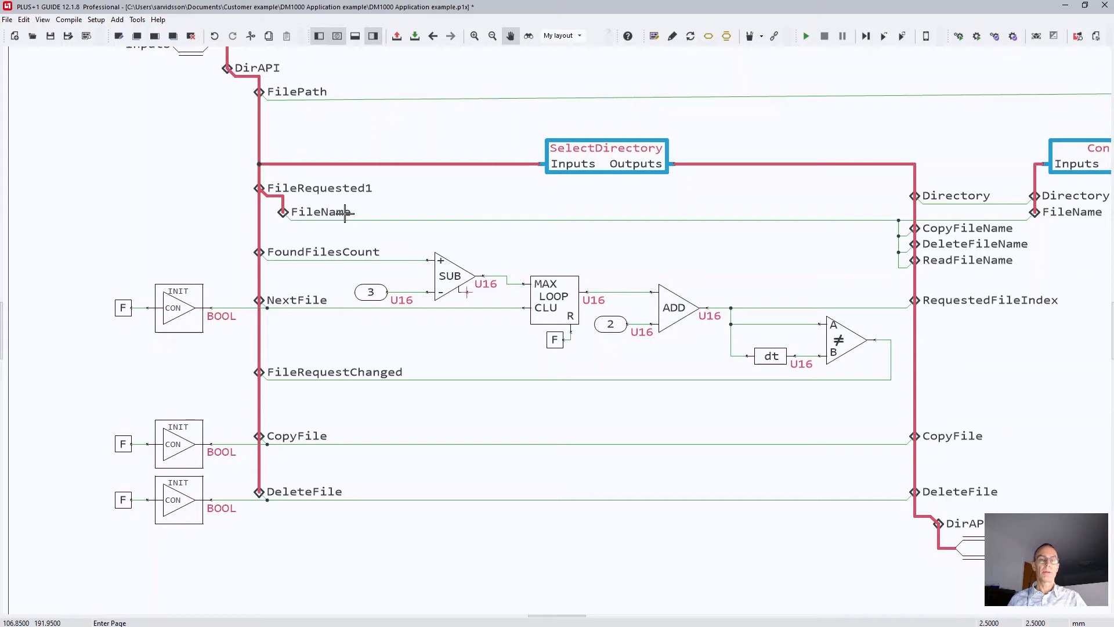
{"action": "mouse_move", "coordinate": [532, 257]}
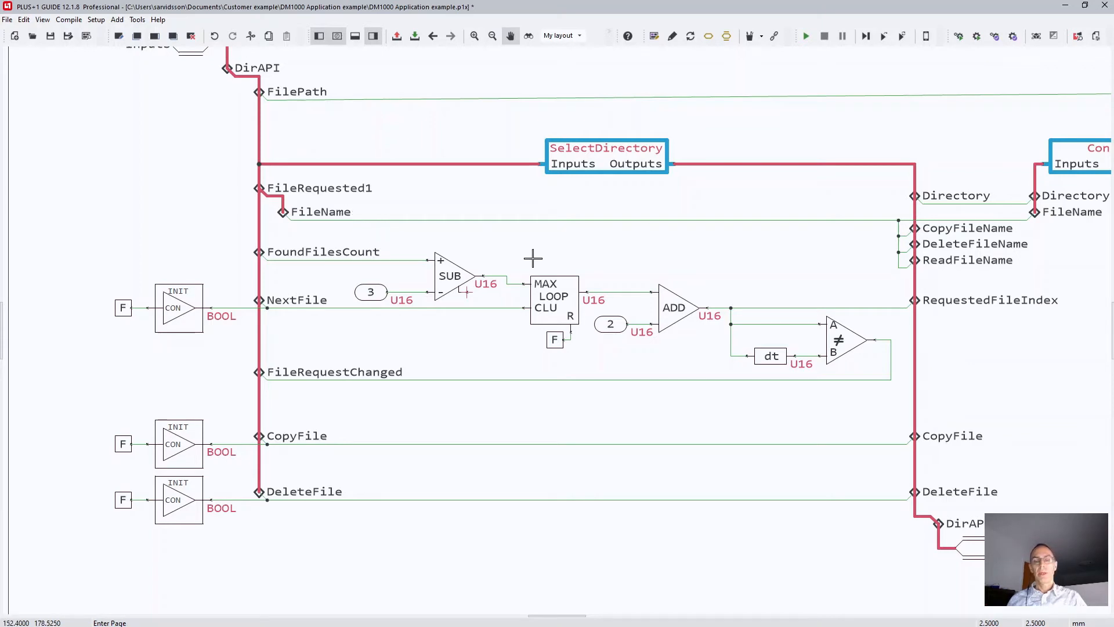
{"action": "mouse_move", "coordinate": [956, 308]}
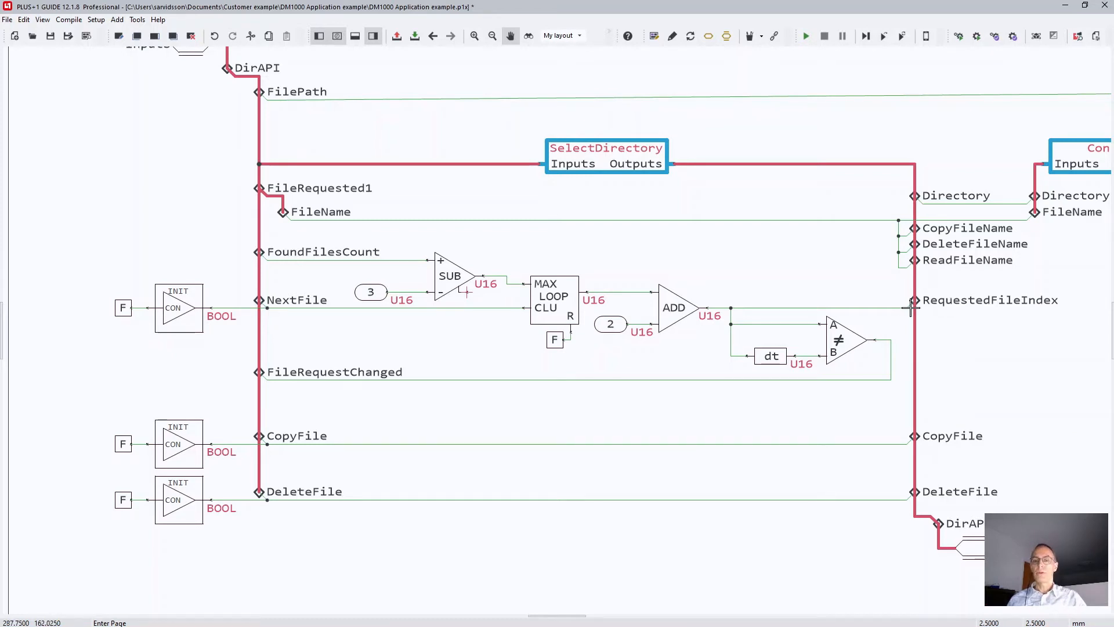
{"action": "mouse_move", "coordinate": [640, 268]}
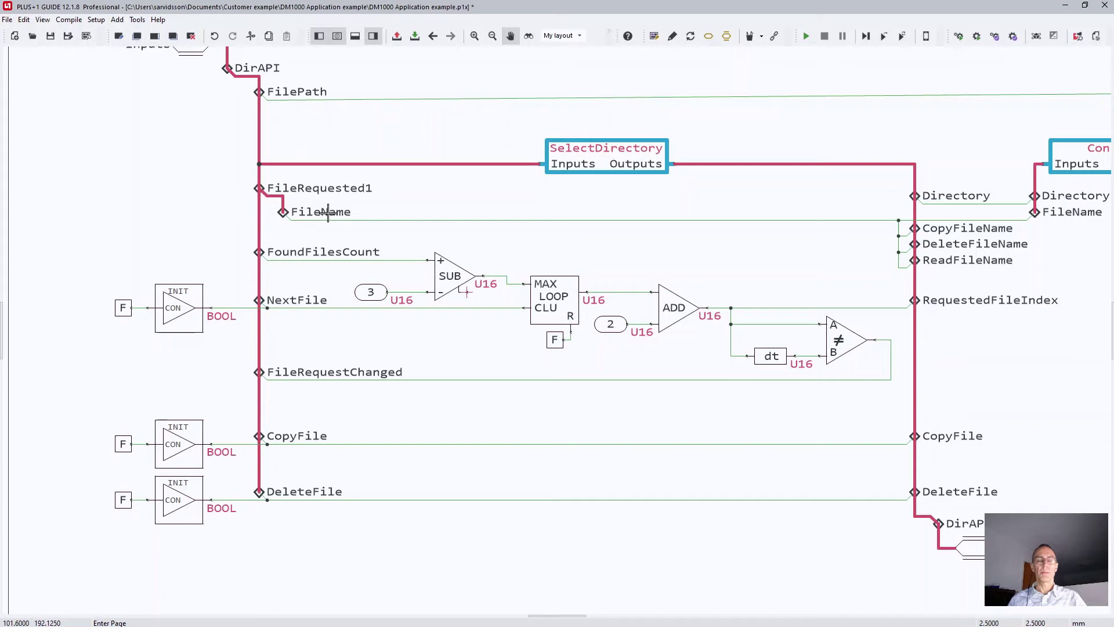
{"action": "mouse_move", "coordinate": [498, 305]}
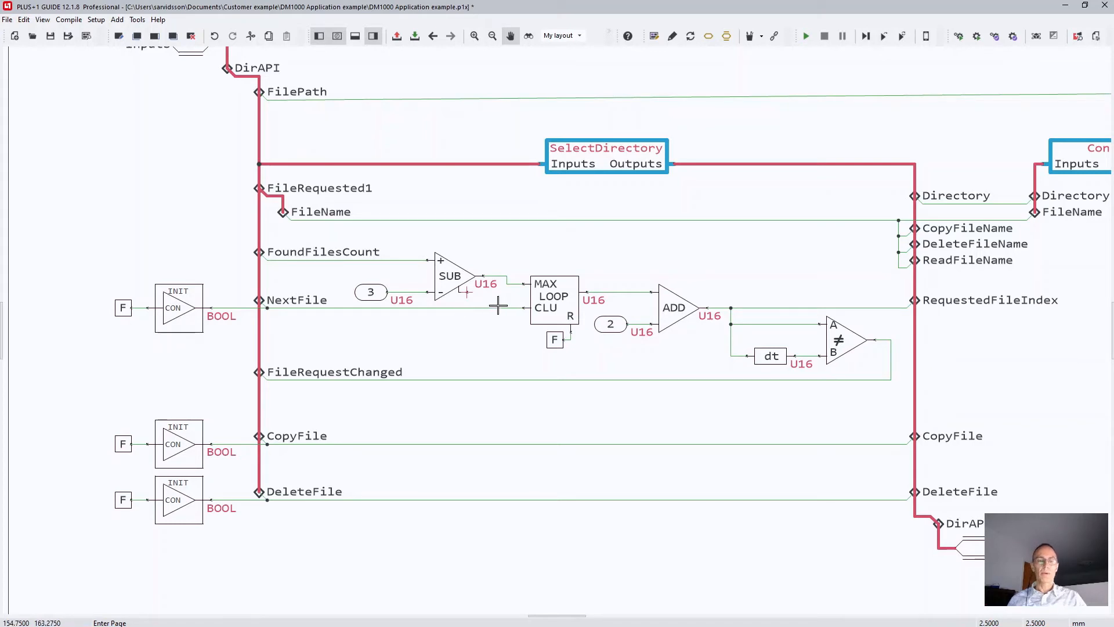
{"action": "mouse_move", "coordinate": [273, 306]}
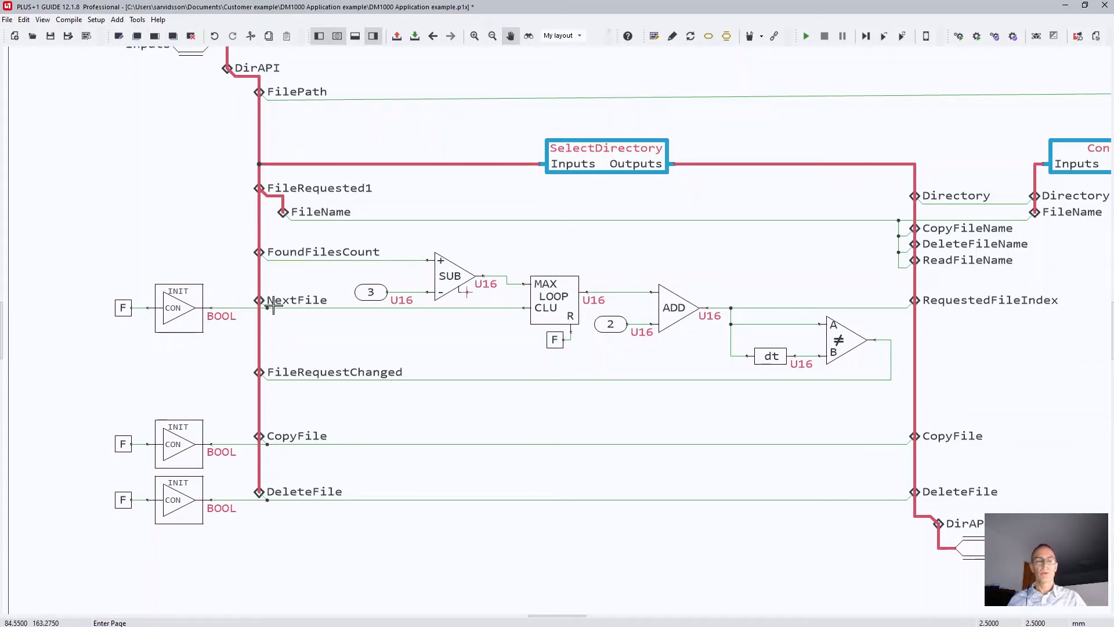
{"action": "mouse_move", "coordinate": [501, 322]}
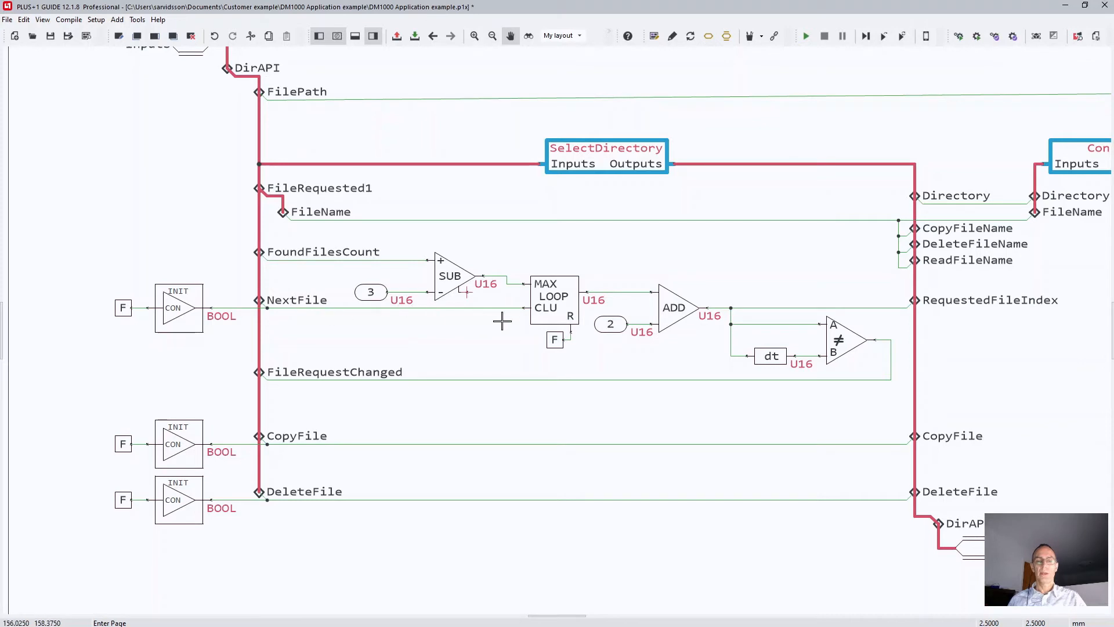
{"action": "mouse_move", "coordinate": [903, 314]}
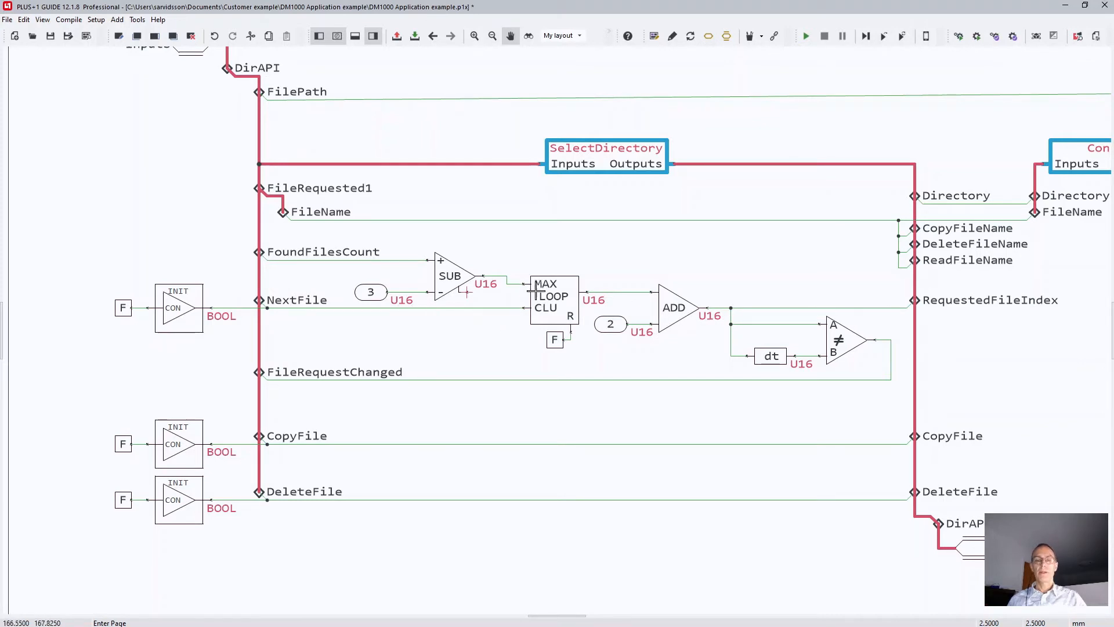
{"action": "mouse_move", "coordinate": [351, 259]}
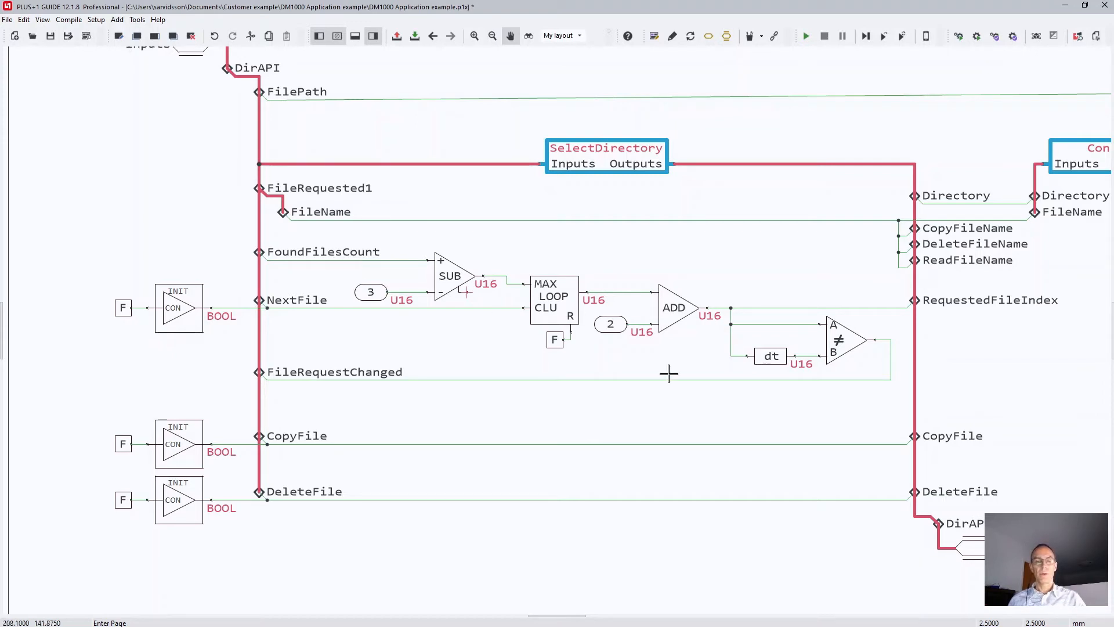
{"action": "mouse_move", "coordinate": [587, 430]}
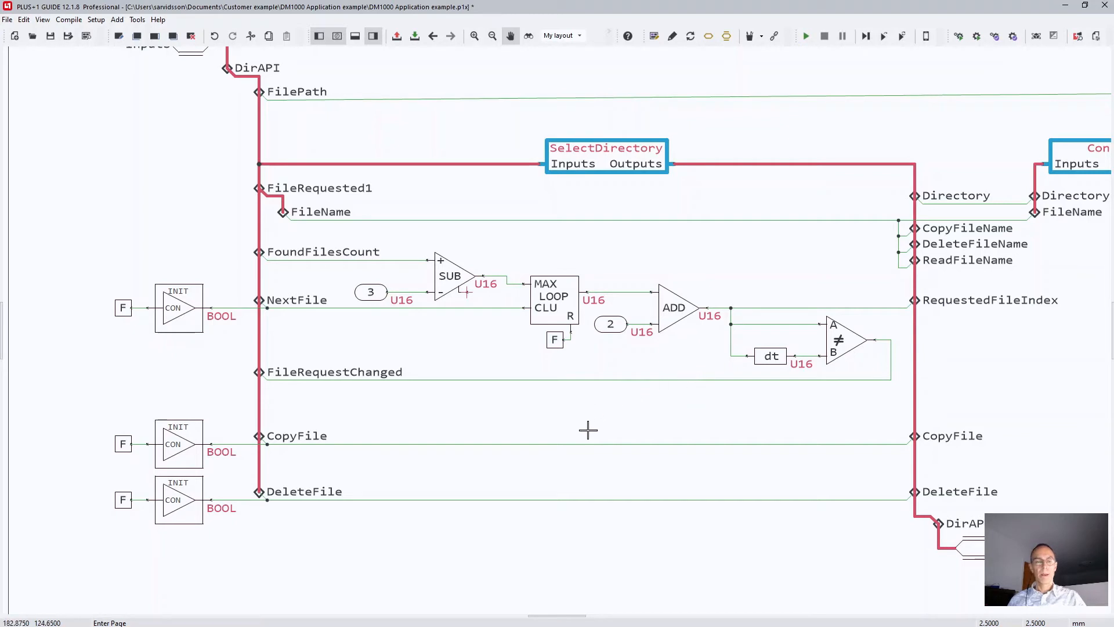
{"action": "mouse_move", "coordinate": [283, 454]}
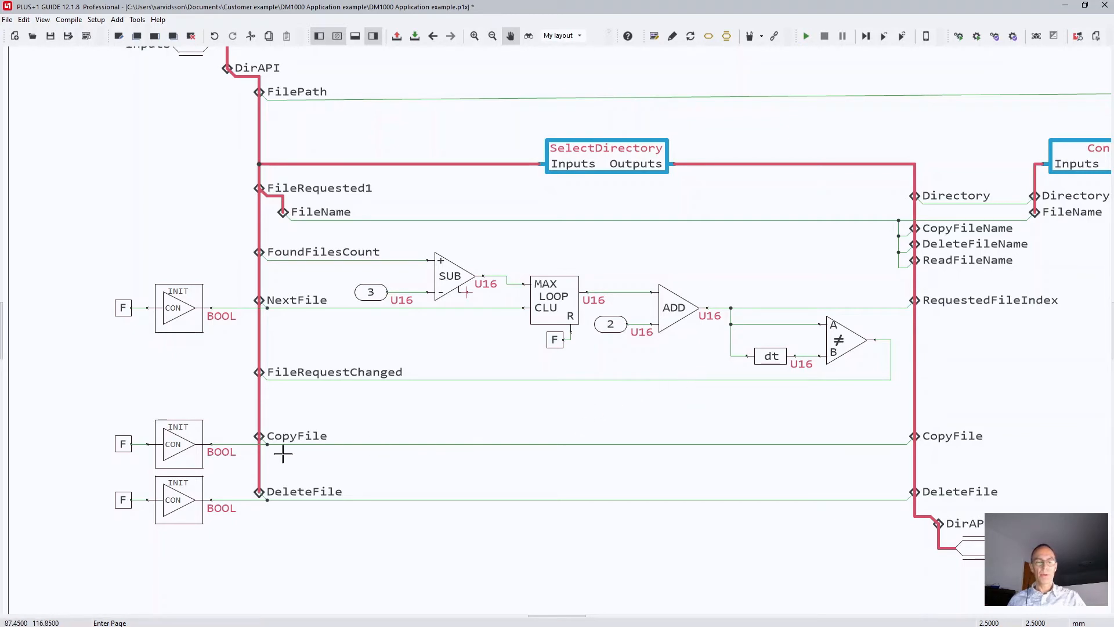
{"action": "mouse_move", "coordinate": [867, 513]}
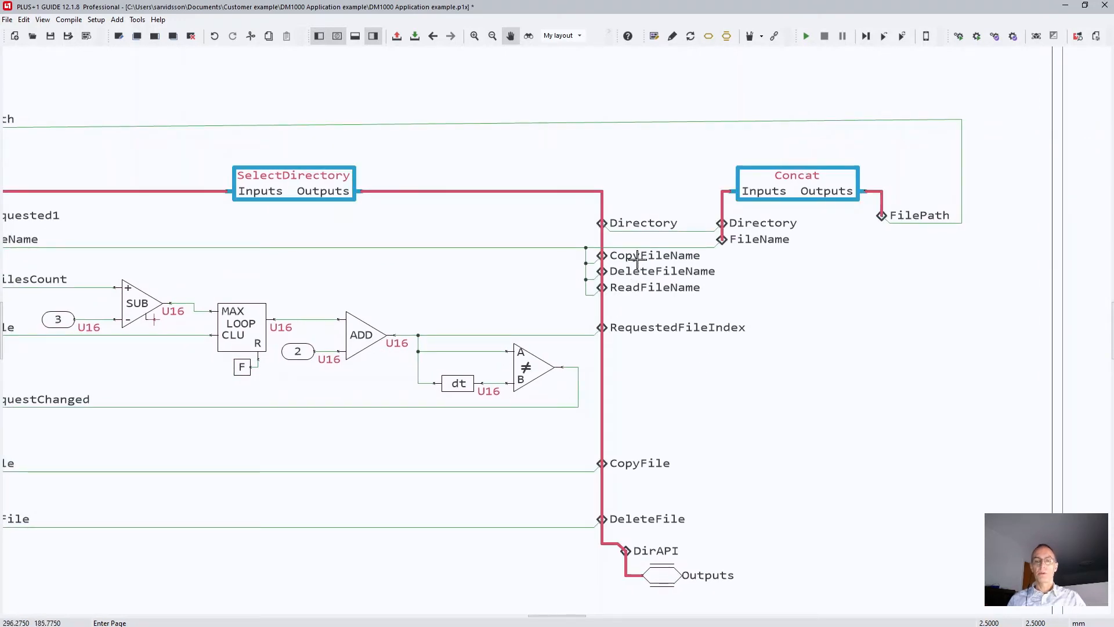
{"action": "mouse_move", "coordinate": [675, 295]}
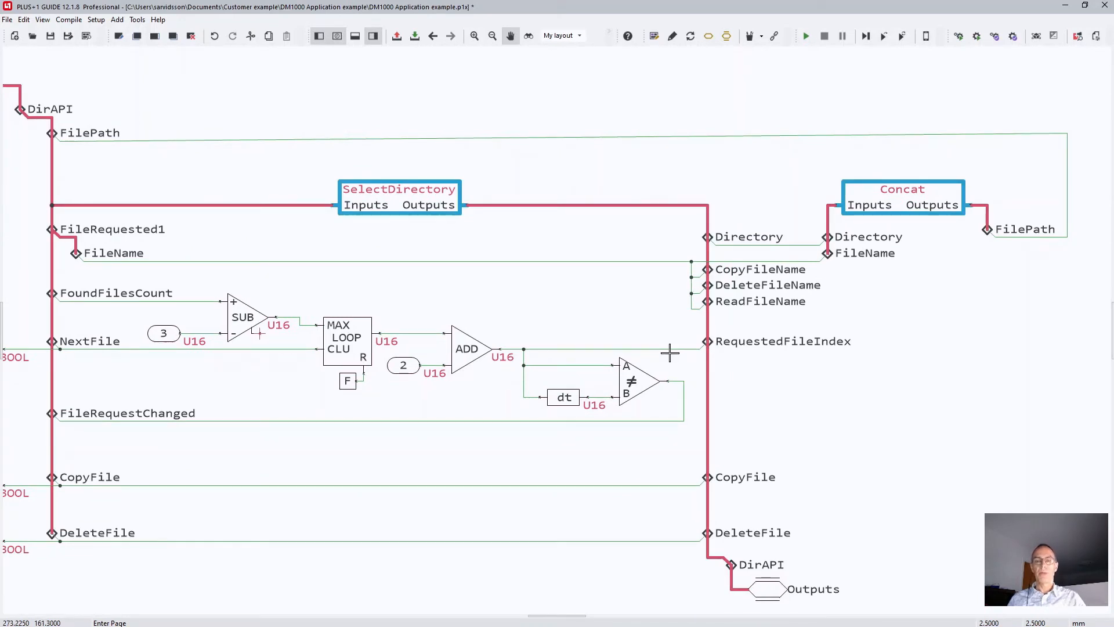
{"action": "mouse_move", "coordinate": [1006, 237]}
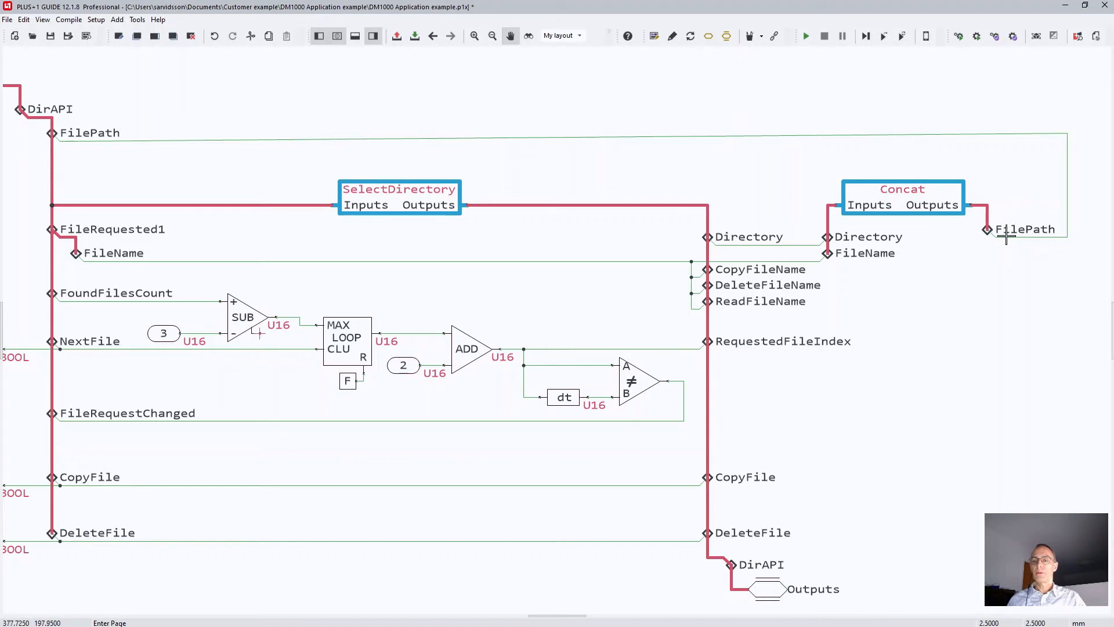
{"action": "mouse_move", "coordinate": [1043, 140]}
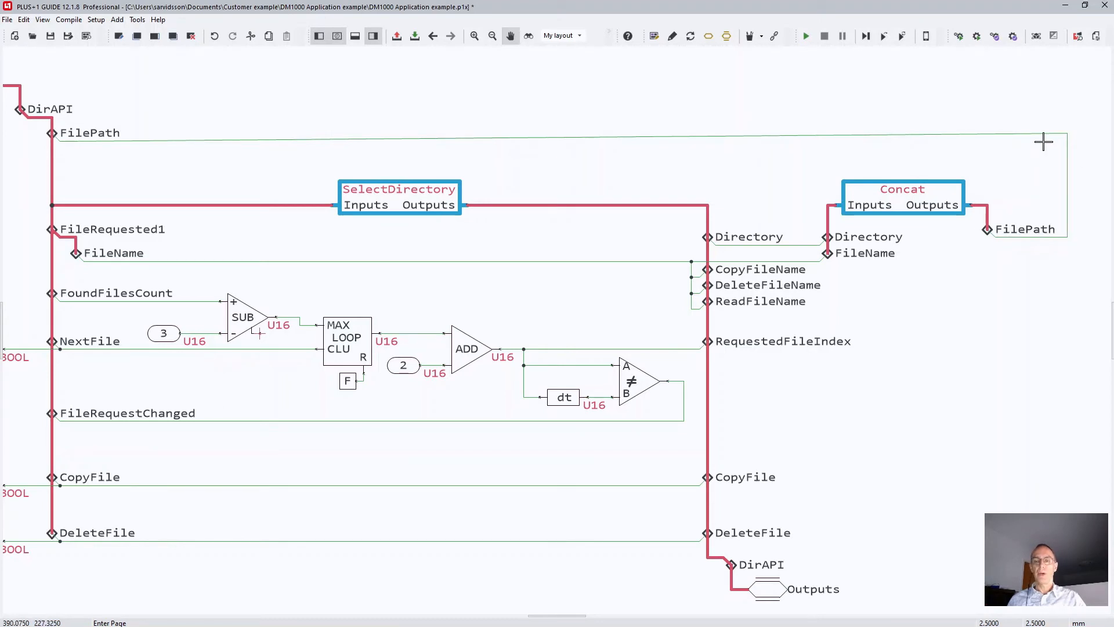
{"action": "mouse_move", "coordinate": [837, 257]}
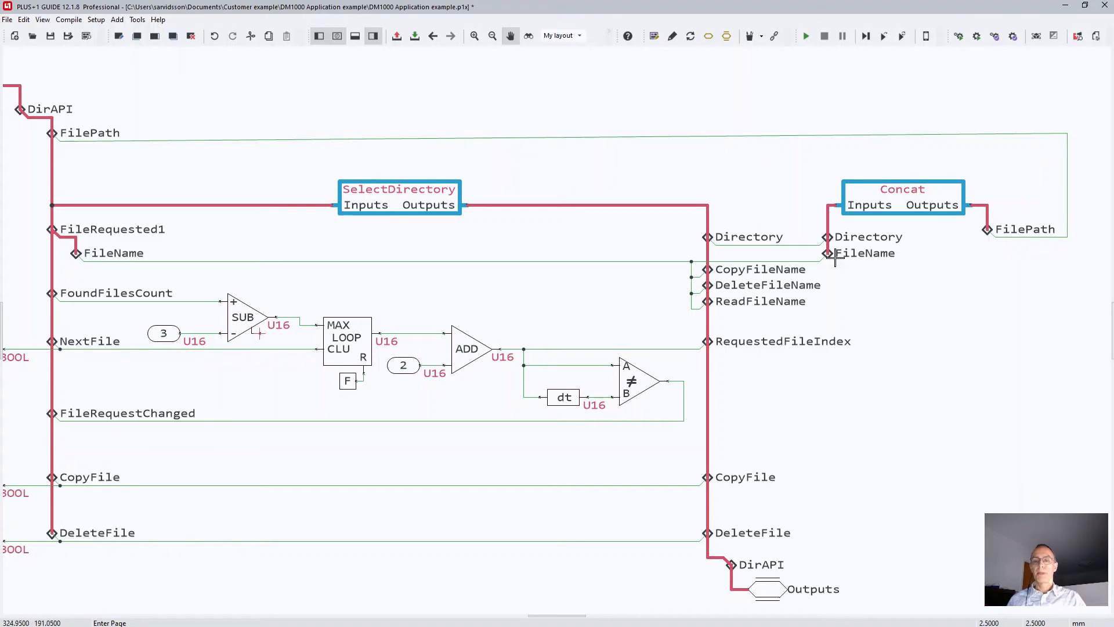
{"action": "mouse_move", "coordinate": [746, 248]}
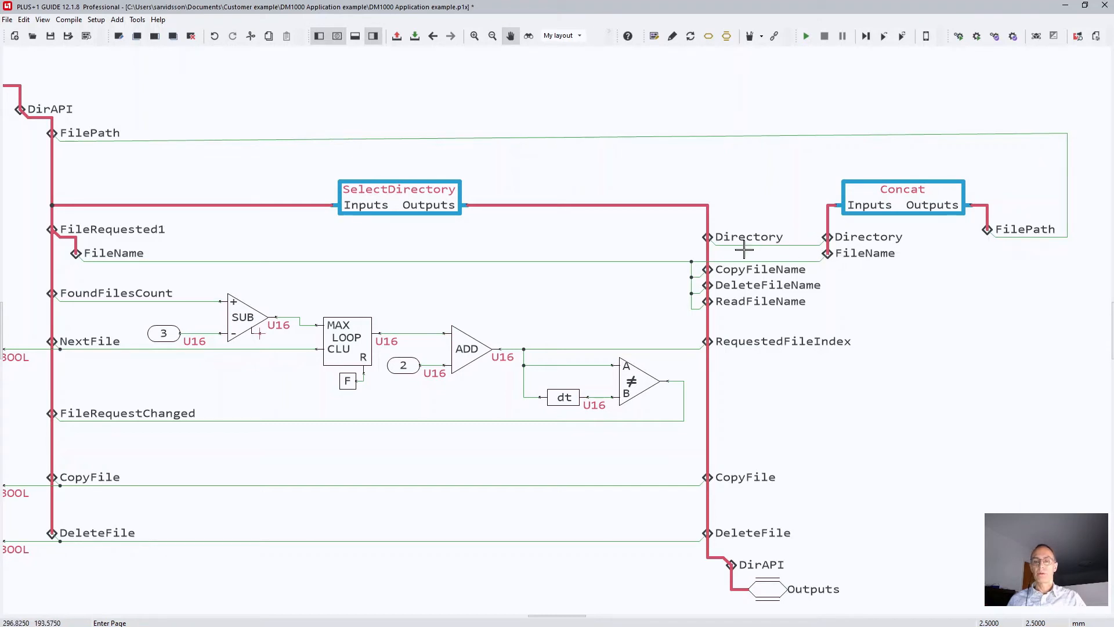
{"action": "mouse_move", "coordinate": [817, 263]}
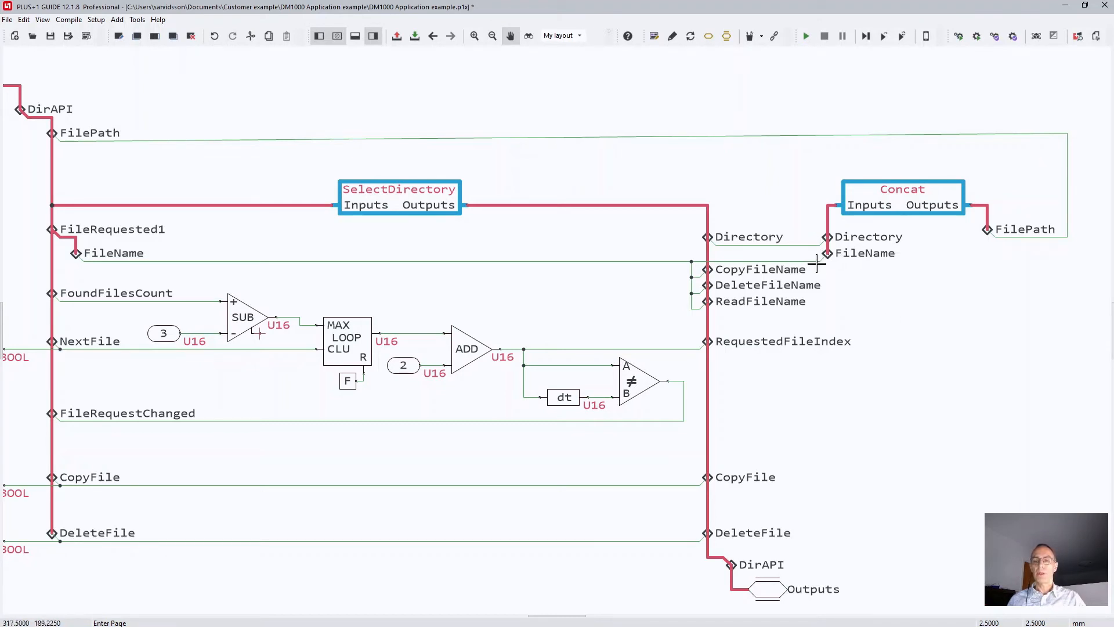
{"action": "mouse_move", "coordinate": [824, 268]}
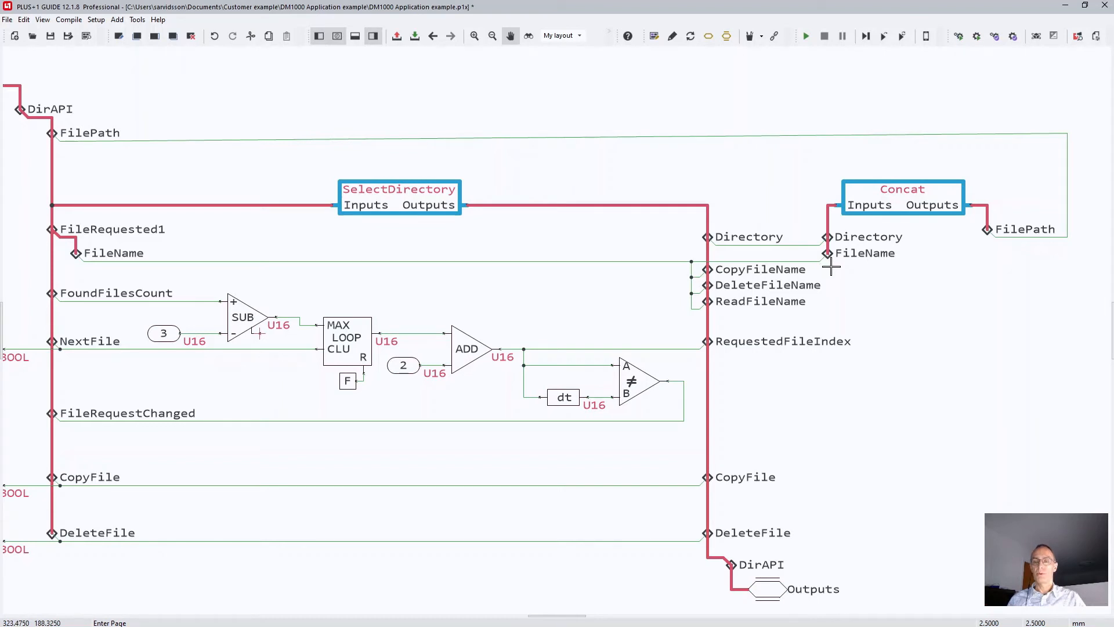
{"action": "mouse_move", "coordinate": [925, 273]}
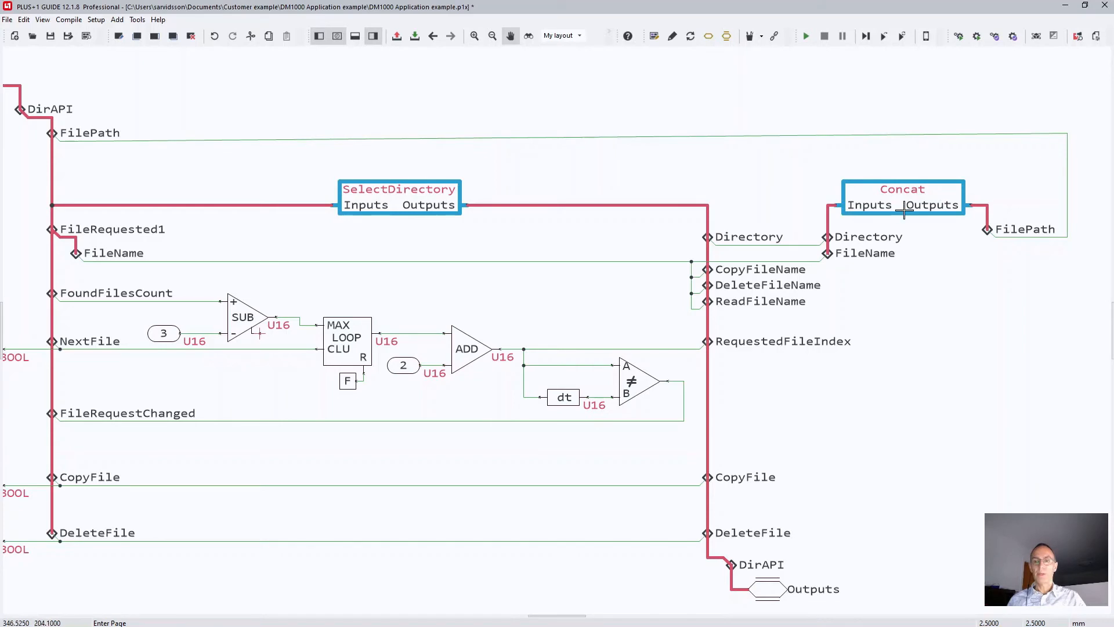
{"action": "mouse_move", "coordinate": [915, 249]}
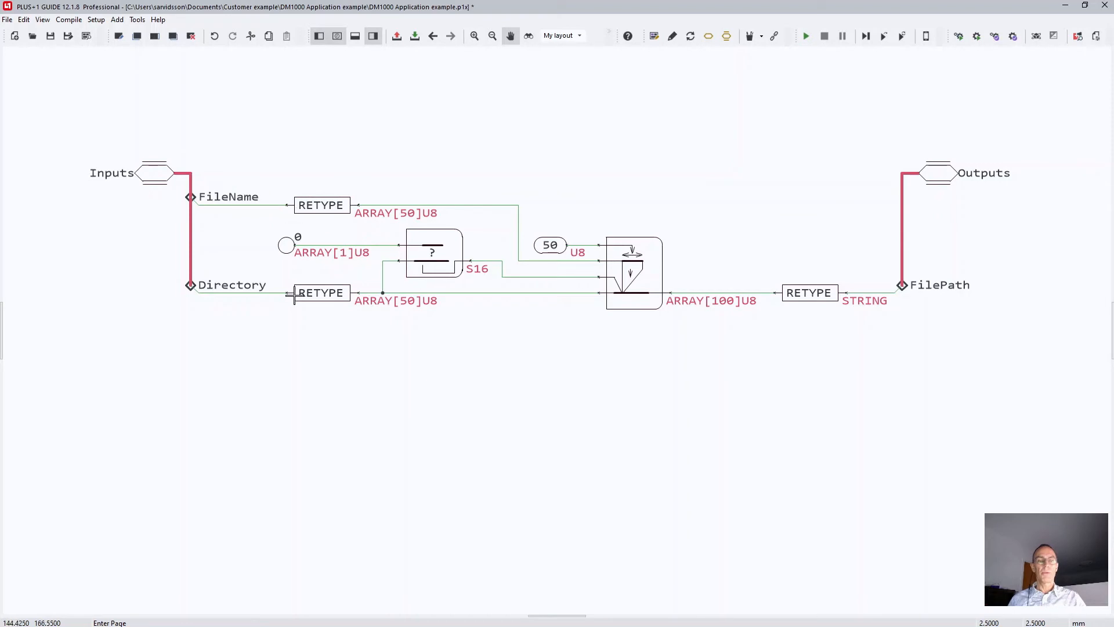
{"action": "mouse_move", "coordinate": [400, 312]}
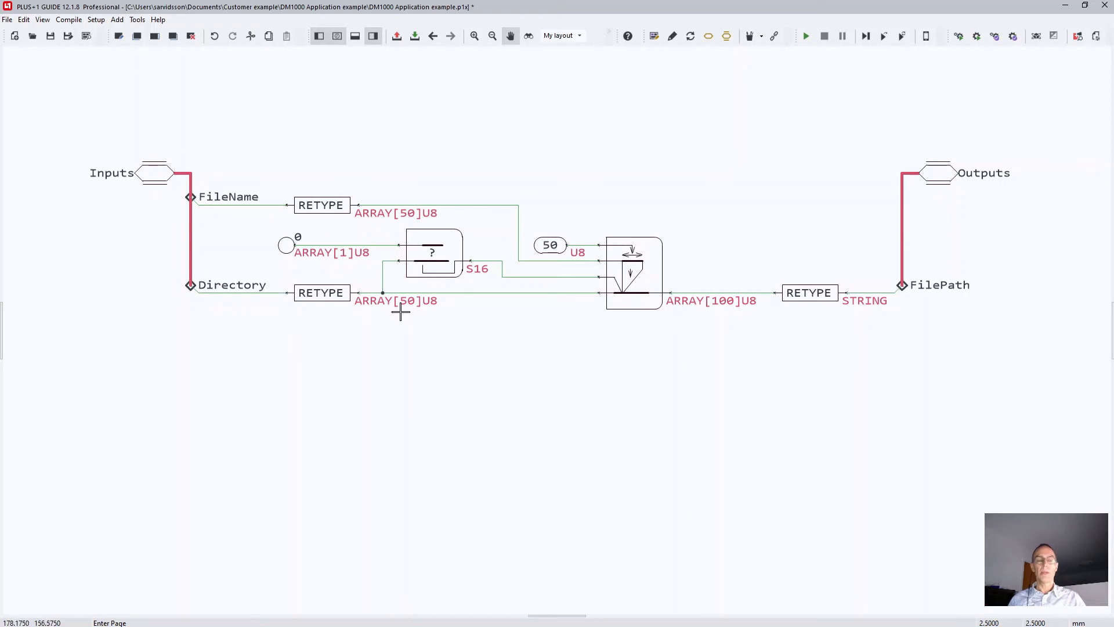
{"action": "mouse_move", "coordinate": [275, 298]}
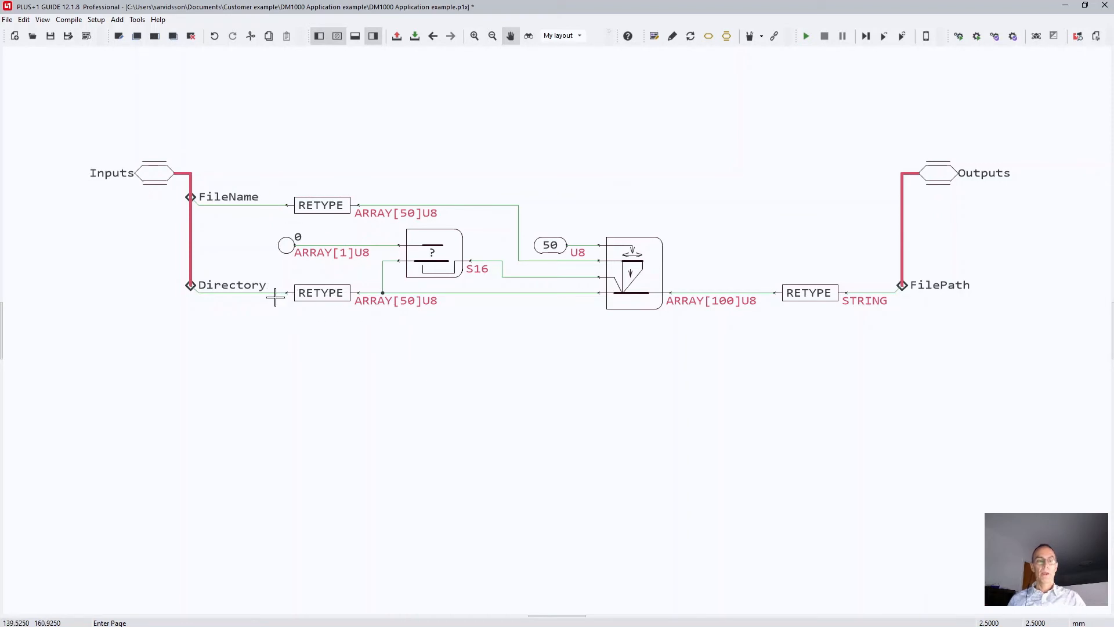
{"action": "mouse_move", "coordinate": [398, 298]}
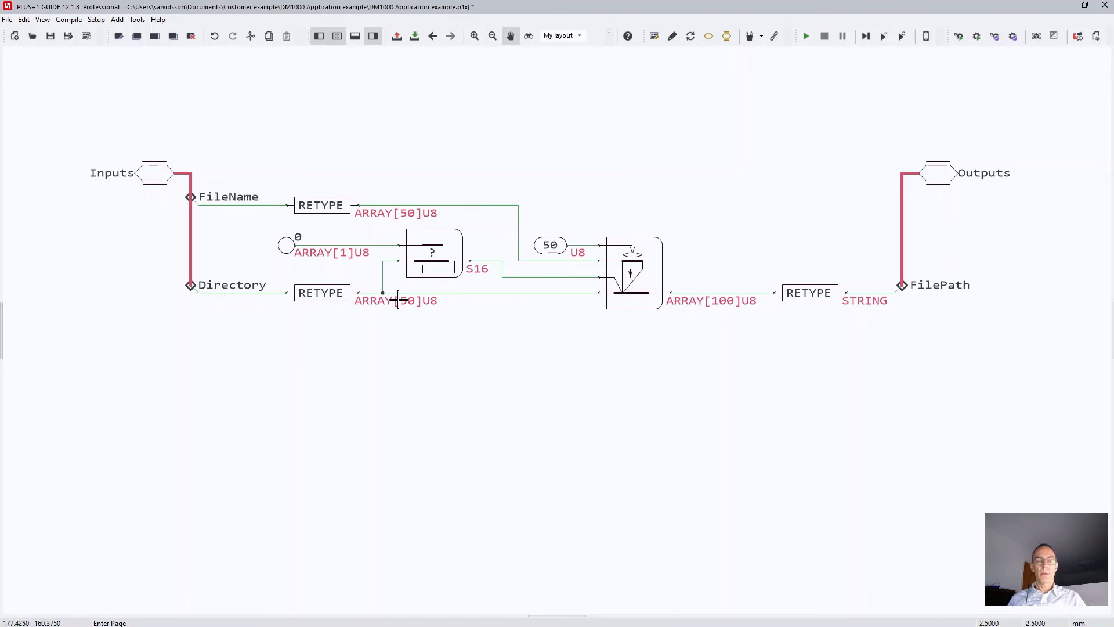
{"action": "mouse_move", "coordinate": [307, 242]}
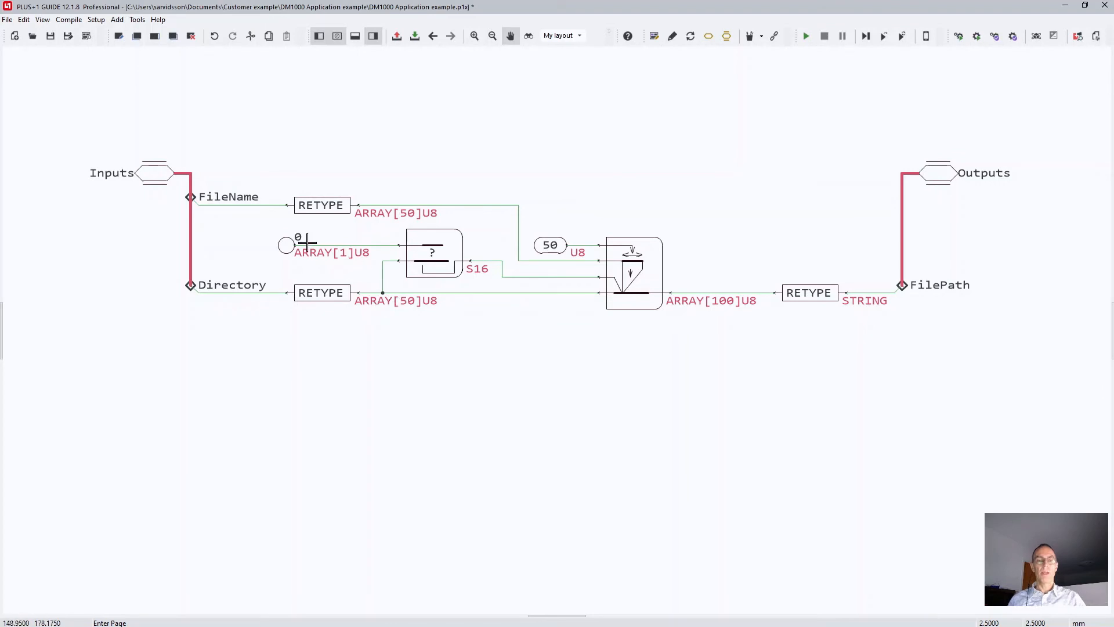
{"action": "mouse_move", "coordinate": [301, 242]}
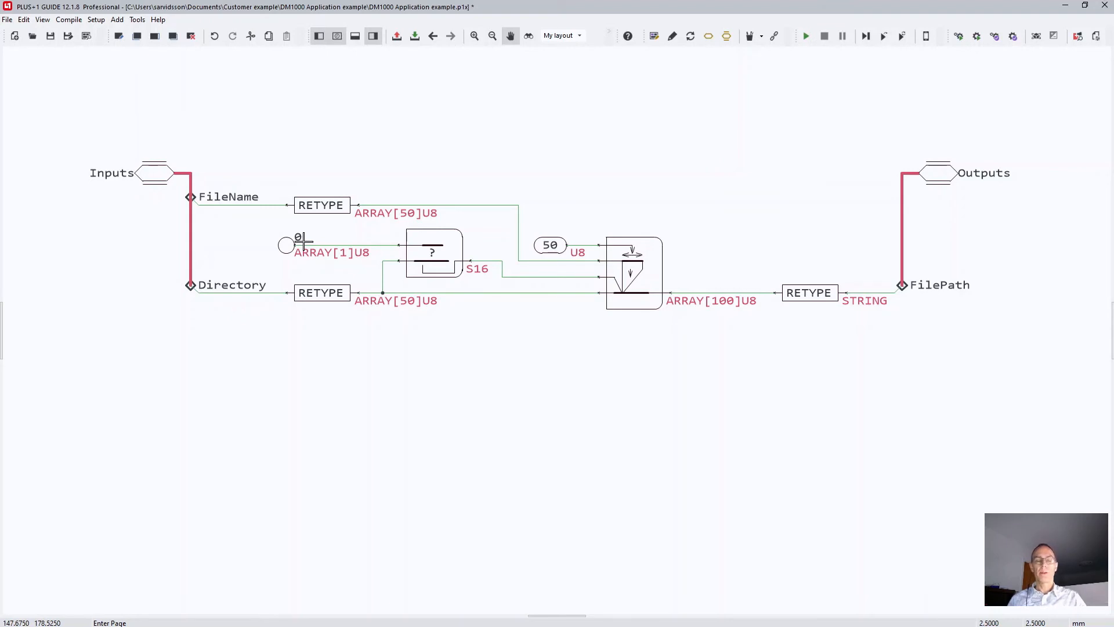
{"action": "mouse_move", "coordinate": [317, 243]}
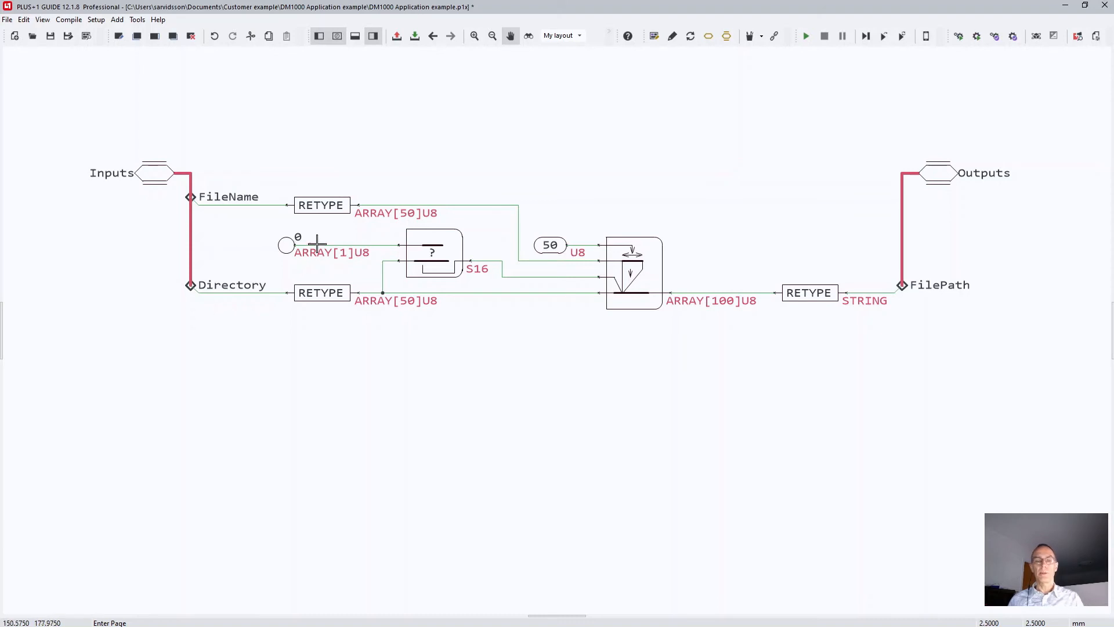
{"action": "mouse_move", "coordinate": [565, 277]}
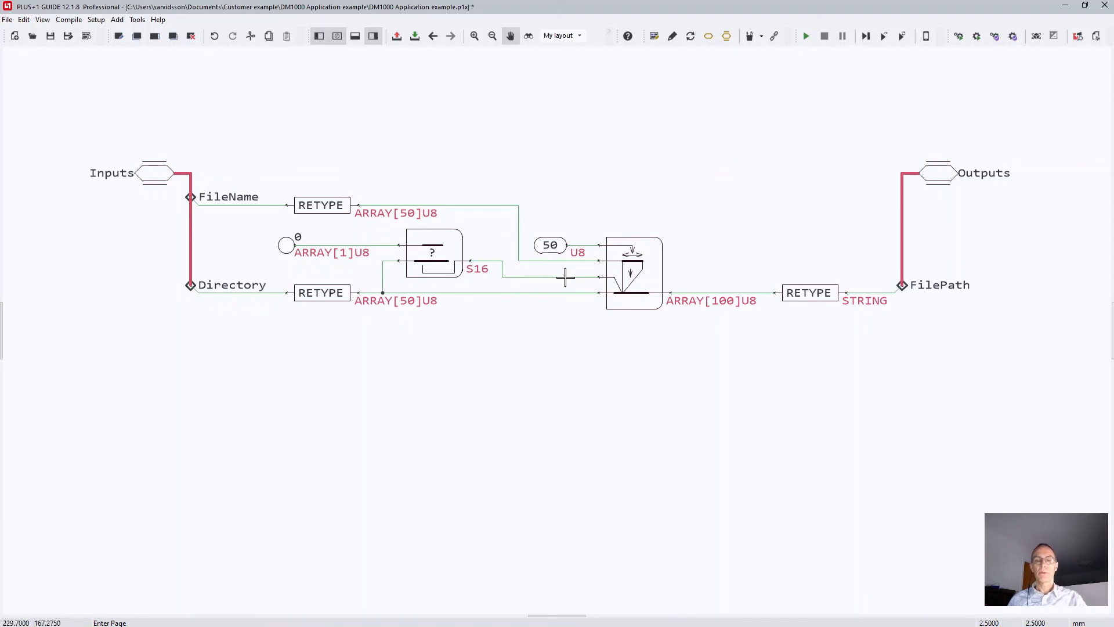
{"action": "mouse_move", "coordinate": [504, 243]}
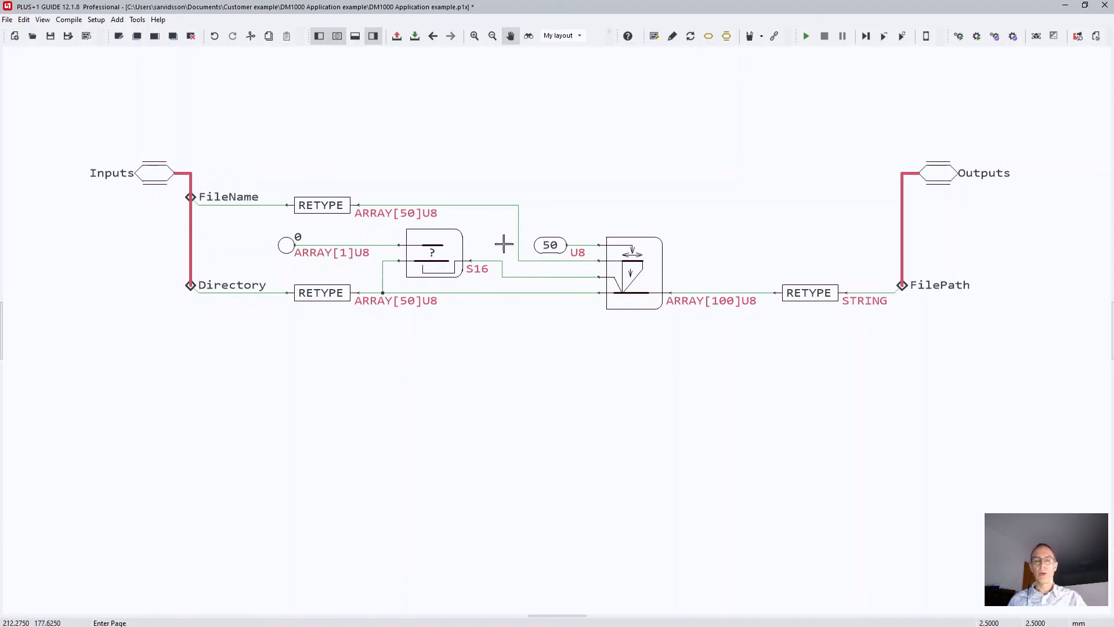
{"action": "mouse_move", "coordinate": [627, 273]}
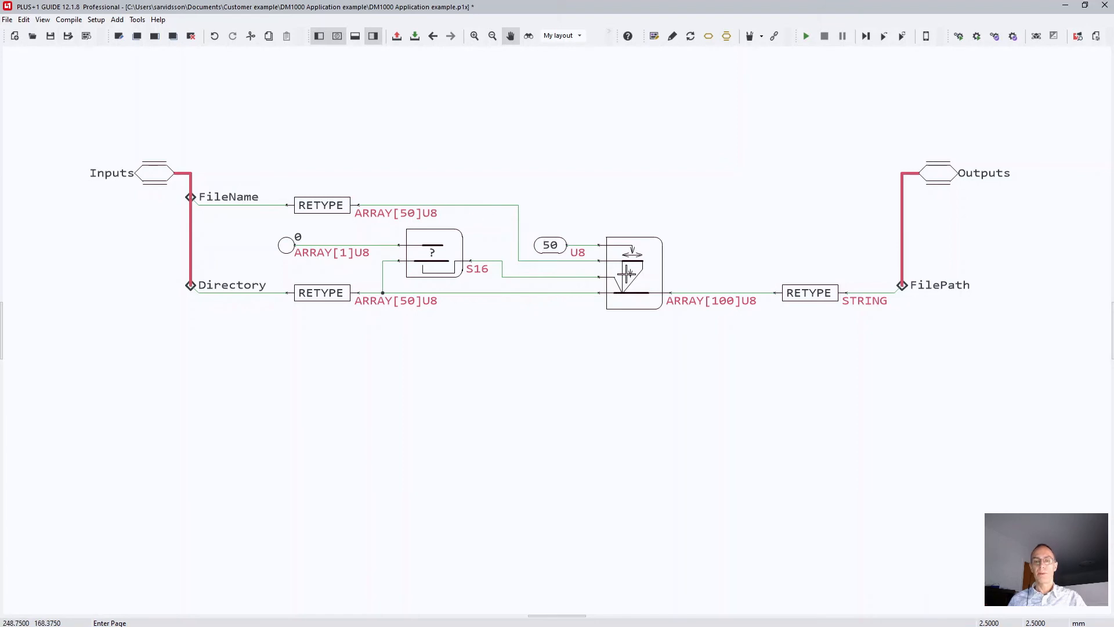
{"action": "mouse_move", "coordinate": [666, 310]}
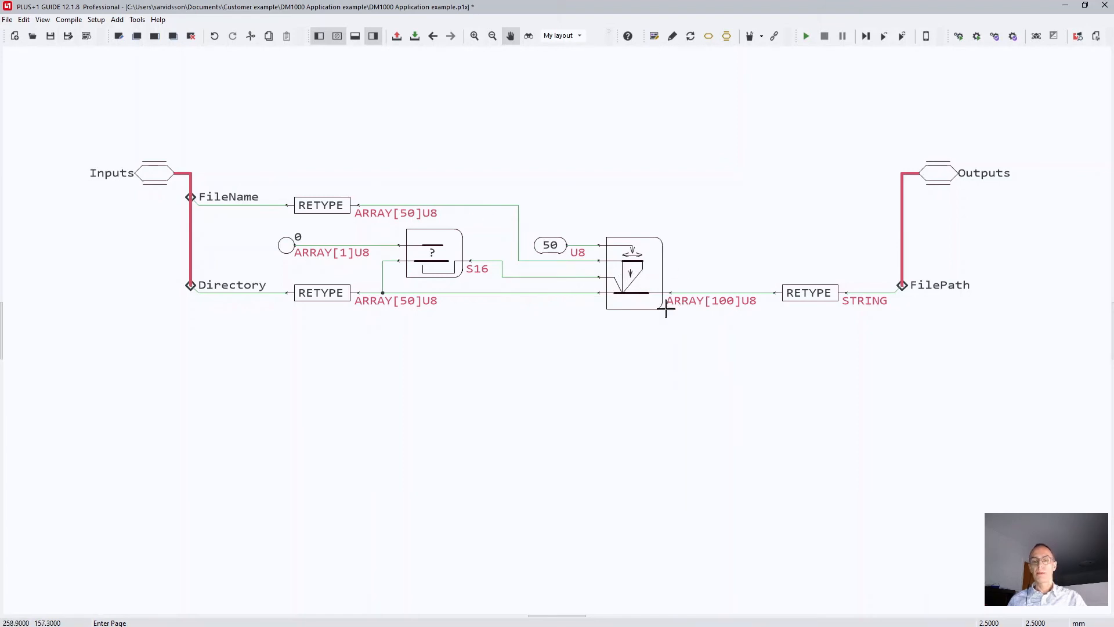
{"action": "mouse_move", "coordinate": [721, 301]}
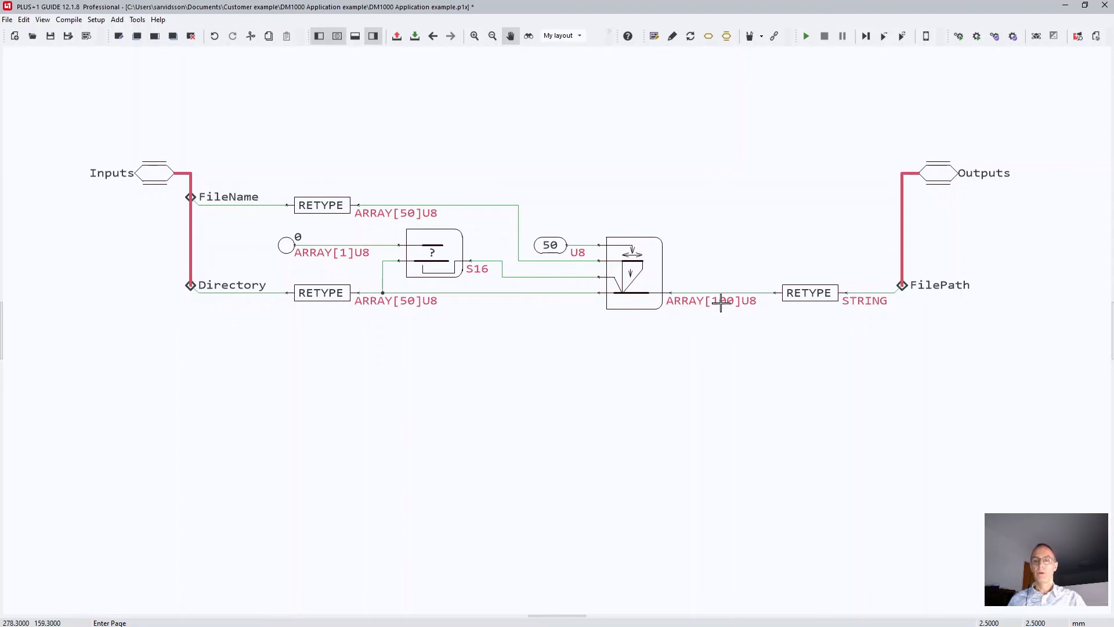
{"action": "mouse_move", "coordinate": [852, 300]}
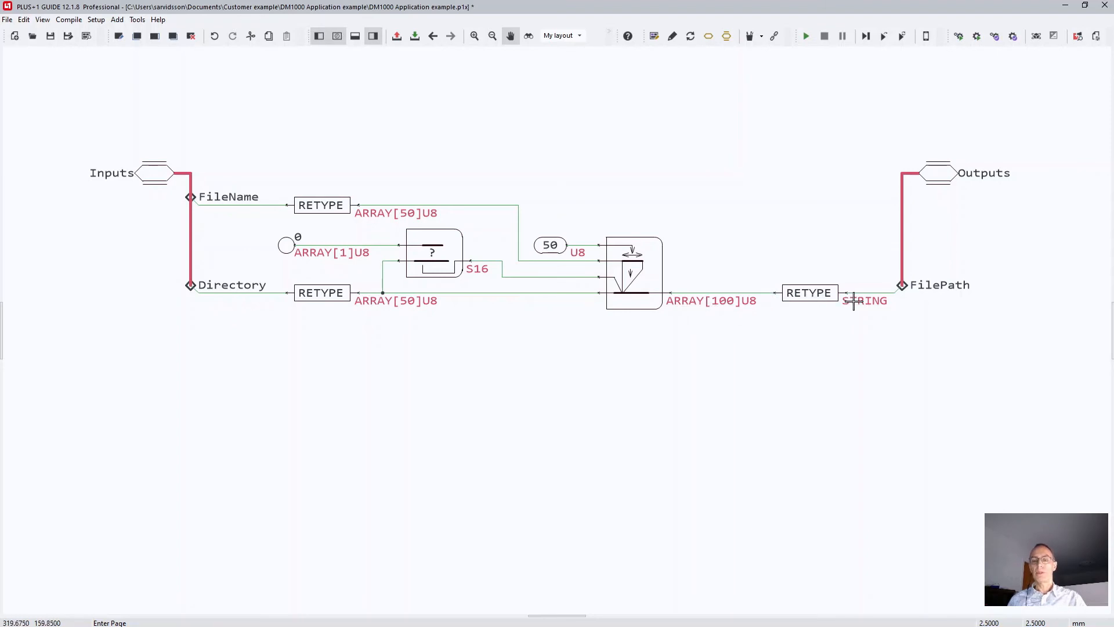
{"action": "mouse_move", "coordinate": [677, 345]}
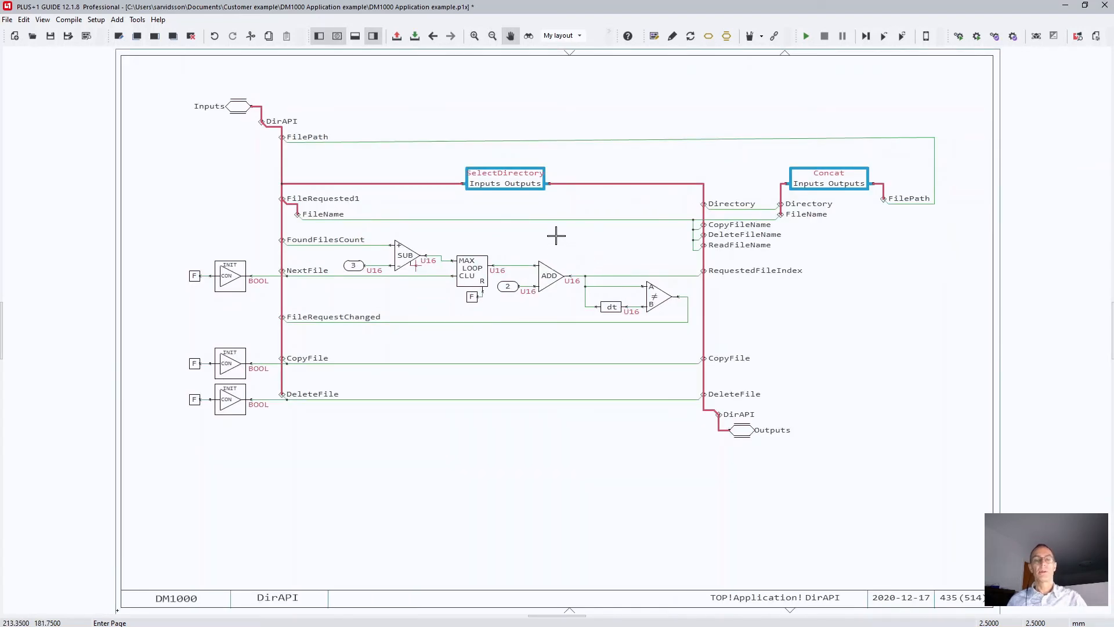
{"action": "mouse_move", "coordinate": [611, 232]}
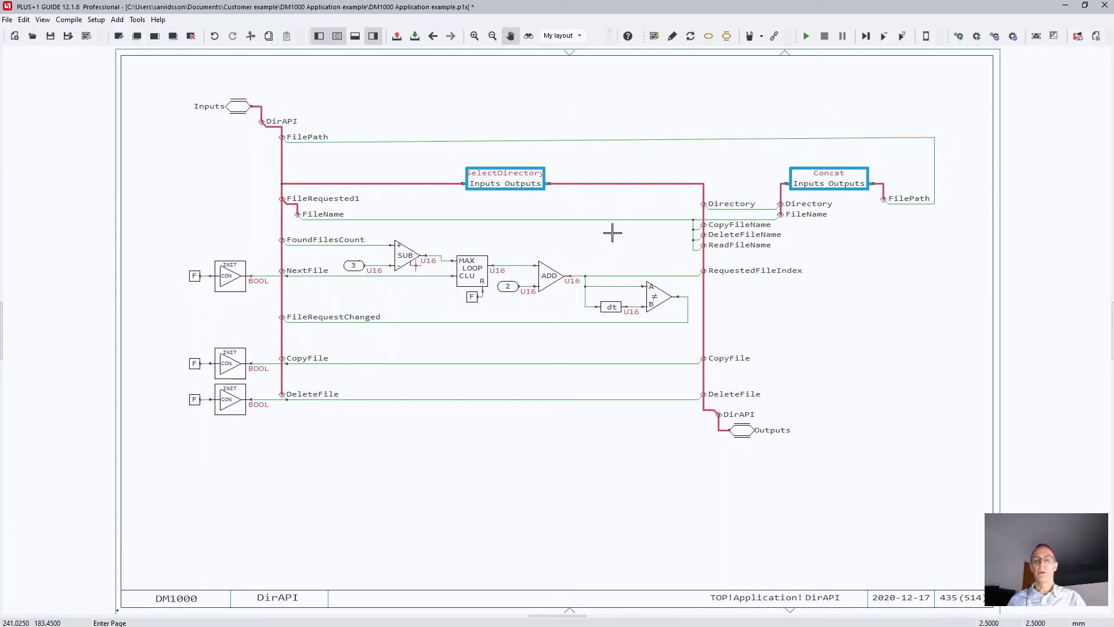
{"action": "mouse_move", "coordinate": [586, 417]}
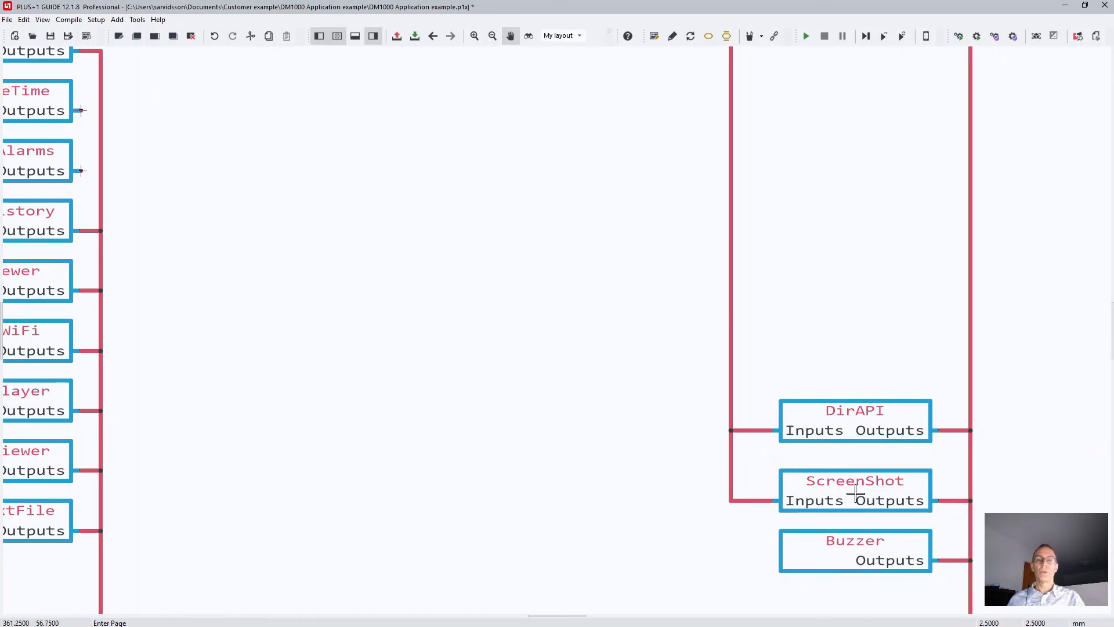
{"action": "mouse_move", "coordinate": [855, 497]}
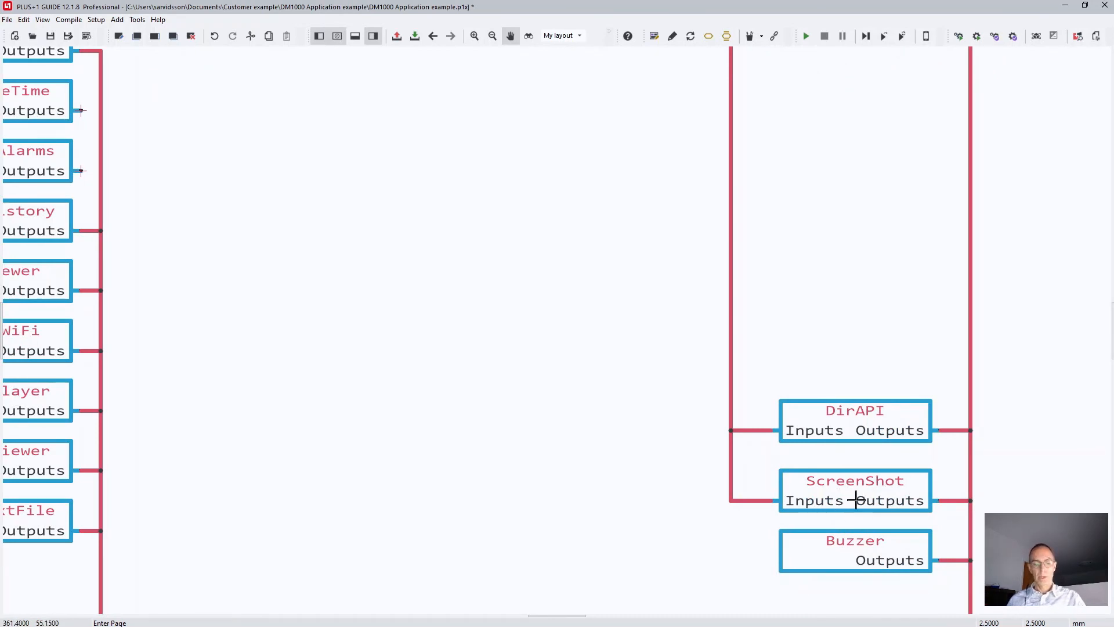
{"action": "mouse_move", "coordinate": [855, 497]}
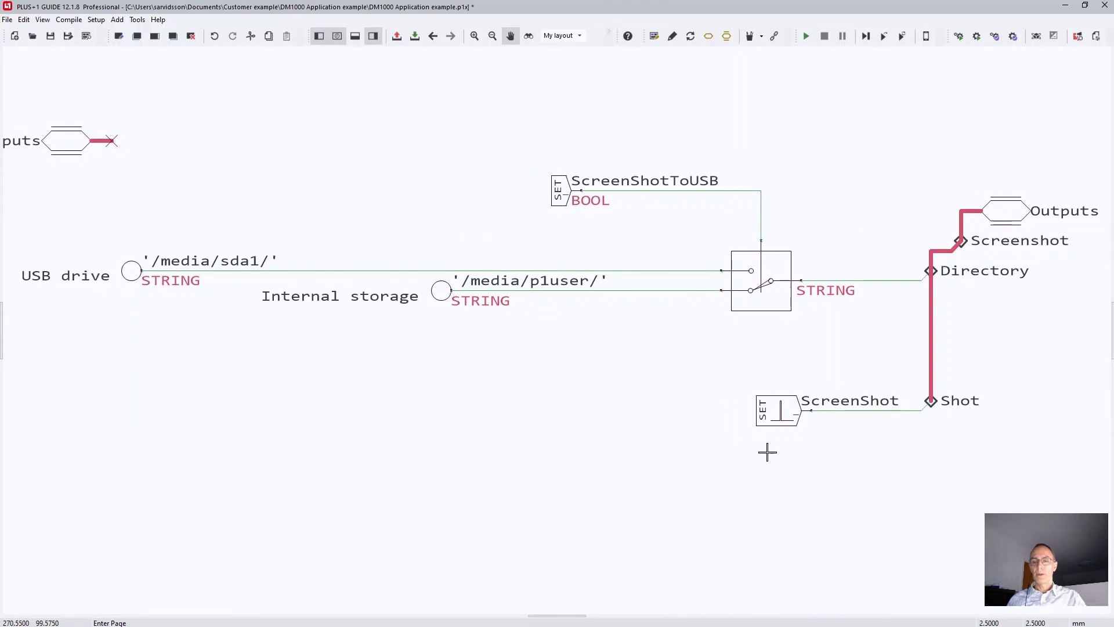
{"action": "mouse_move", "coordinate": [801, 408]}
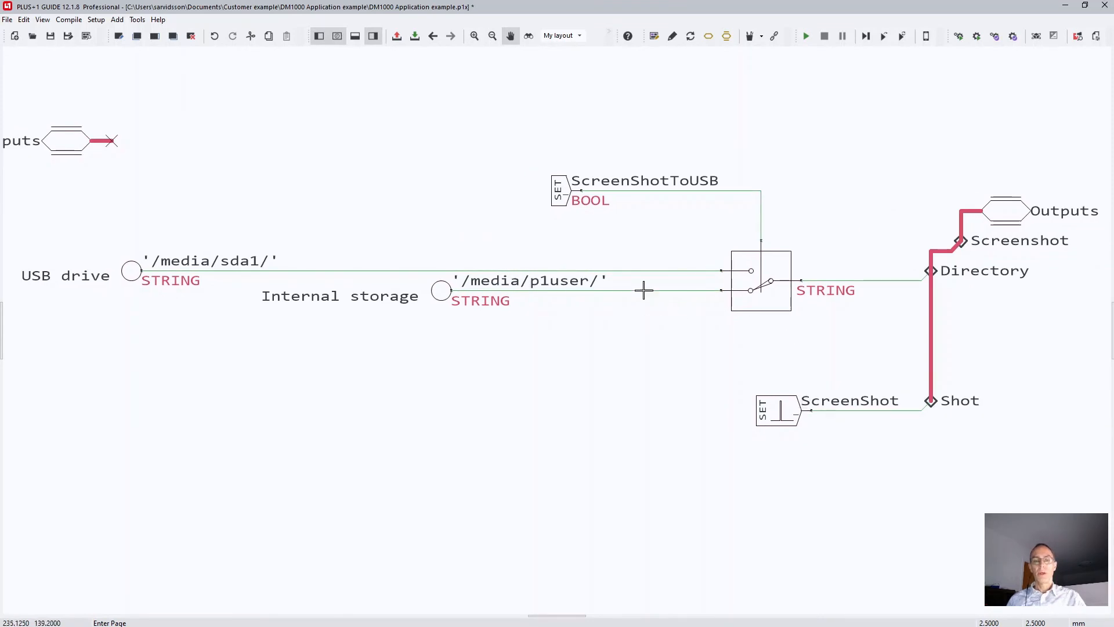
{"action": "mouse_move", "coordinate": [542, 299]}
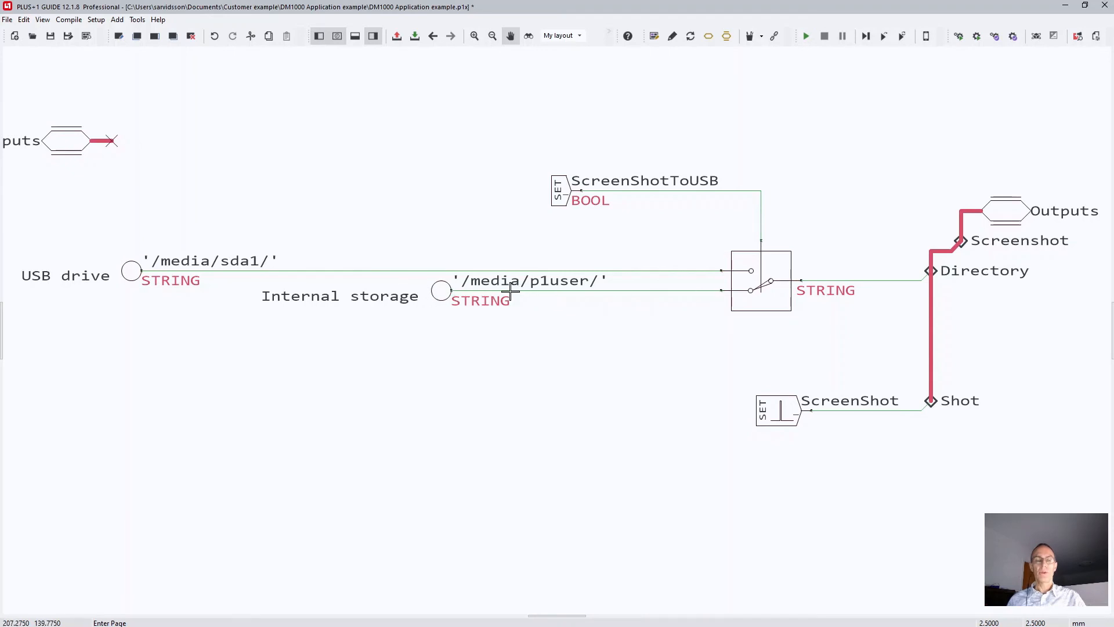
{"action": "mouse_move", "coordinate": [590, 190]}
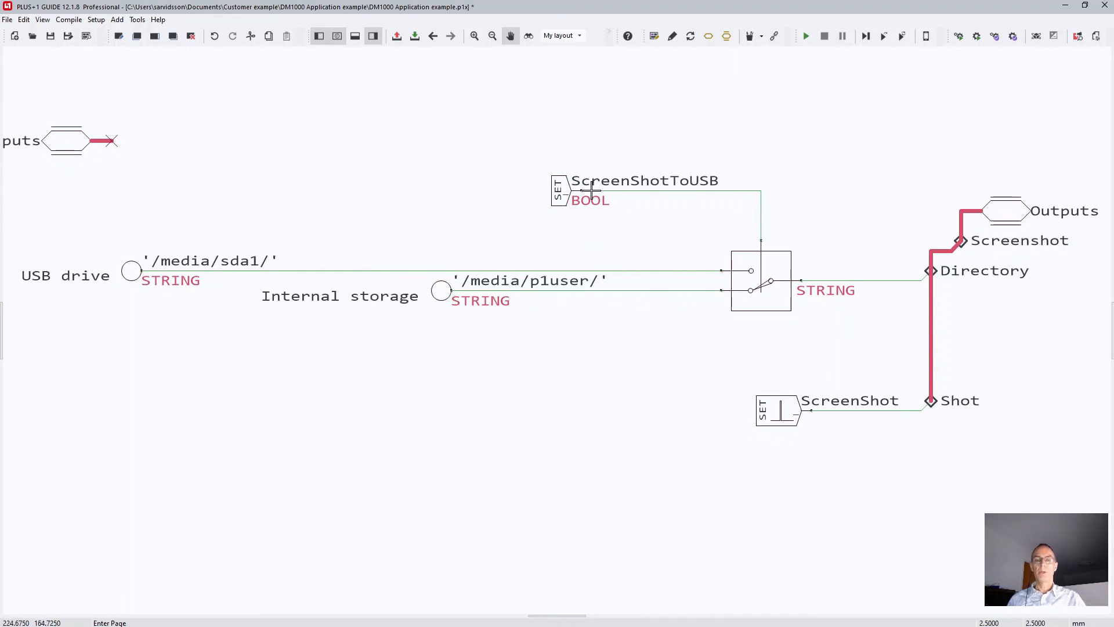
{"action": "mouse_move", "coordinate": [267, 270]}
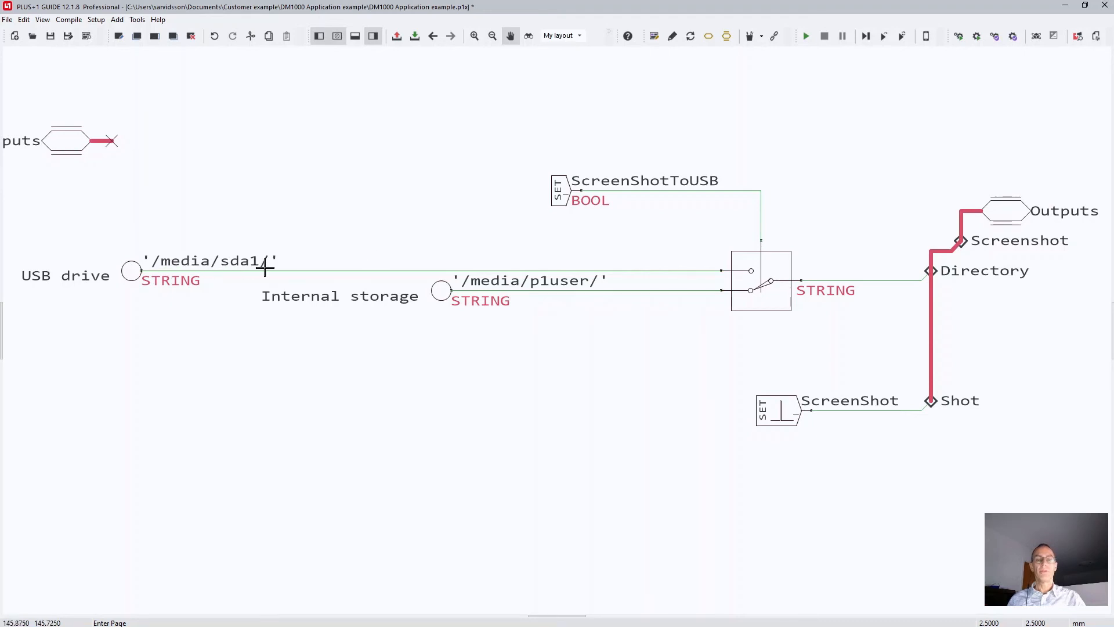
{"action": "mouse_move", "coordinate": [212, 268]}
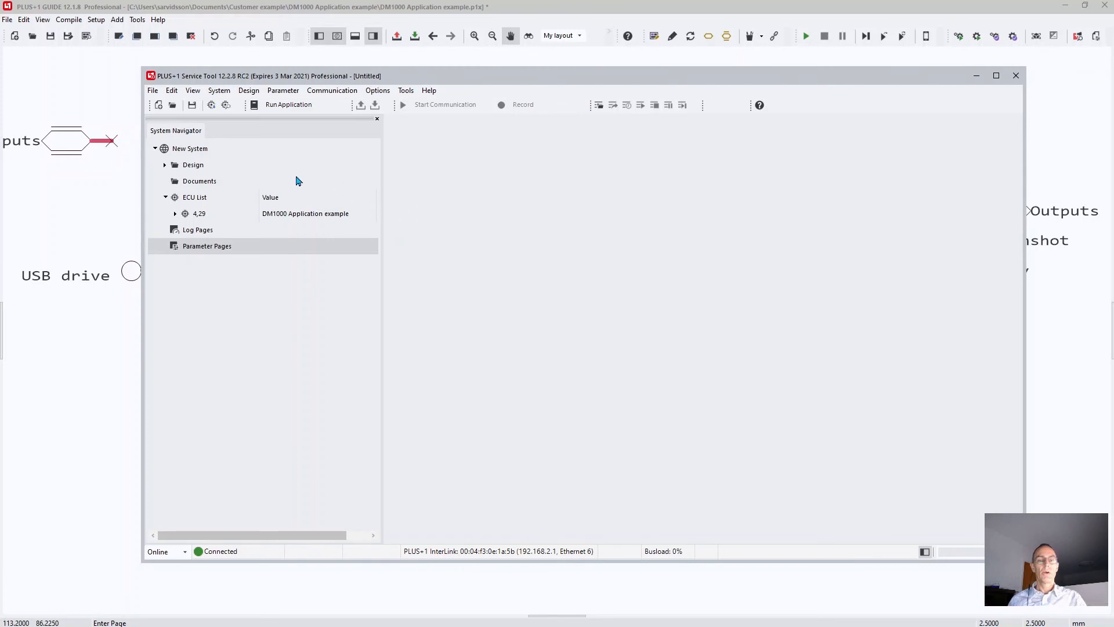
{"action": "mouse_move", "coordinate": [199, 222]}
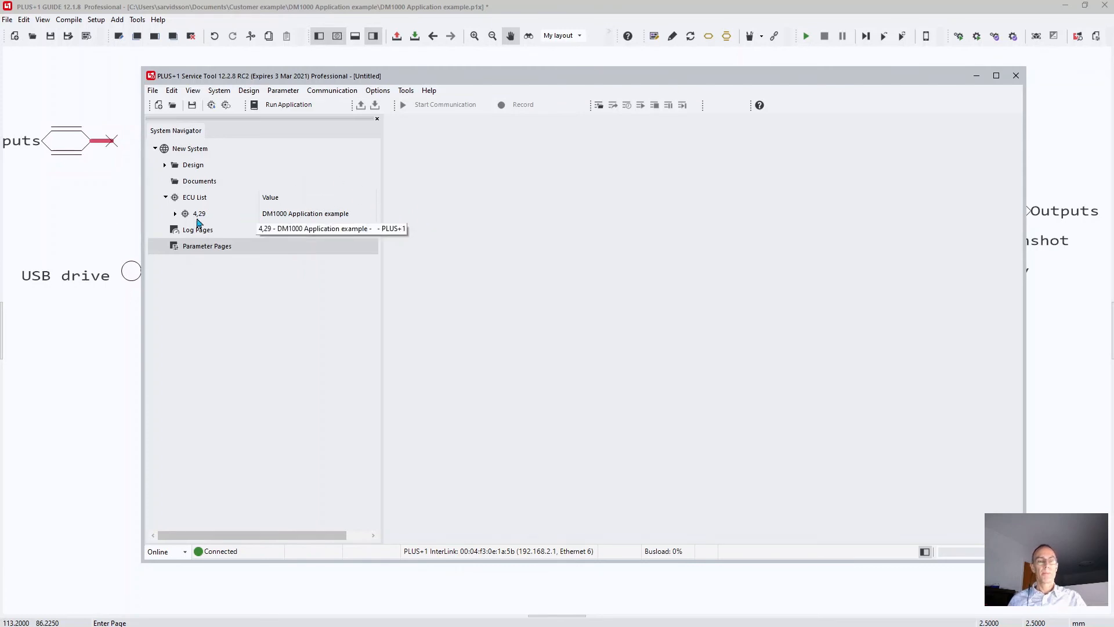
Select the ECU's Media Files entry and launch 'Manage ECU media files'.
{"action": "left_click", "coordinate": [174, 213]}
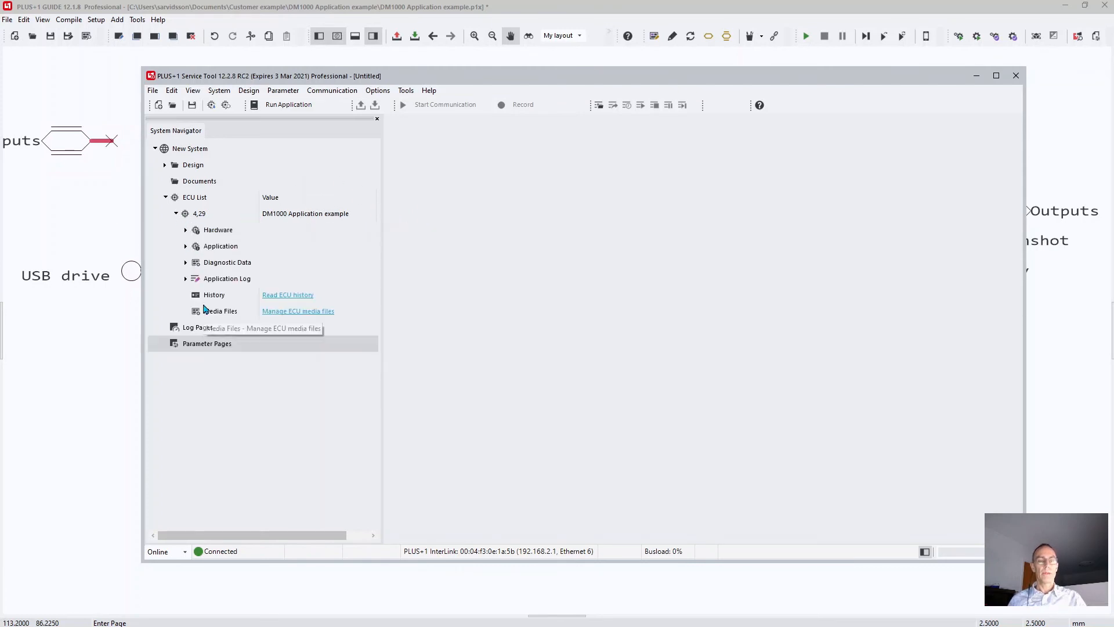
{"action": "mouse_move", "coordinate": [272, 322]}
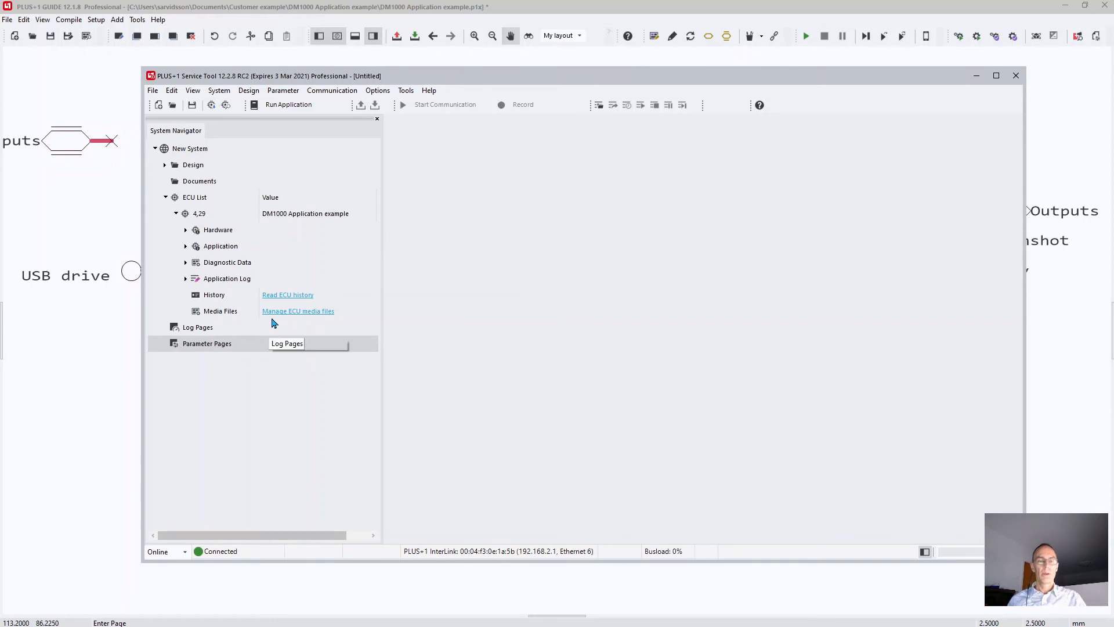
{"action": "mouse_move", "coordinate": [304, 315]}
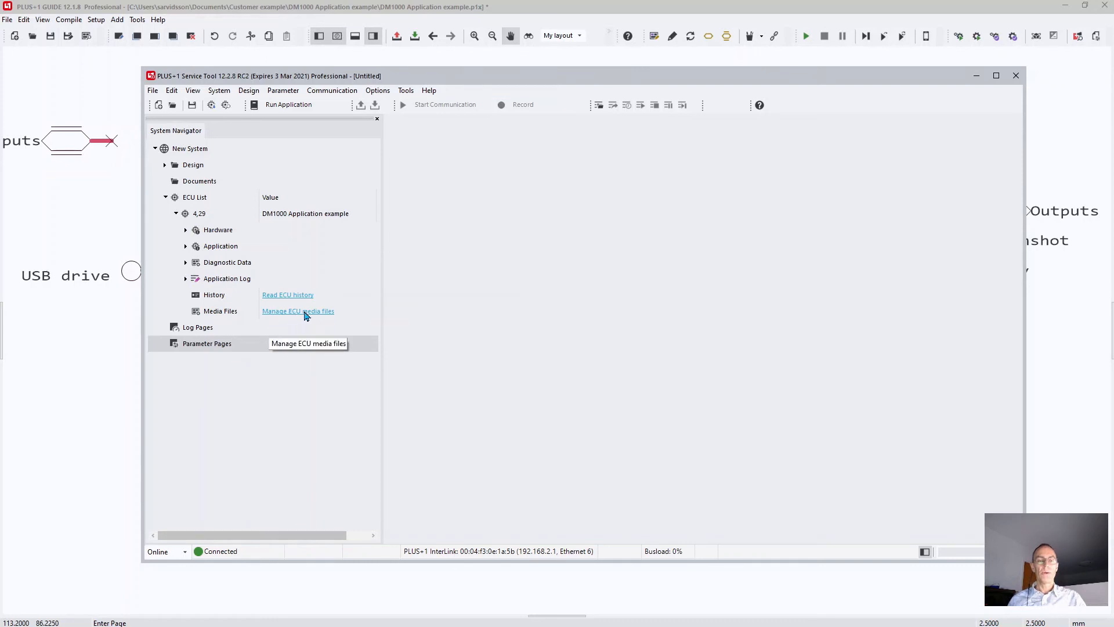
{"action": "left_click", "coordinate": [298, 310]}
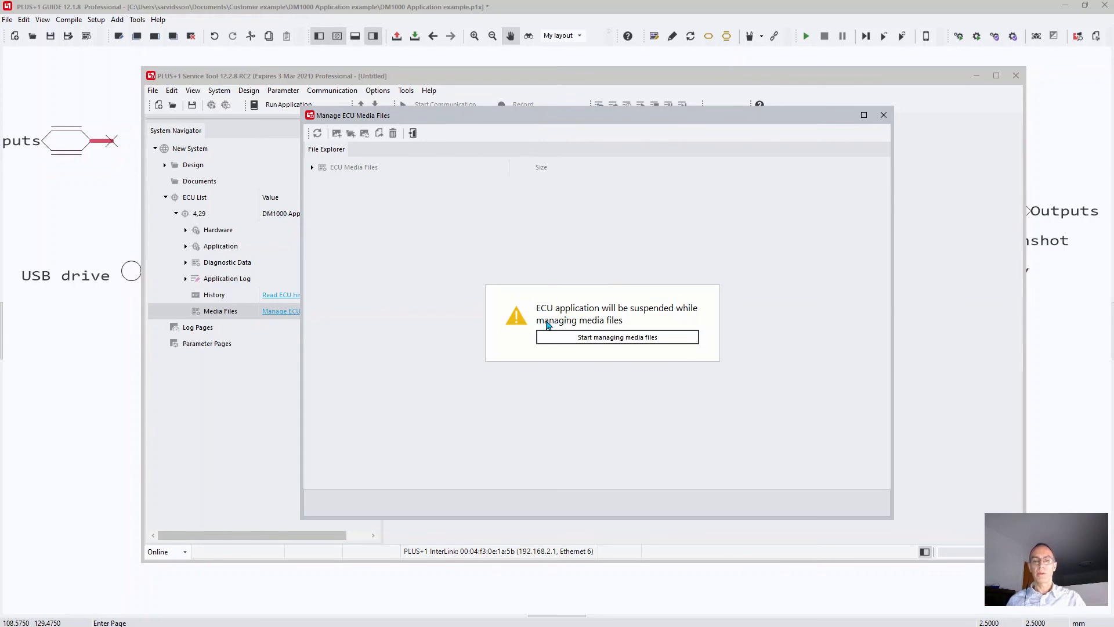
{"action": "mouse_move", "coordinate": [593, 319]}
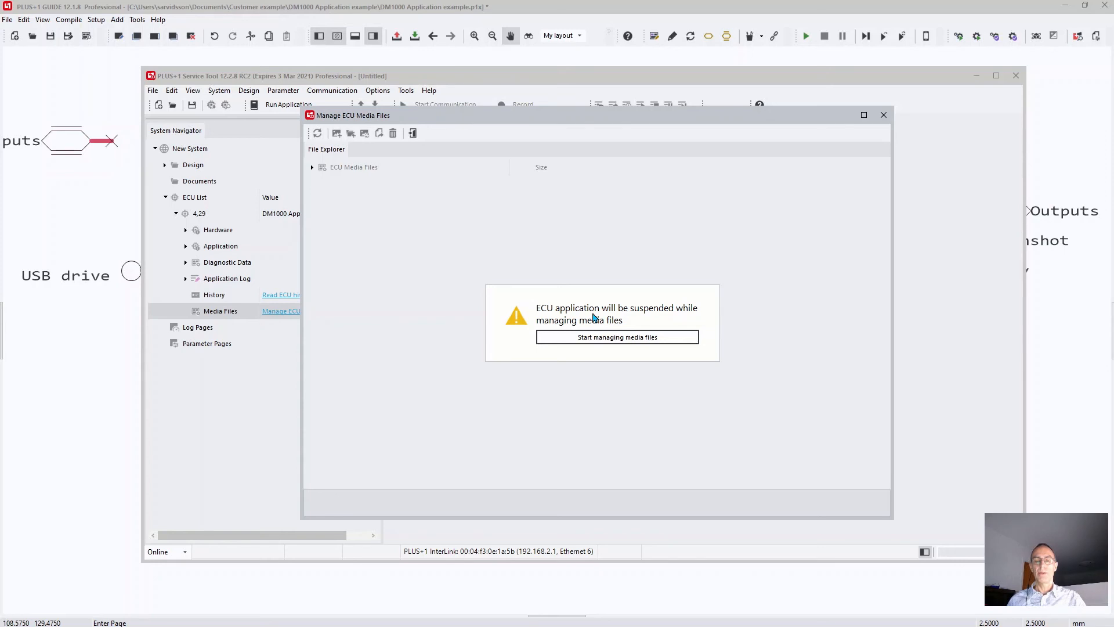
{"action": "mouse_move", "coordinate": [597, 316]}
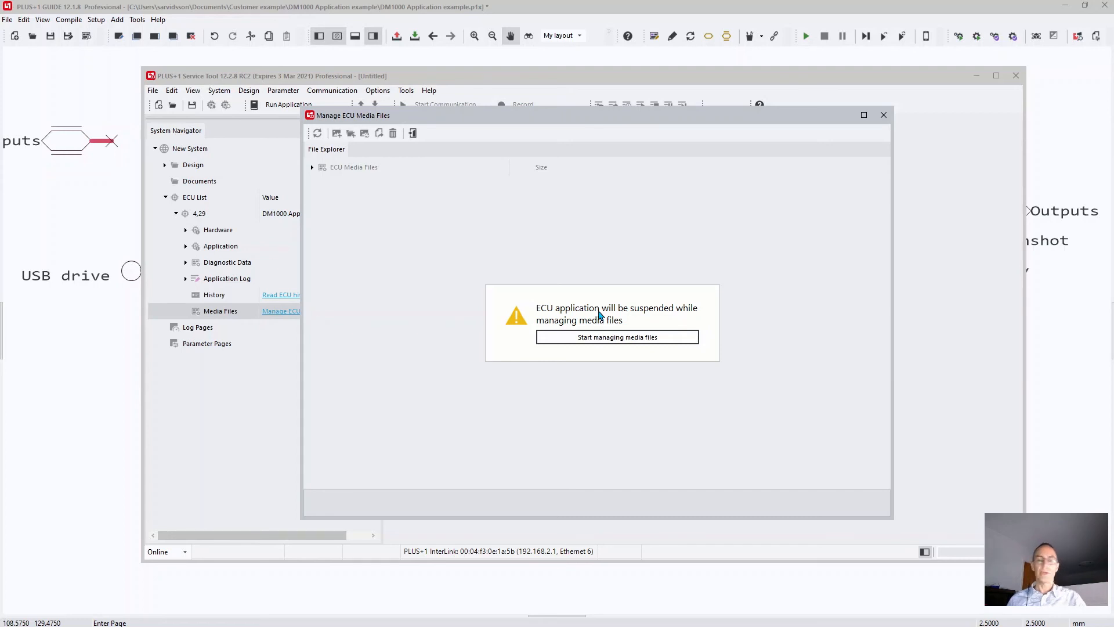
Start managing media files, suspending the ECU application to load the file tree.
{"action": "left_click", "coordinate": [617, 337]}
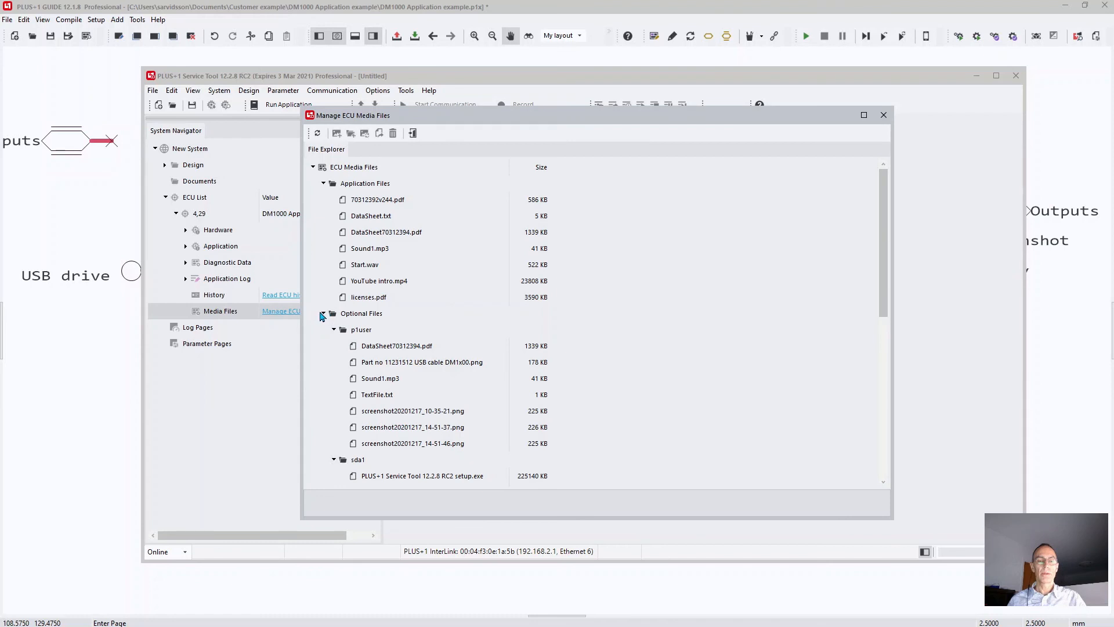
Collapse the folders and reopen p1user under Optional Files to list its files.
{"action": "left_click", "coordinate": [323, 313]}
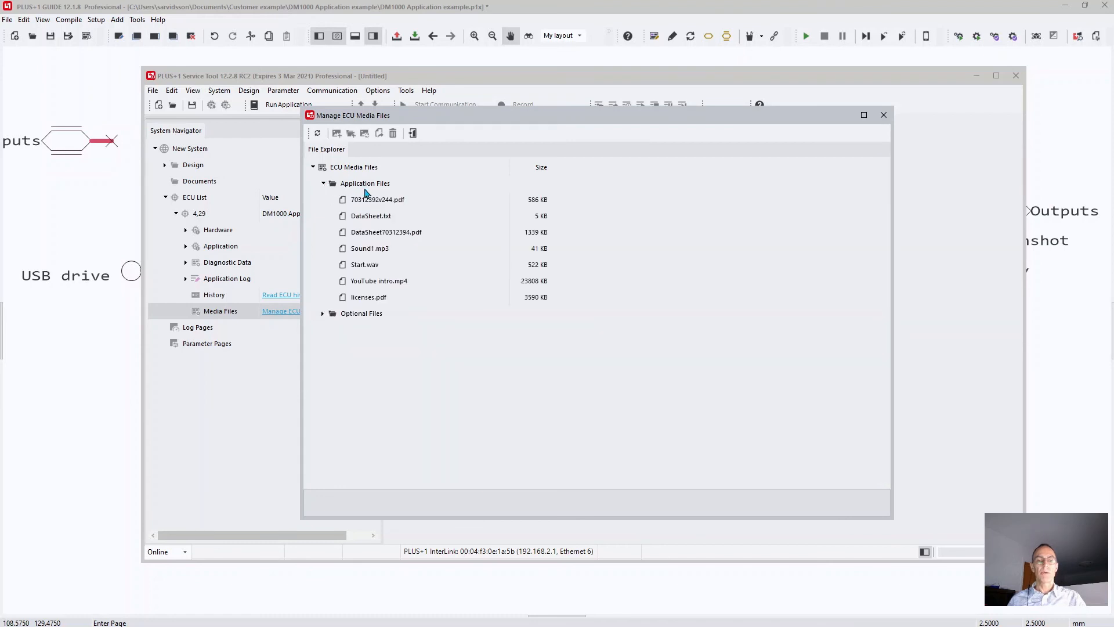
{"action": "mouse_move", "coordinate": [389, 298]}
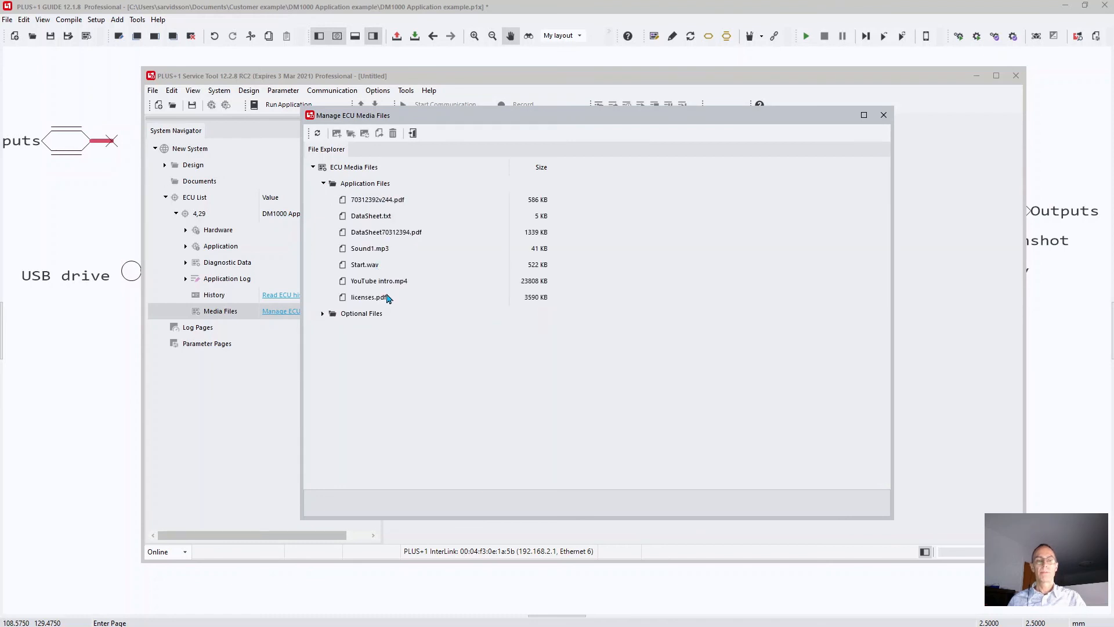
{"action": "mouse_move", "coordinate": [330, 202]}
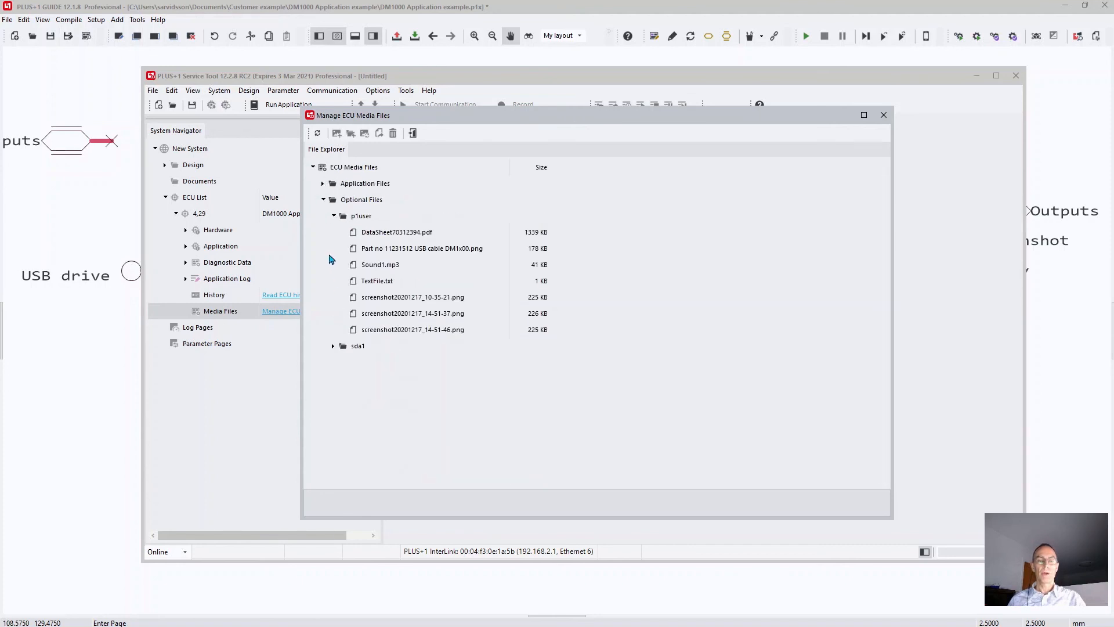
{"action": "left_click", "coordinate": [332, 215]}
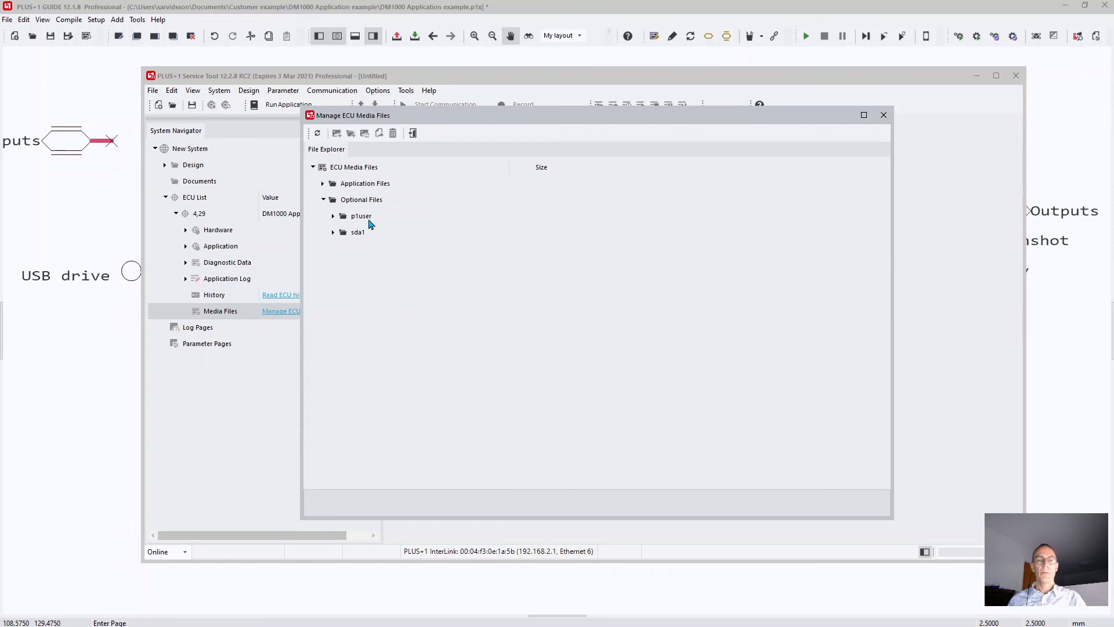
{"action": "mouse_move", "coordinate": [367, 222]}
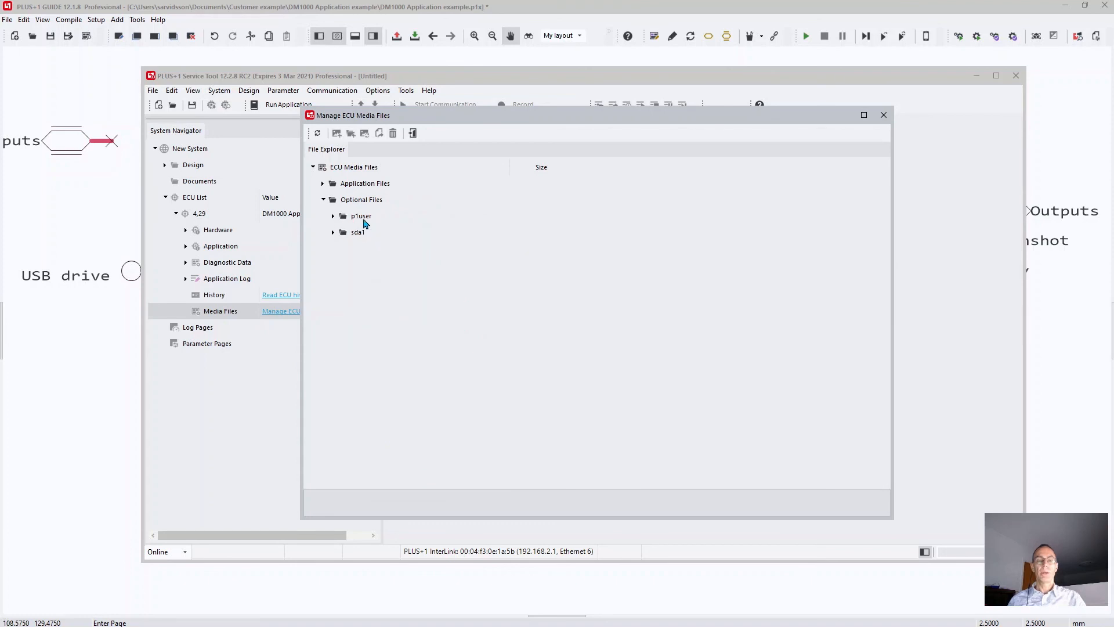
{"action": "mouse_move", "coordinate": [368, 237]}
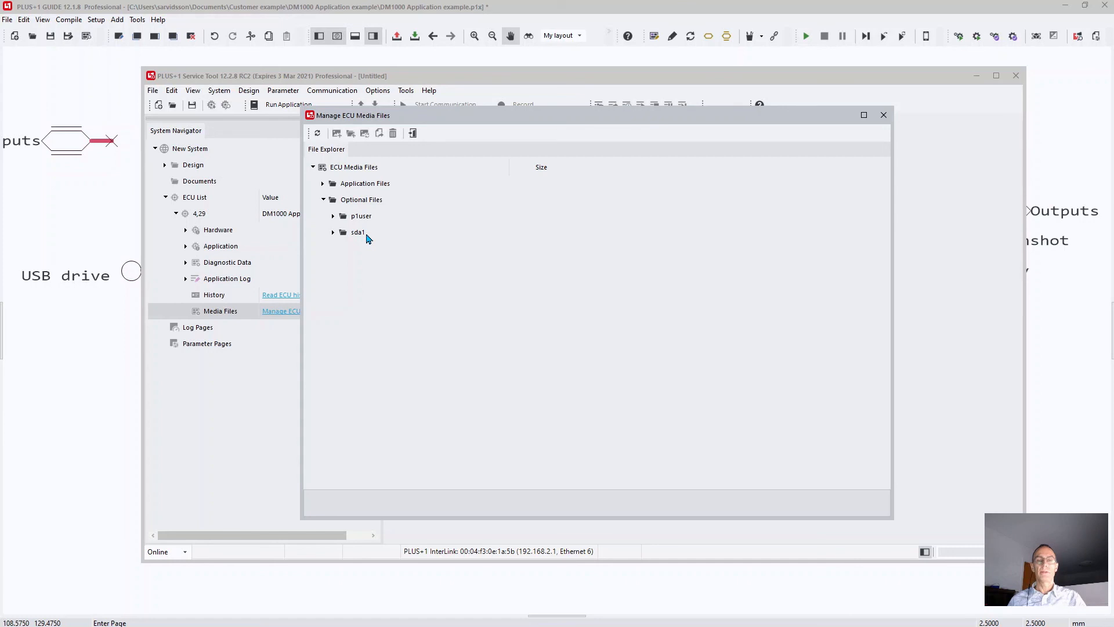
{"action": "left_click", "coordinate": [332, 215]}
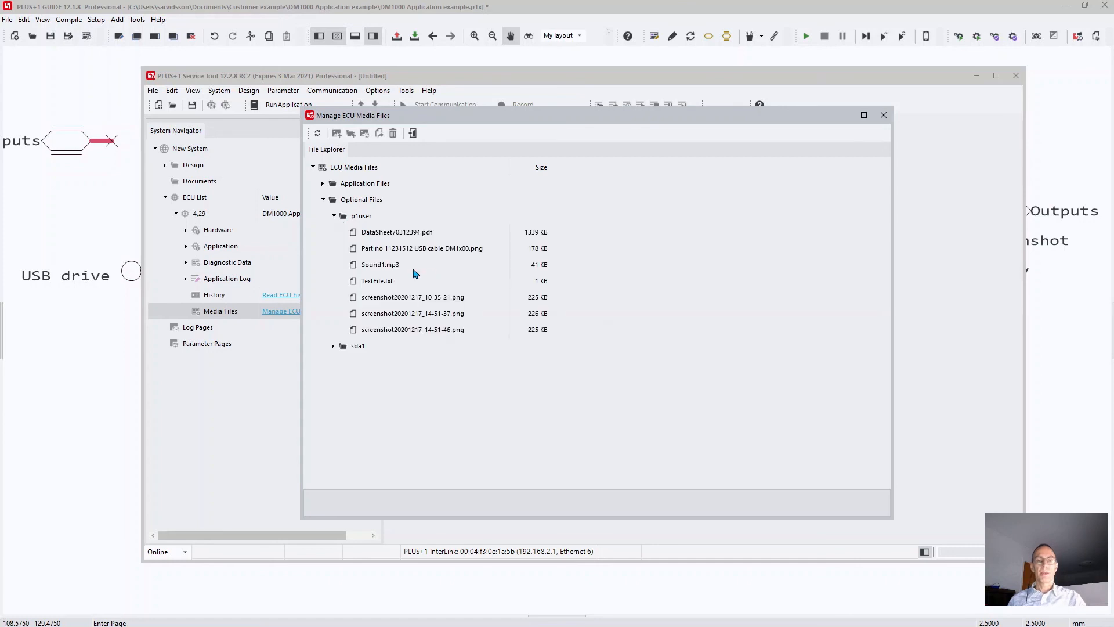
{"action": "mouse_move", "coordinate": [371, 231]}
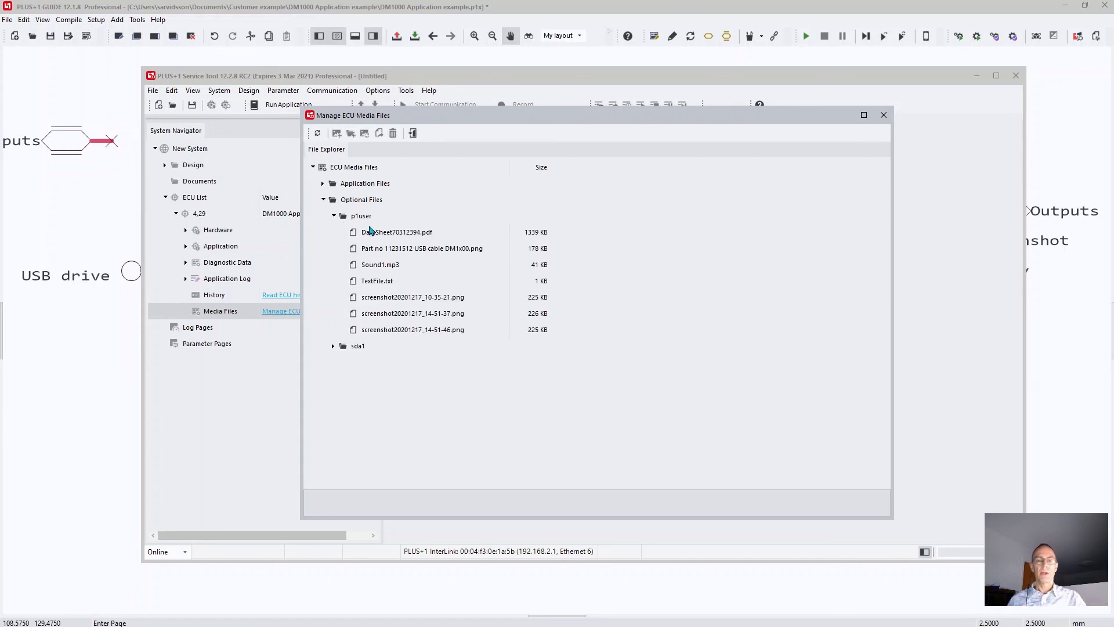
{"action": "right_click", "coordinate": [360, 216]}
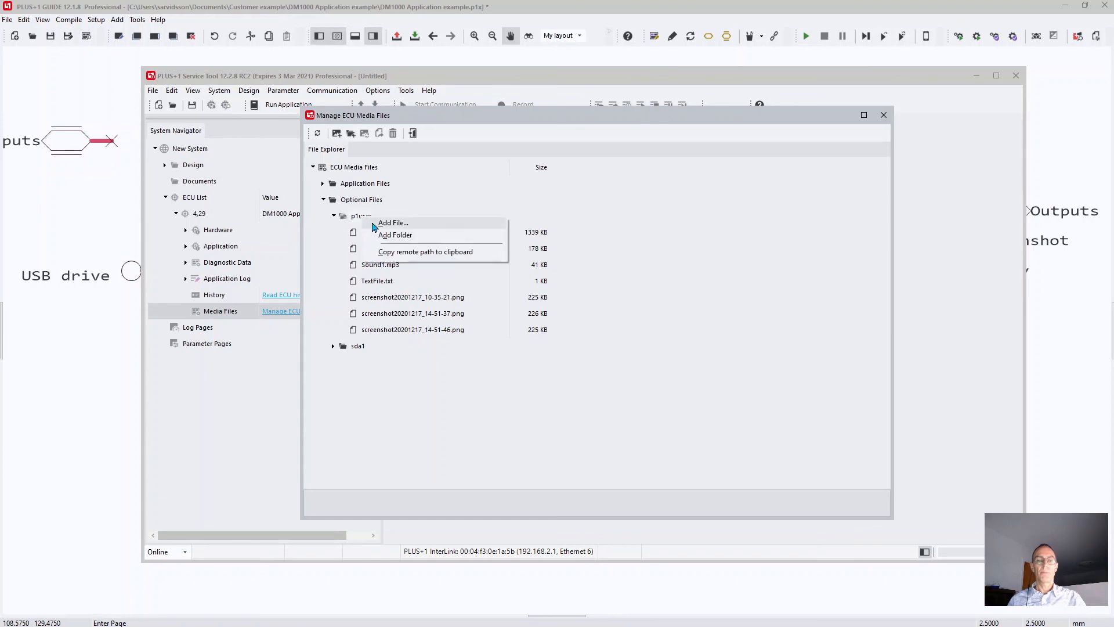
{"action": "mouse_move", "coordinate": [403, 250]}
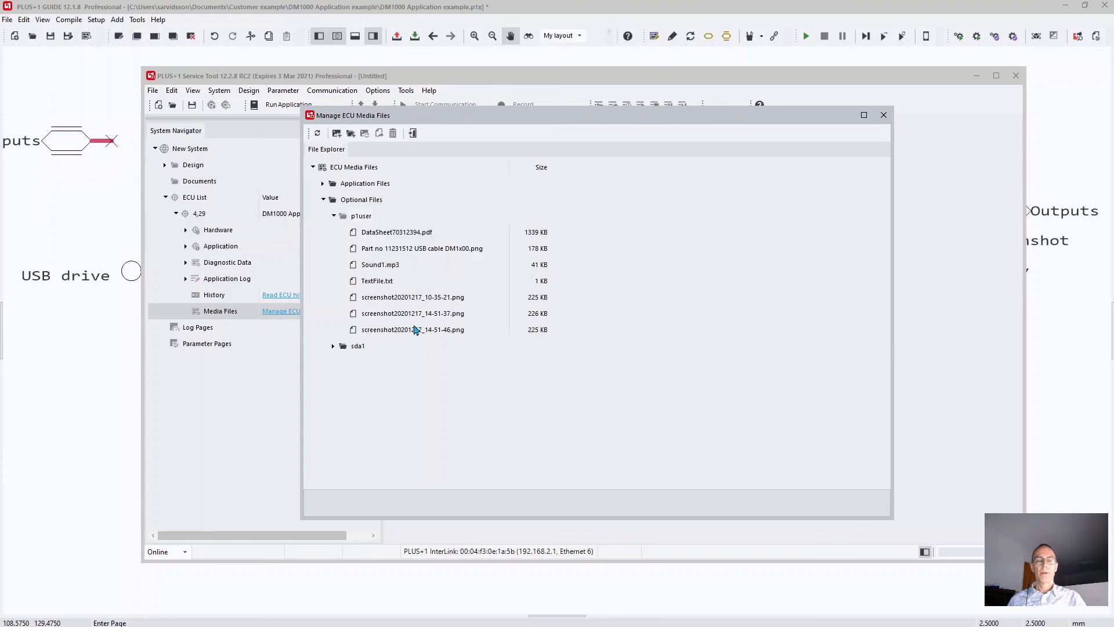
{"action": "right_click", "coordinate": [412, 297]}
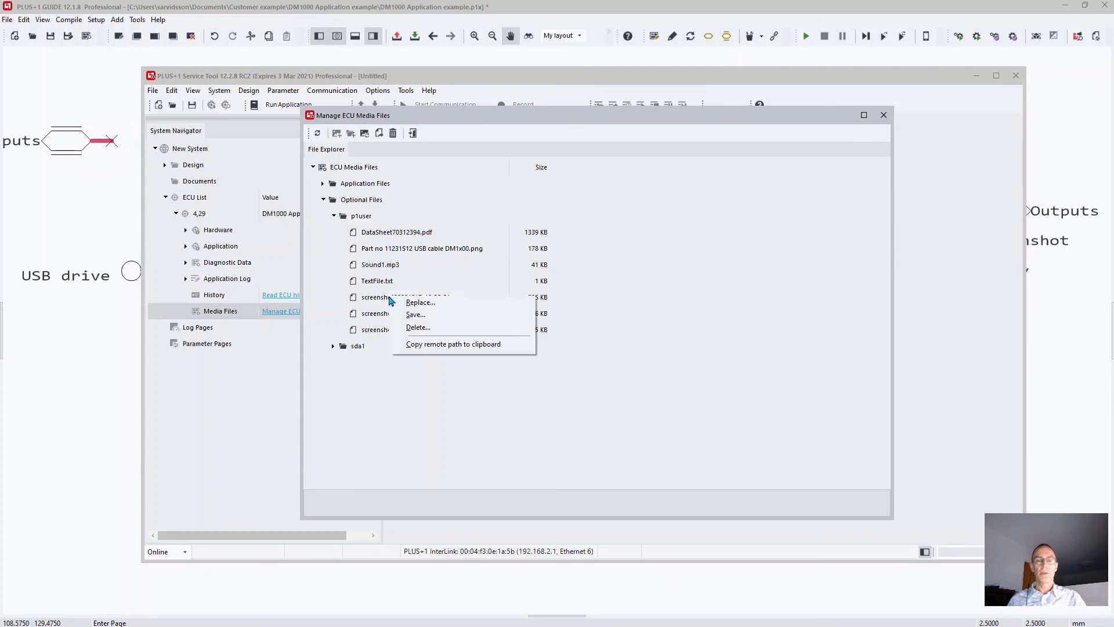
{"action": "mouse_move", "coordinate": [415, 314]}
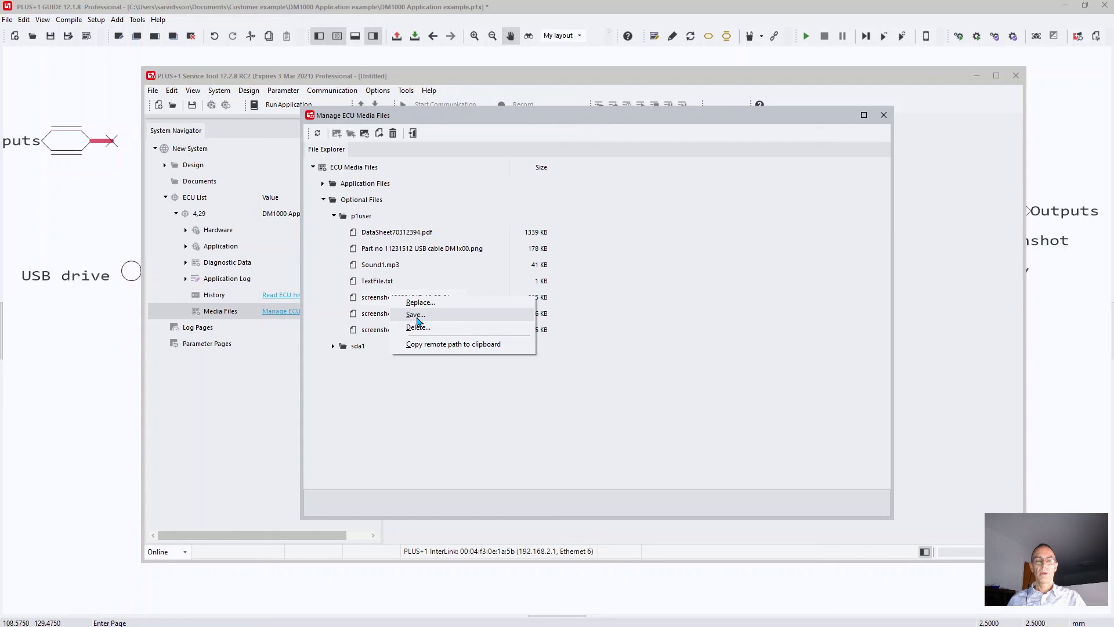
{"action": "mouse_move", "coordinate": [418, 327]}
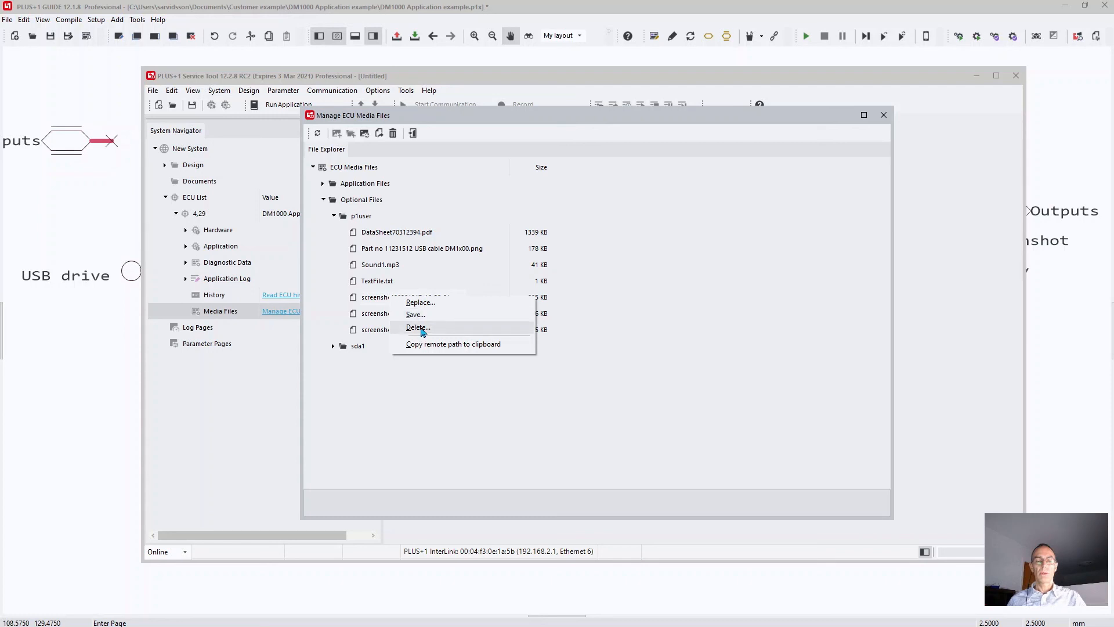
{"action": "mouse_move", "coordinate": [397, 380]}
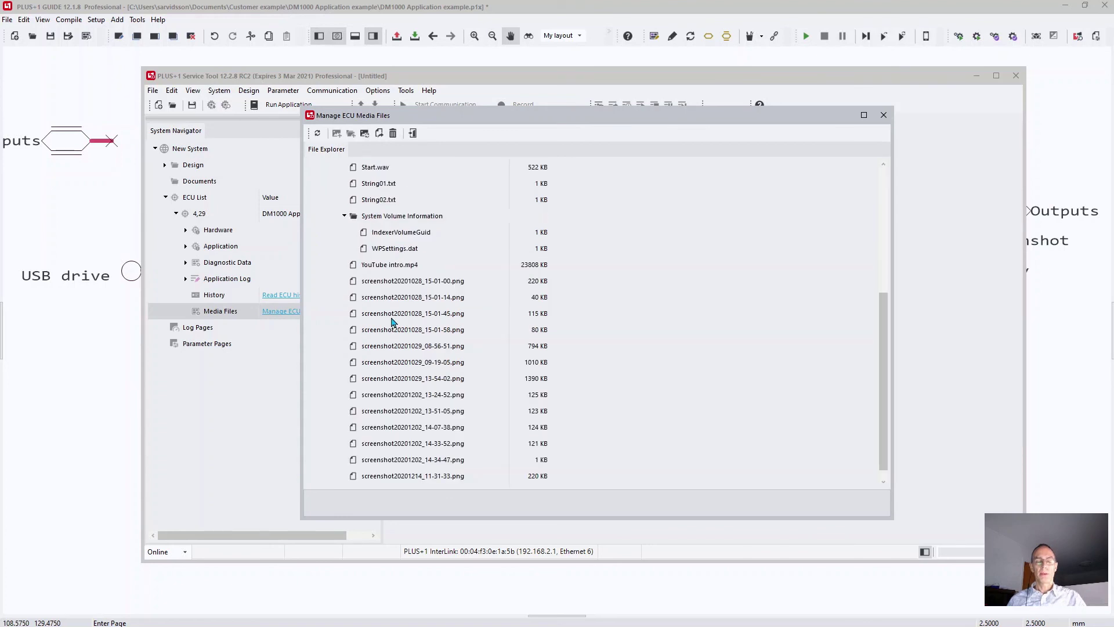
{"action": "mouse_move", "coordinate": [393, 288]}
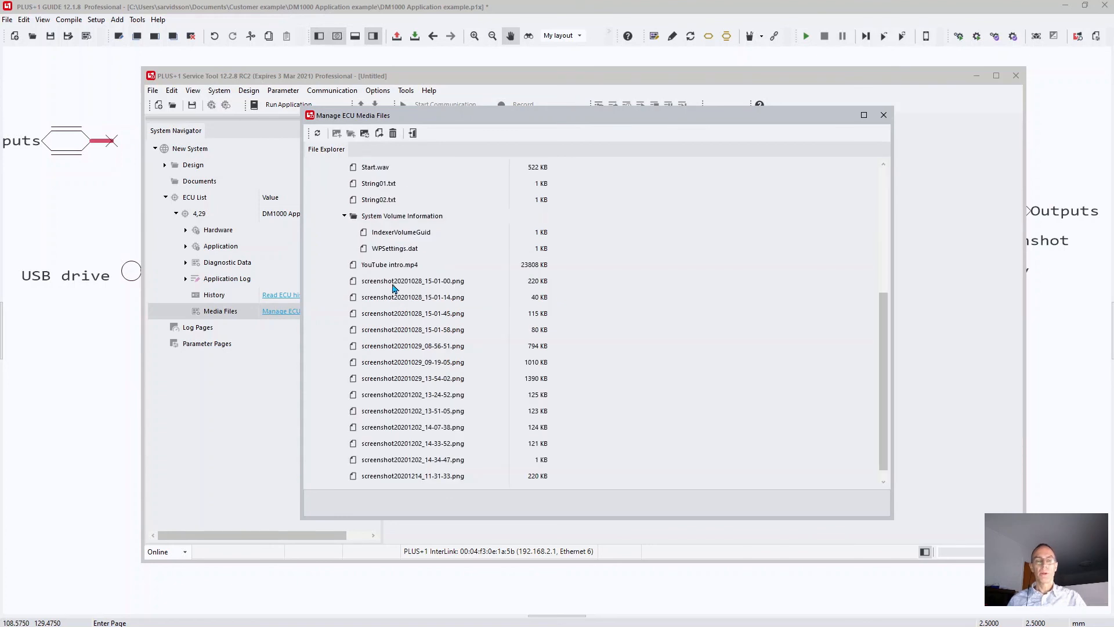
Scroll through the sda1 folder listing to review its screenshots and other files.
{"action": "right_click", "coordinate": [412, 281]}
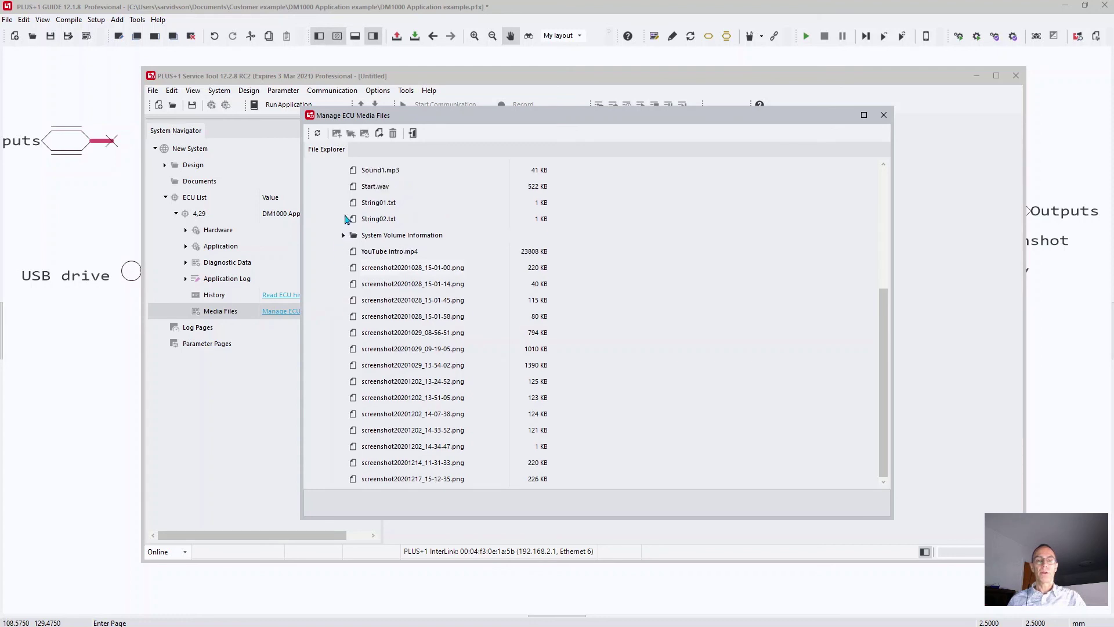
{"action": "mouse_move", "coordinate": [383, 298]}
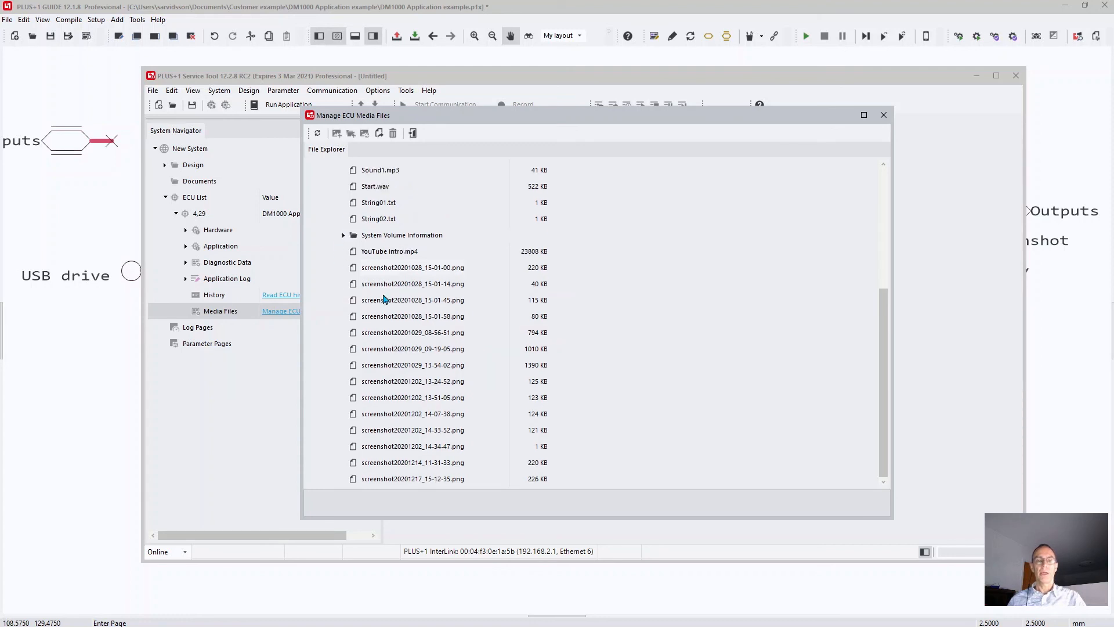
{"action": "scroll", "scroll_direction": "up", "scroll_amount": 3}
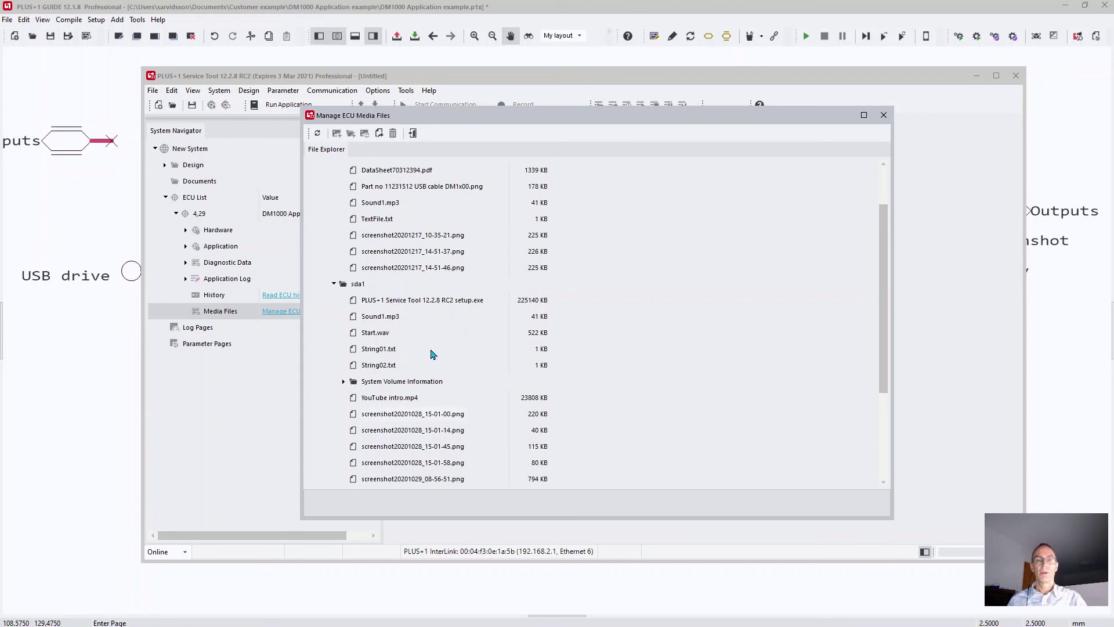
{"action": "scroll", "scroll_direction": "down", "scroll_amount": 3}
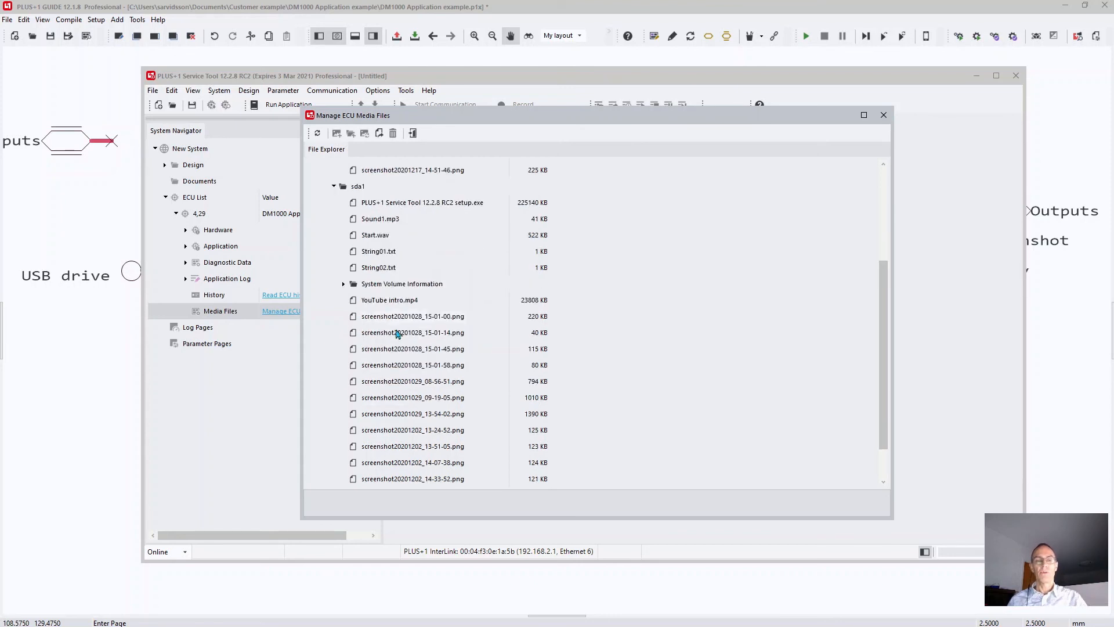
{"action": "scroll", "scroll_direction": "up", "scroll_amount": 3}
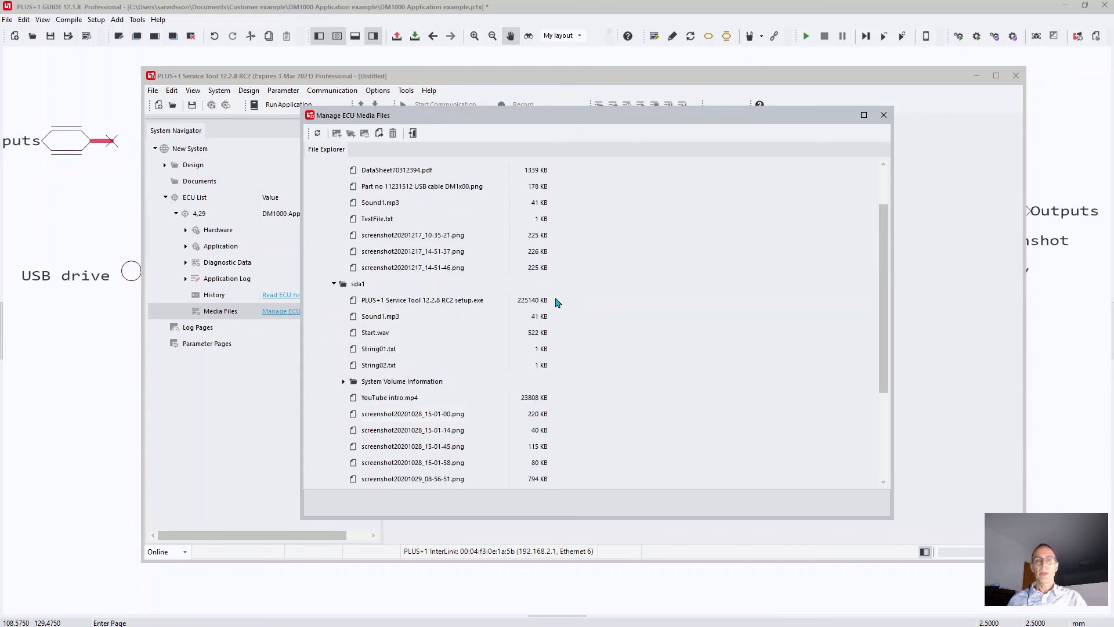
{"action": "mouse_move", "coordinate": [575, 315]}
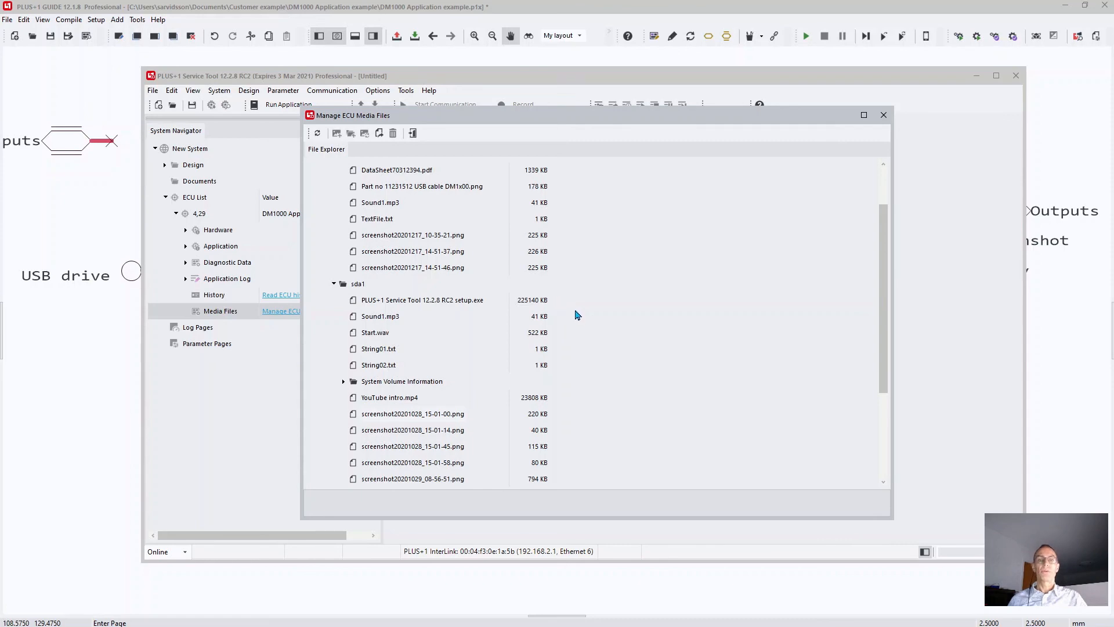